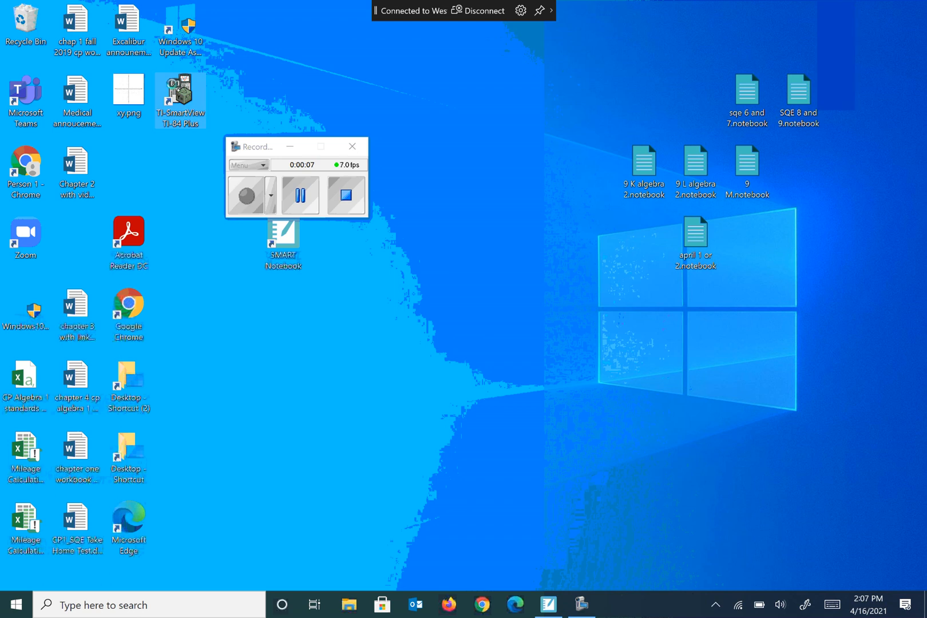
Launch TI-SmartView and back out of its license activation wizard without activating
double_click(179, 91)
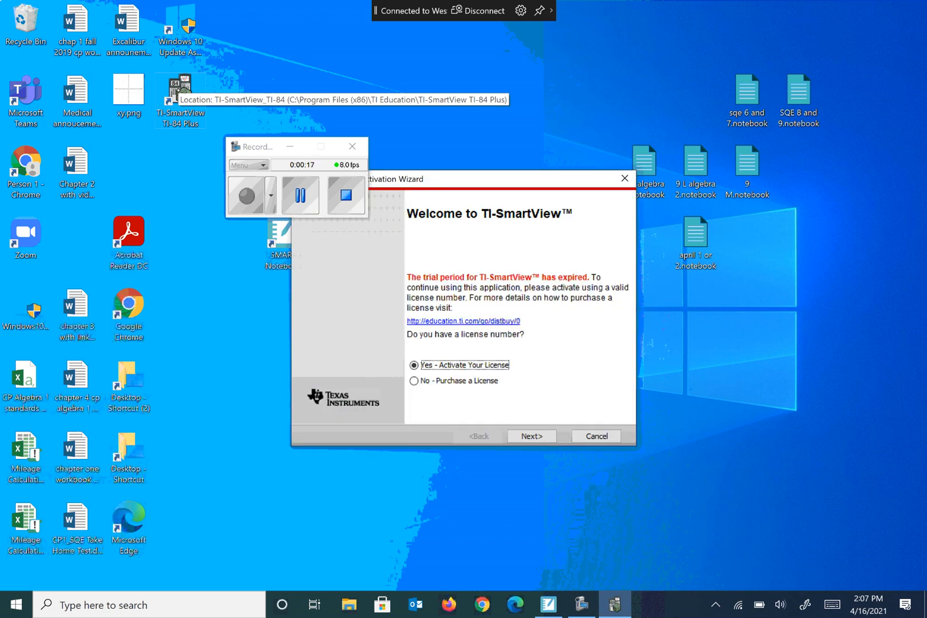
click(530, 436)
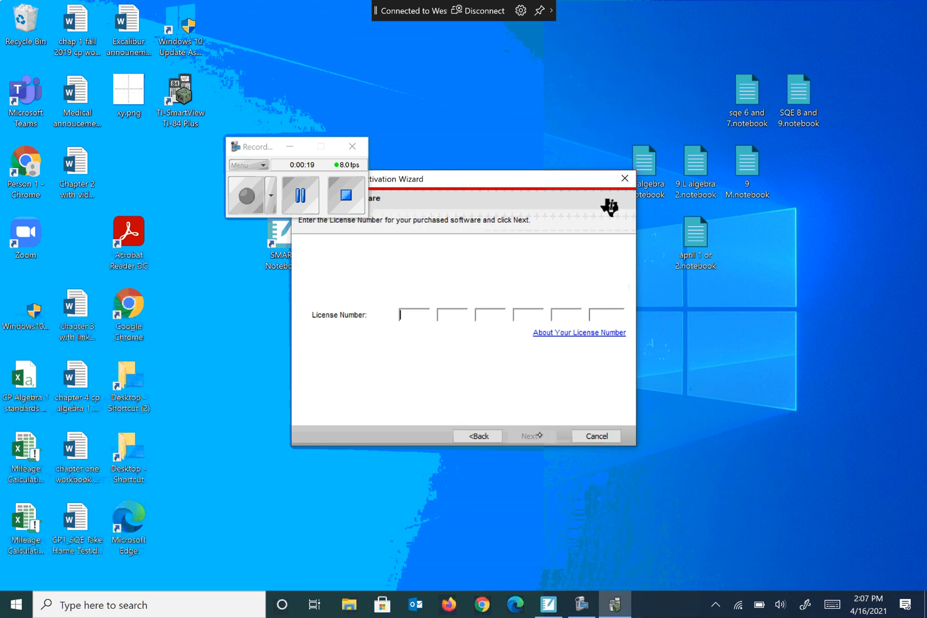
click(476, 436)
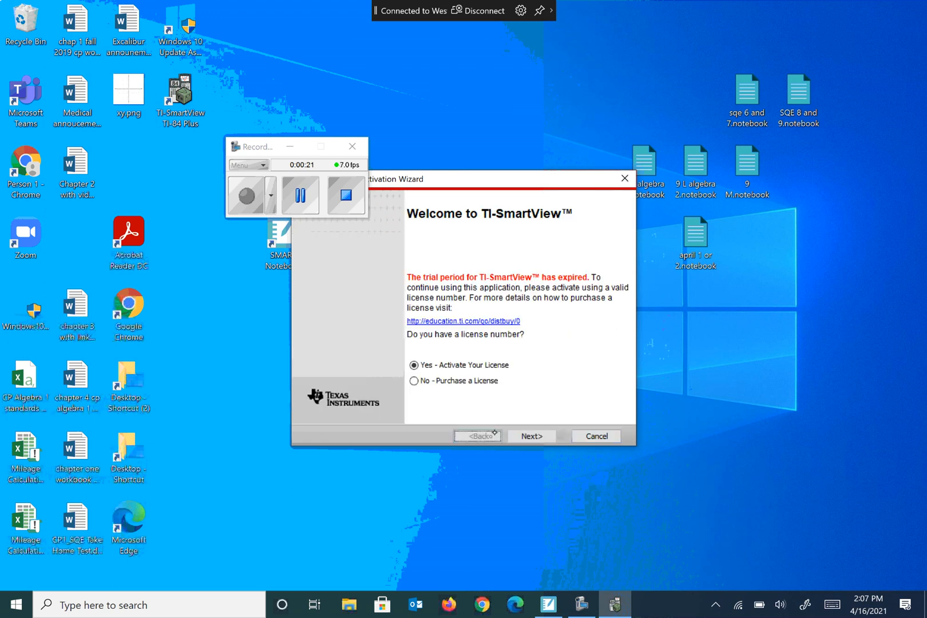
click(414, 381)
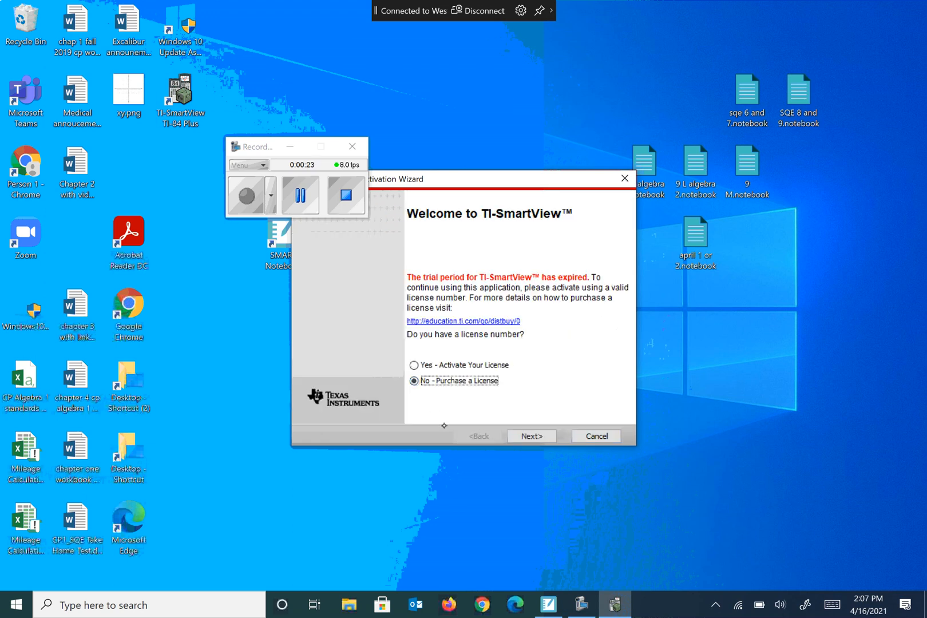
click(595, 436)
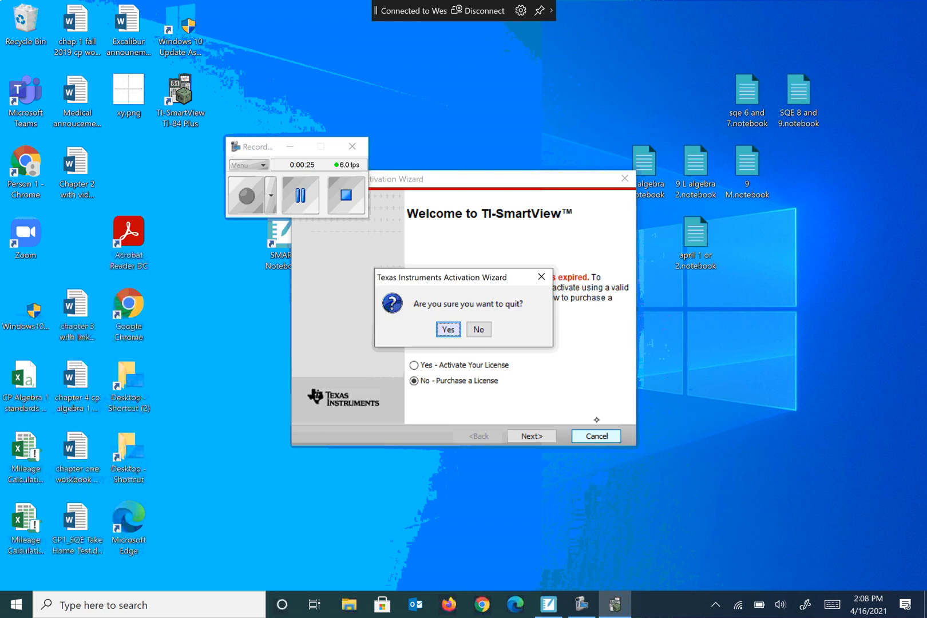
Quit the activation wizard and select the black freehand pen in Notebook
click(478, 328)
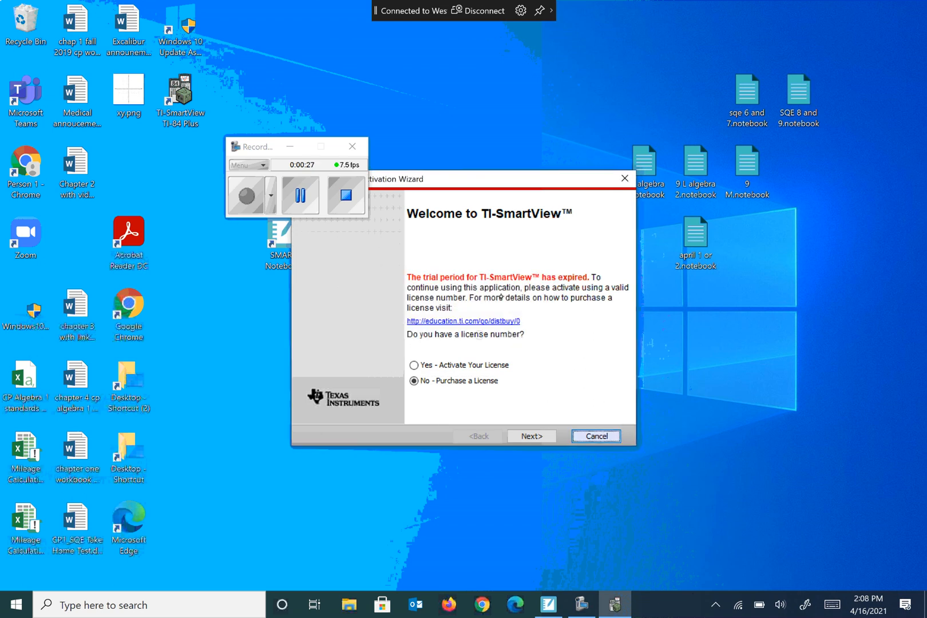
click(595, 436)
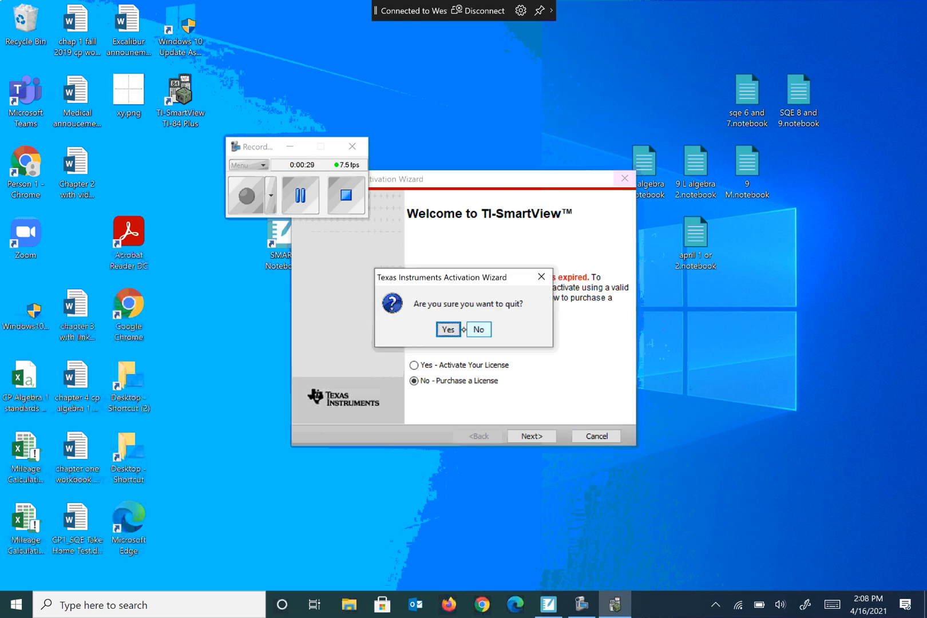
click(447, 330)
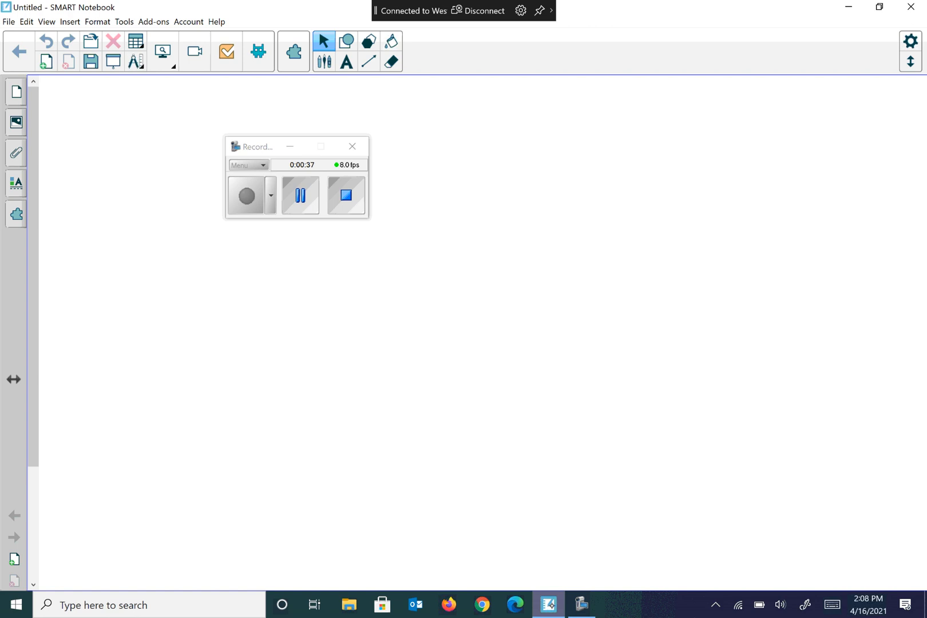
click(346, 196)
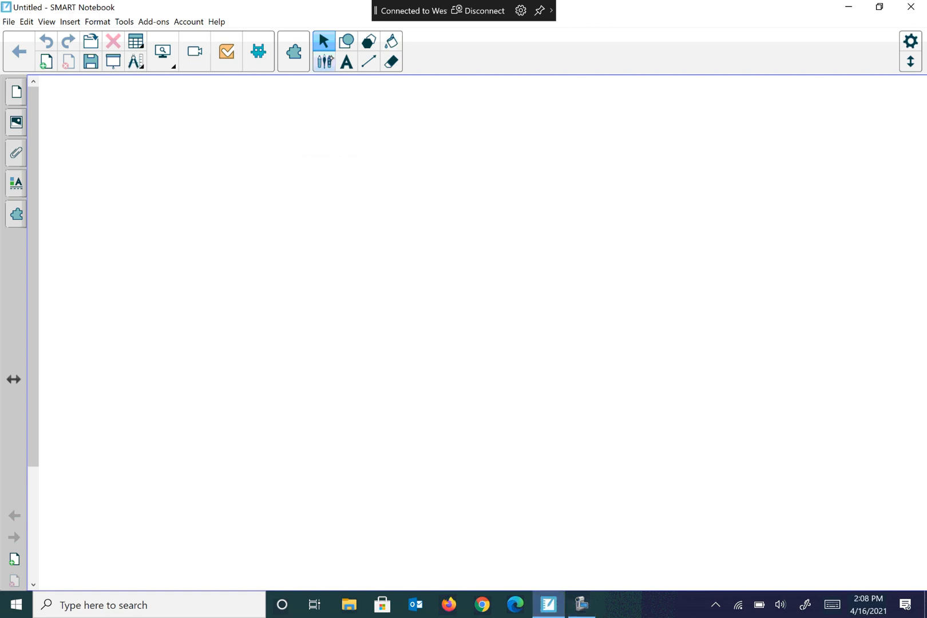
click(323, 45)
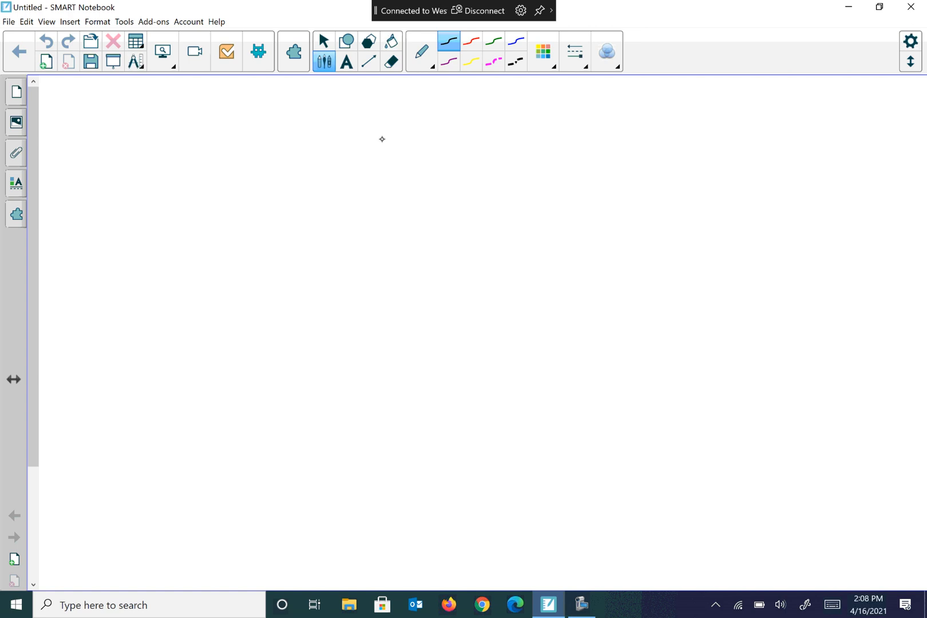
Handwrite the labels Price, %, arrows, 30 year and 12 payments/year
drag(260, 125, 255, 173)
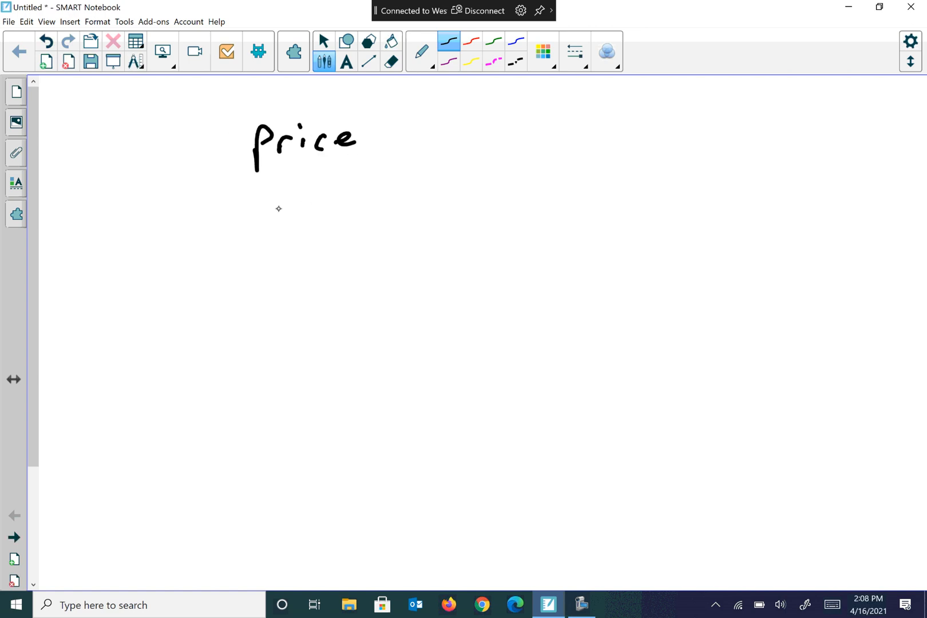
drag(275, 210, 316, 201)
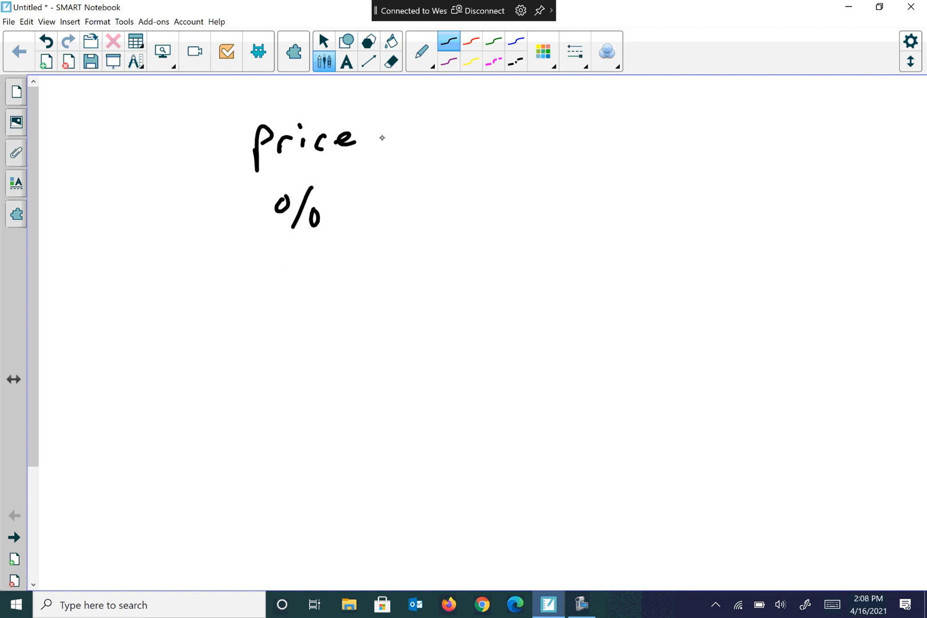
drag(378, 139, 426, 139)
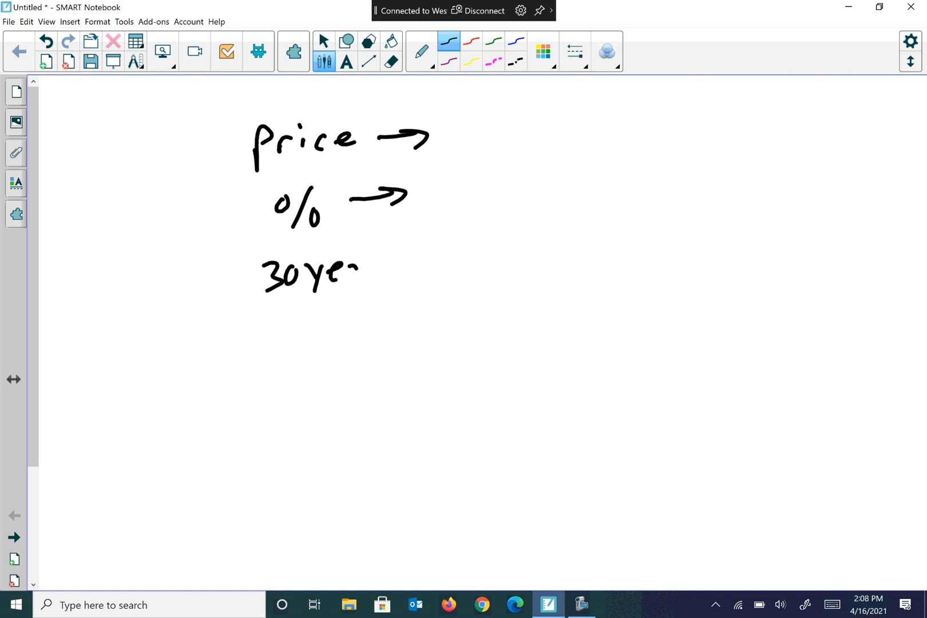
drag(349, 269, 378, 278)
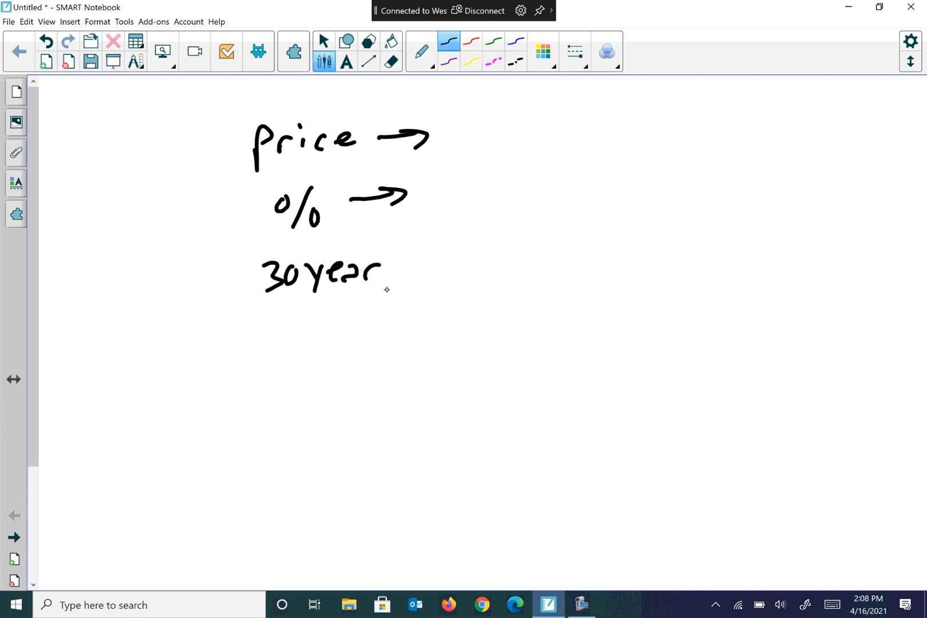
drag(270, 317, 290, 352)
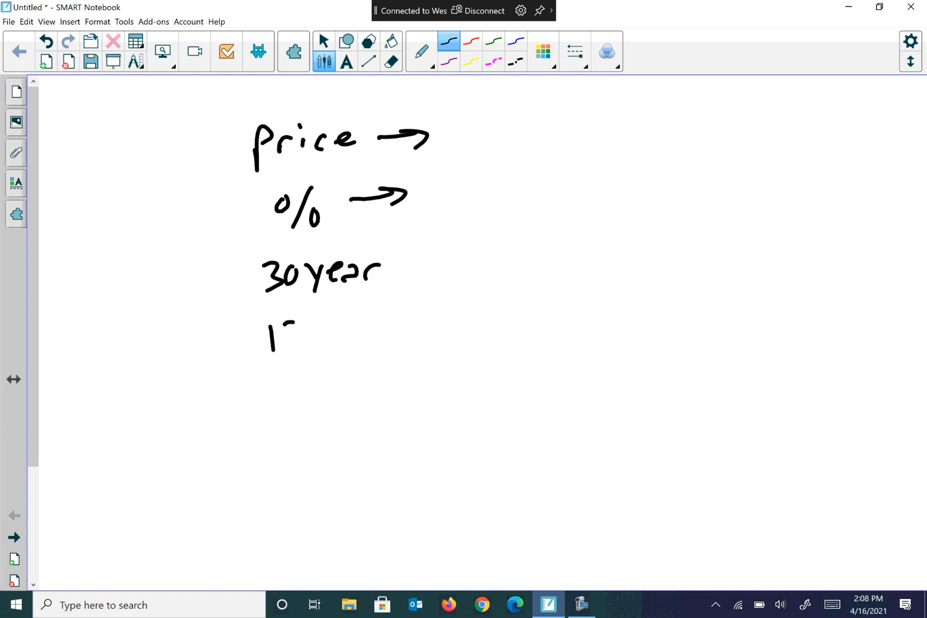
drag(269, 339, 375, 329)
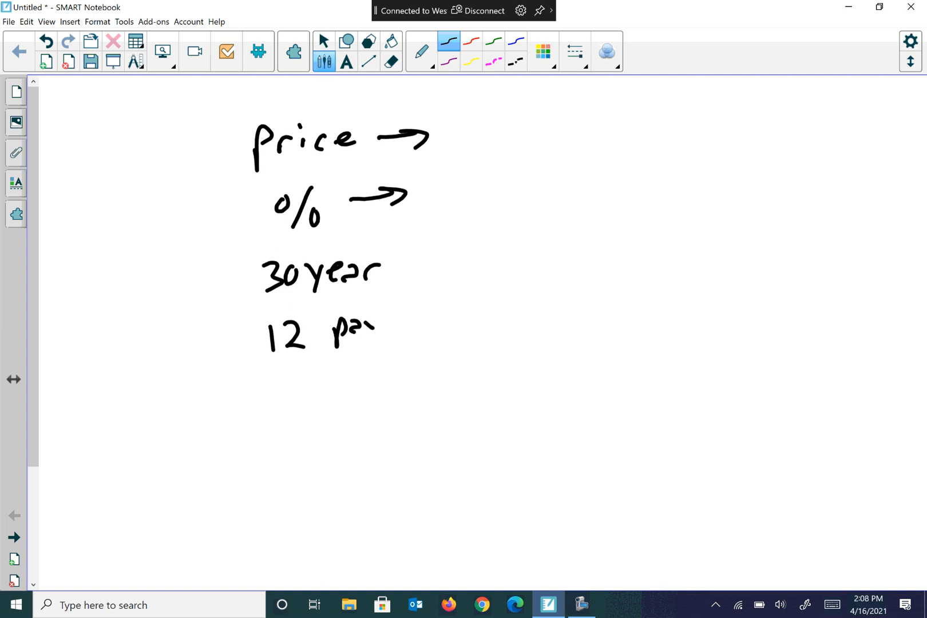
drag(367, 331, 443, 328)
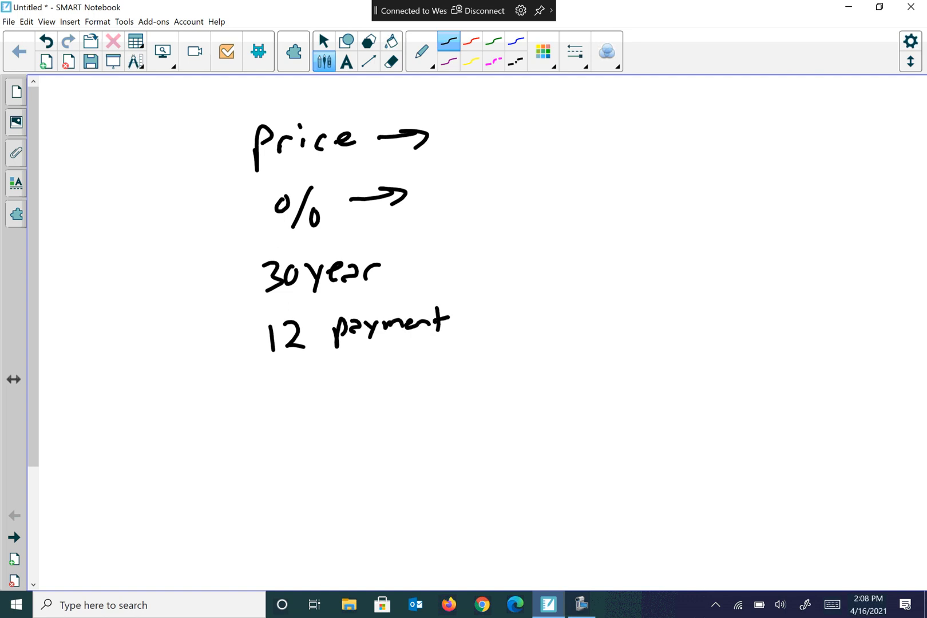
drag(448, 324, 520, 324)
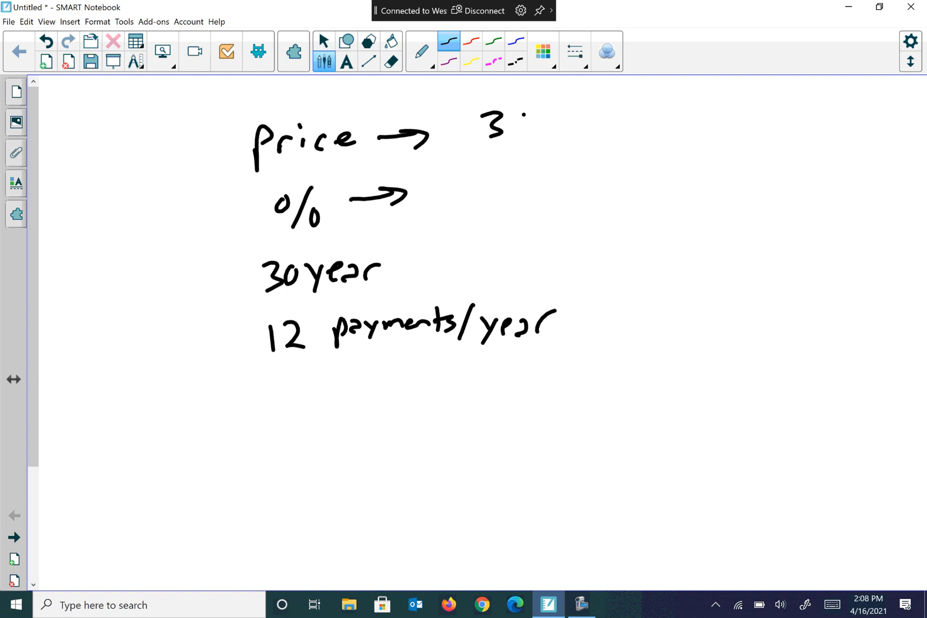
Write the price 3,736,395, the 3.5% rate, 20% and a boxed 1,000,000
drag(532, 124, 621, 124)
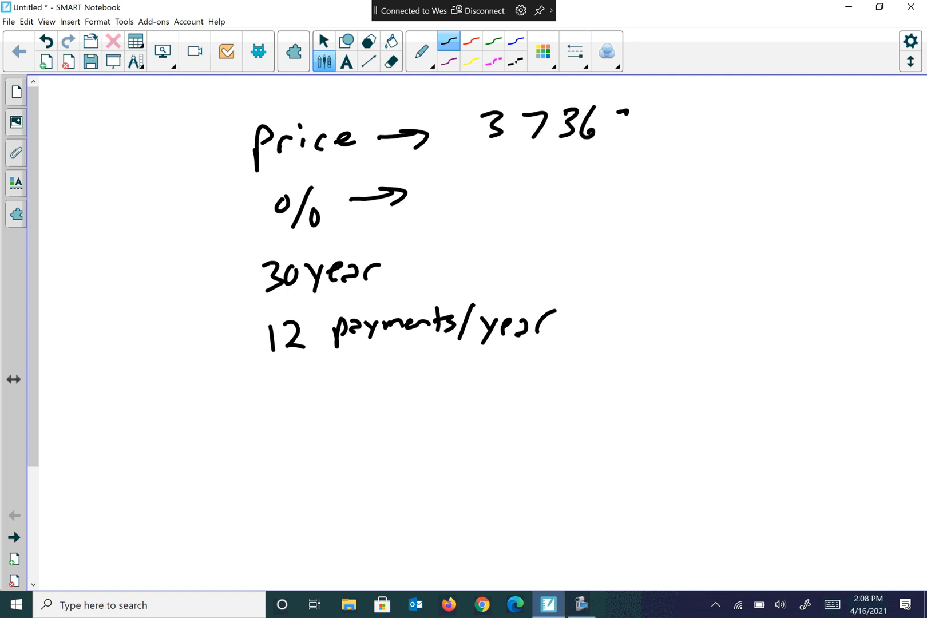
drag(603, 124, 668, 124)
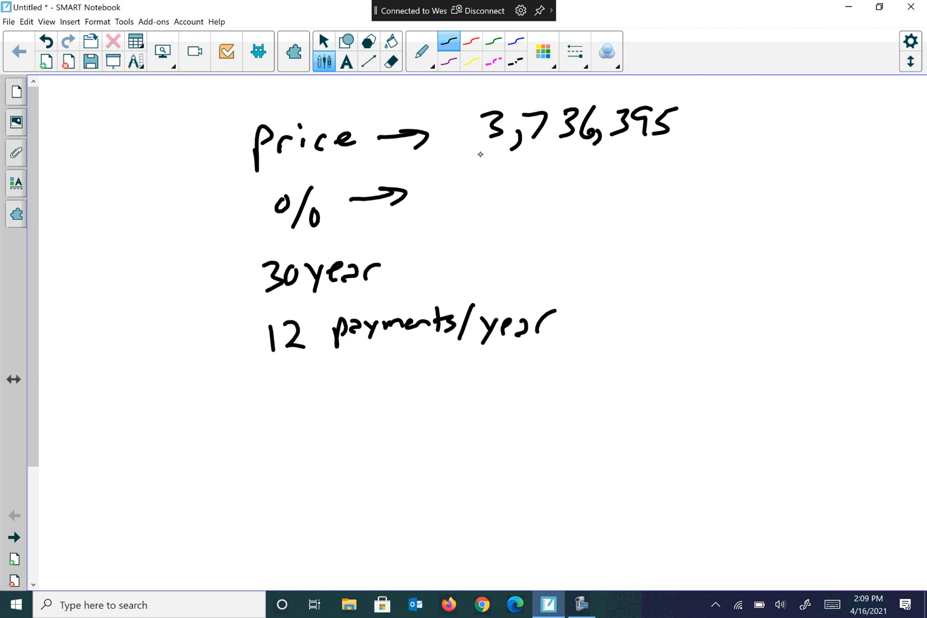
drag(449, 190, 485, 201)
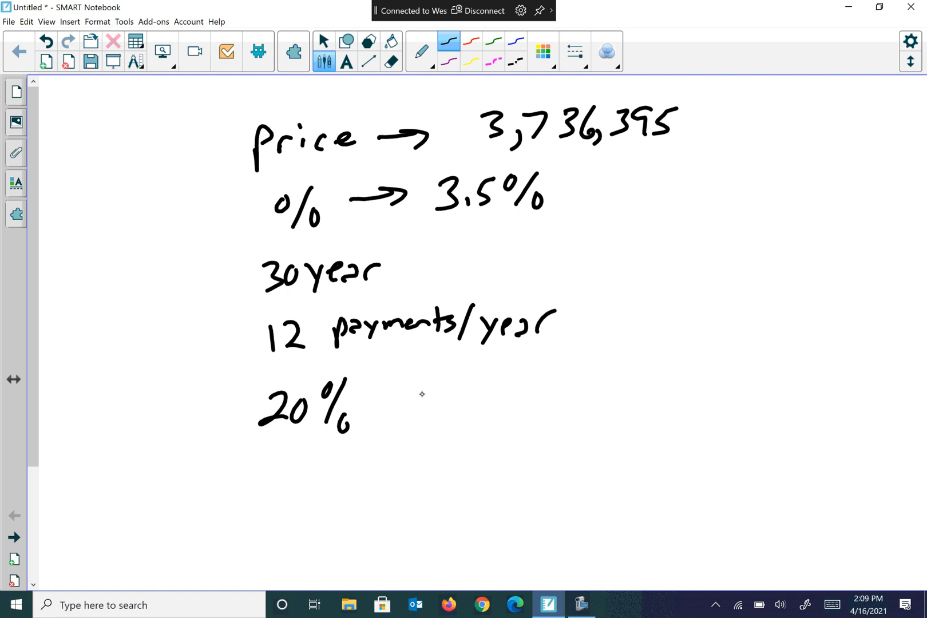
drag(420, 414, 467, 413)
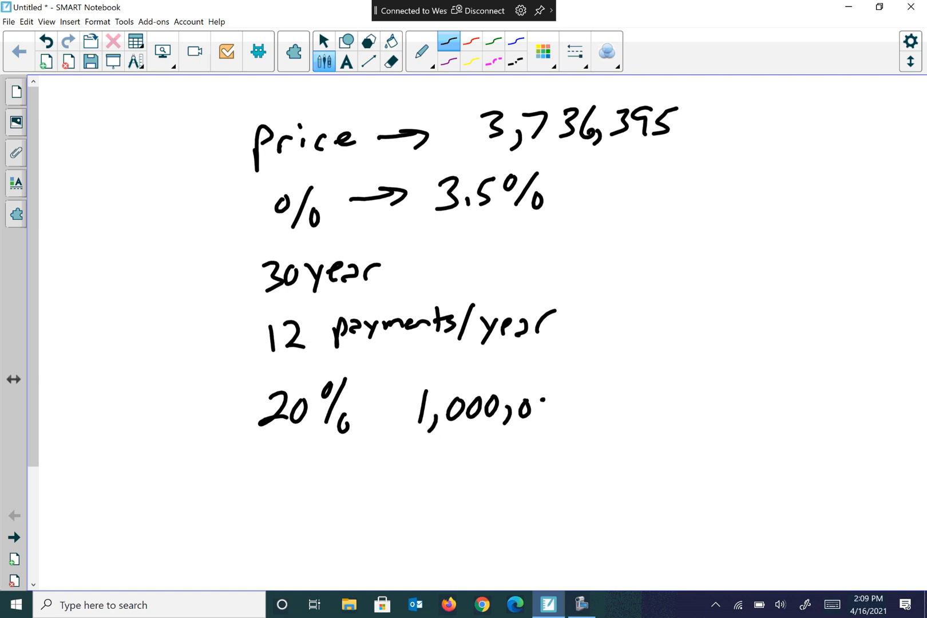
drag(390, 360, 532, 450)
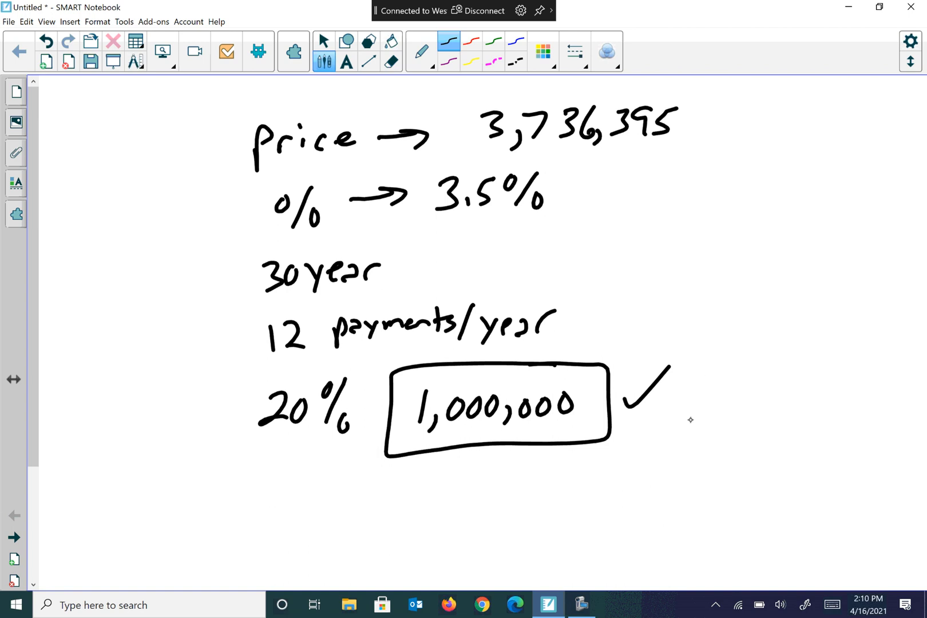
Write $12287.64 below the boxed amount and bracket the 30 year and payments lines
drag(656, 435, 683, 449)
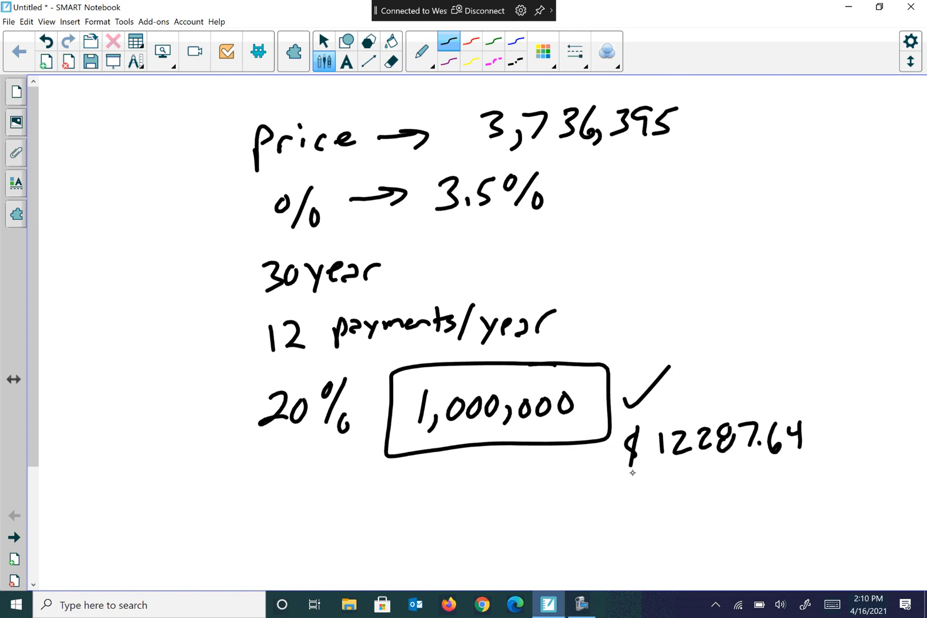
drag(248, 269, 221, 349)
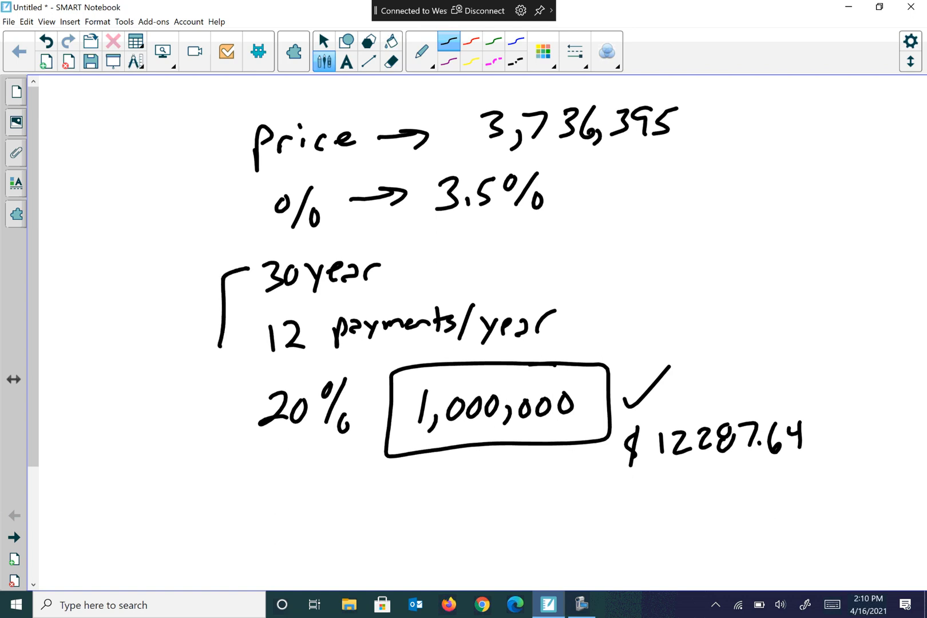
Handwrite 4423550.4 + 1000000 = 5423550.4 at the left of the page
text(360)
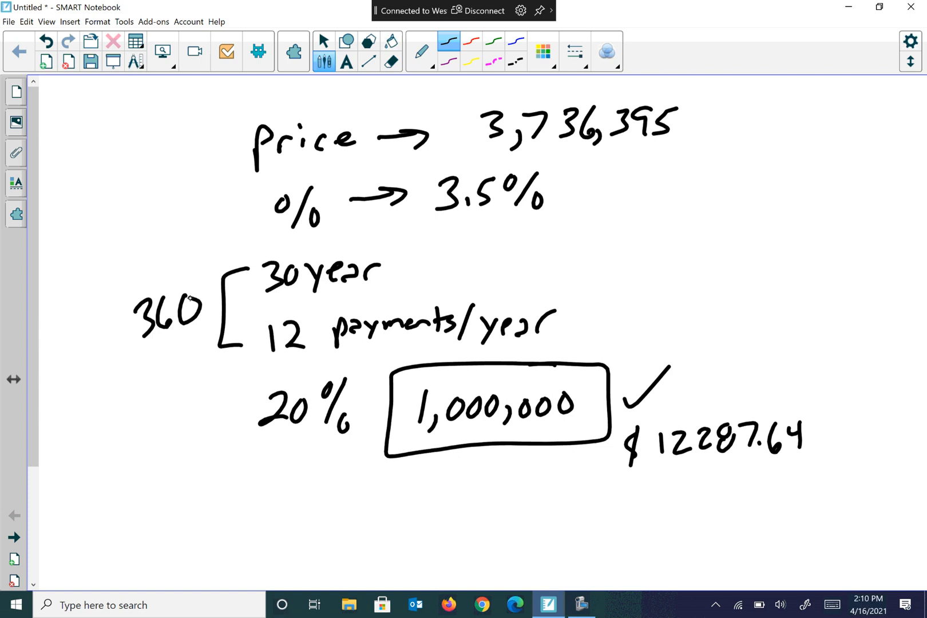
mouse_move(87, 401)
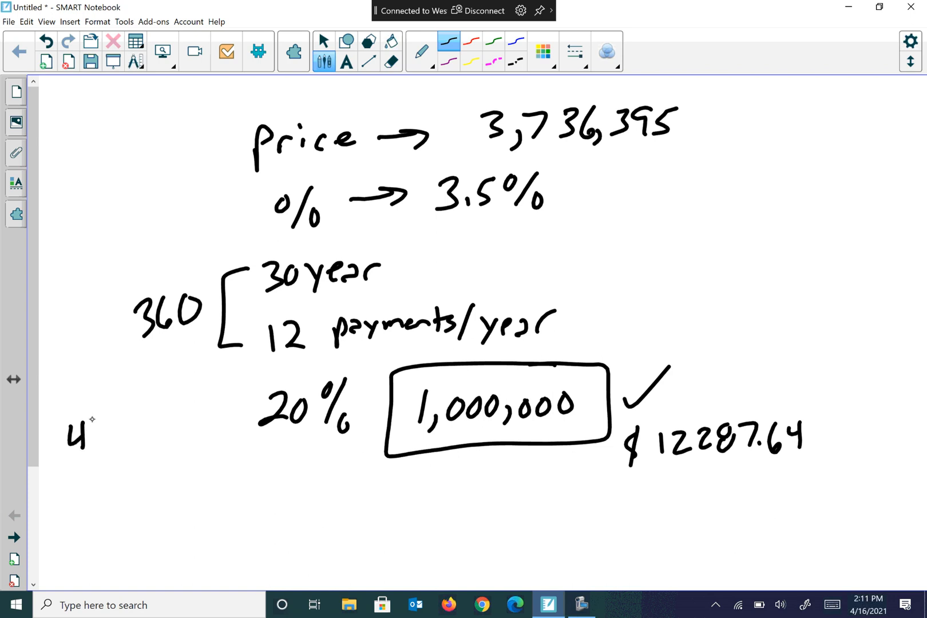
drag(86, 420, 148, 408)
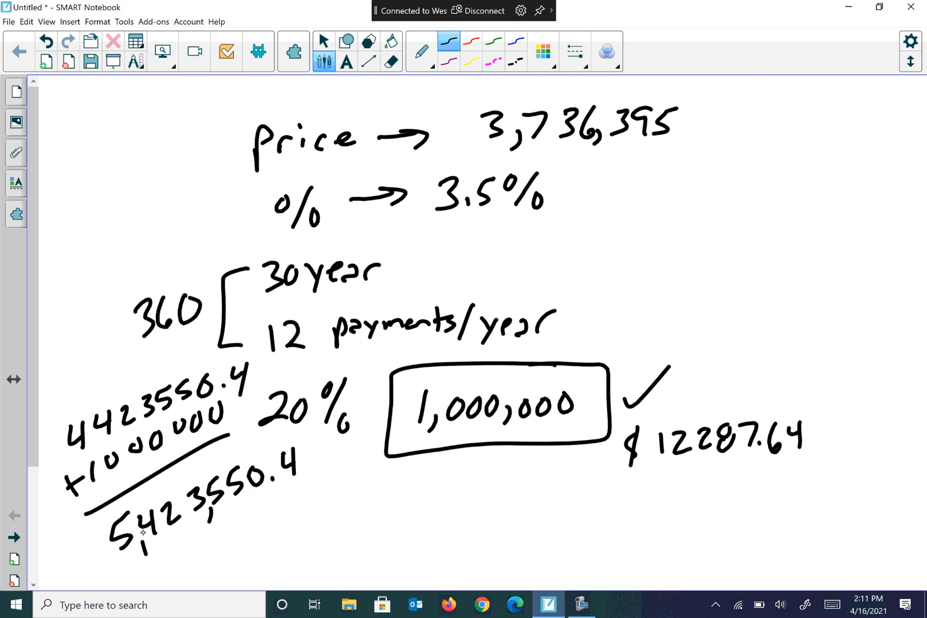
click(515, 41)
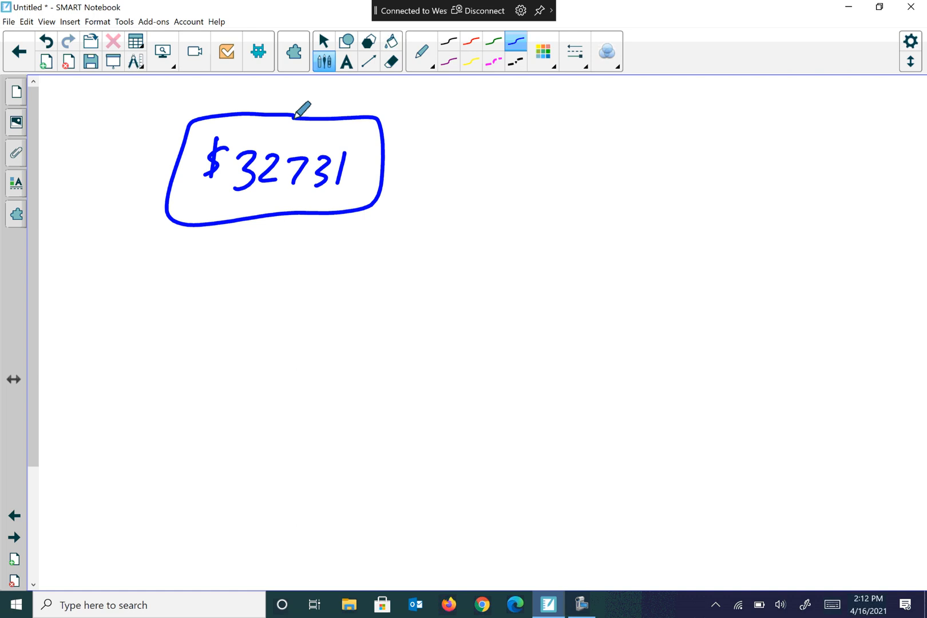
Write a boxed $32731, 4.53%, 'Student loan', 12 payments/year and 18.5 in blue
drag(526, 156, 511, 195)
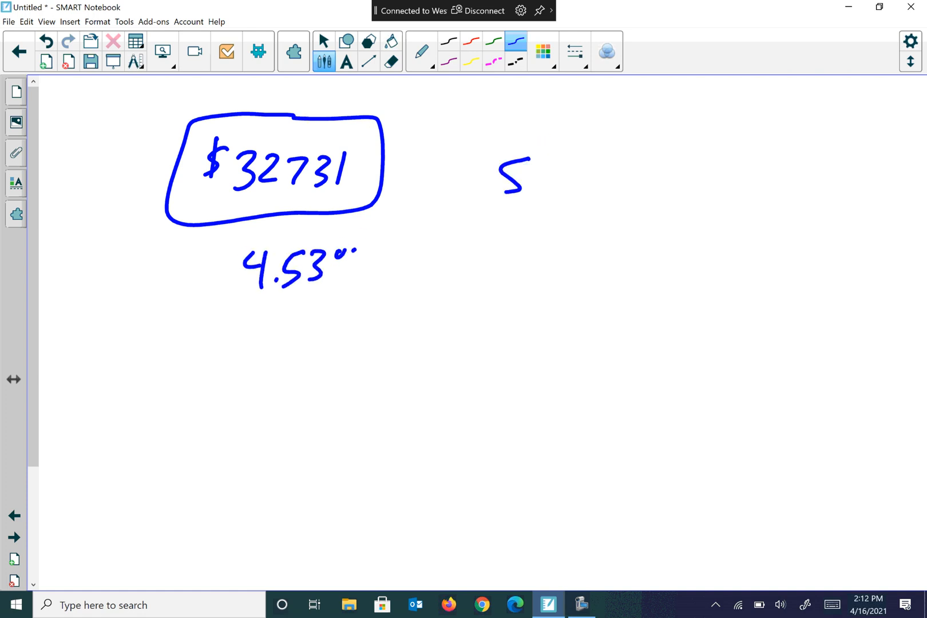
drag(502, 177, 621, 178)
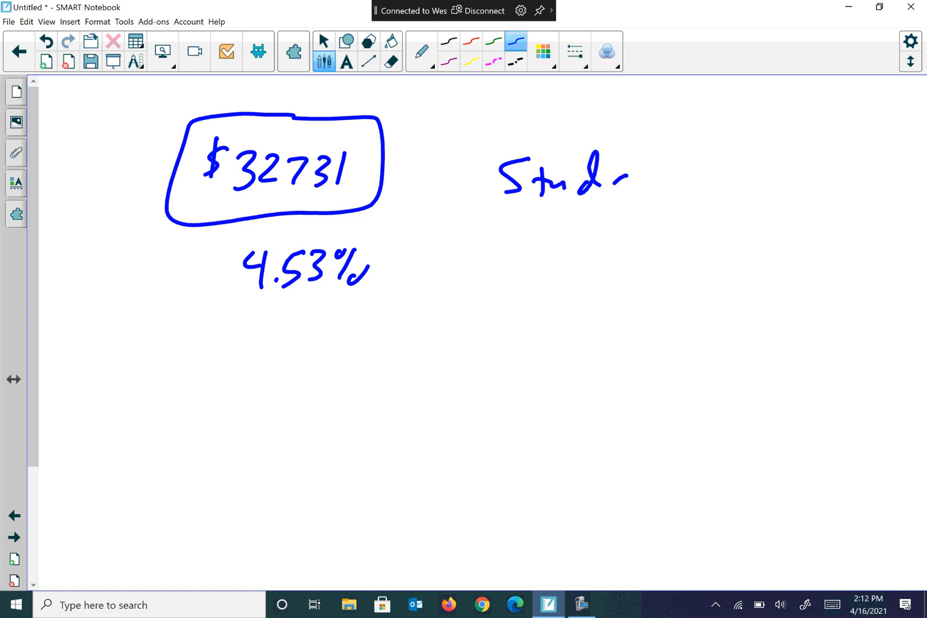
drag(626, 178, 786, 177)
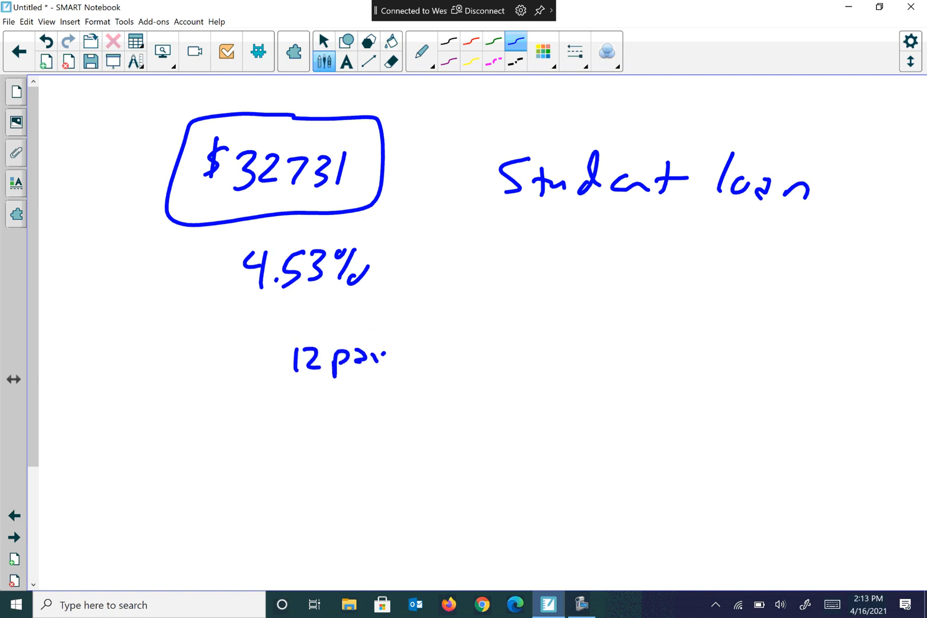
drag(366, 354, 458, 364)
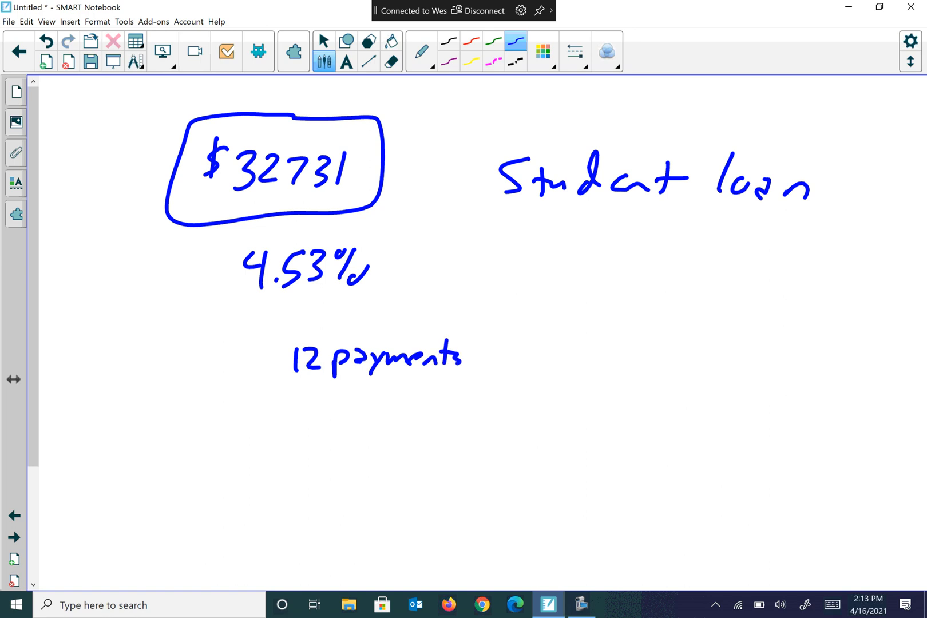
drag(467, 359, 544, 364)
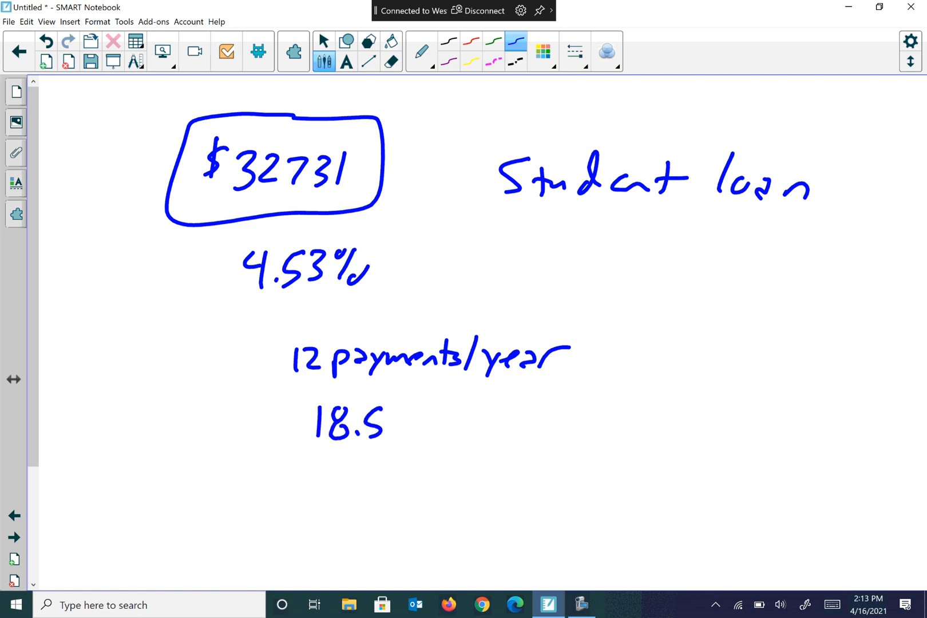
drag(394, 426, 494, 425)
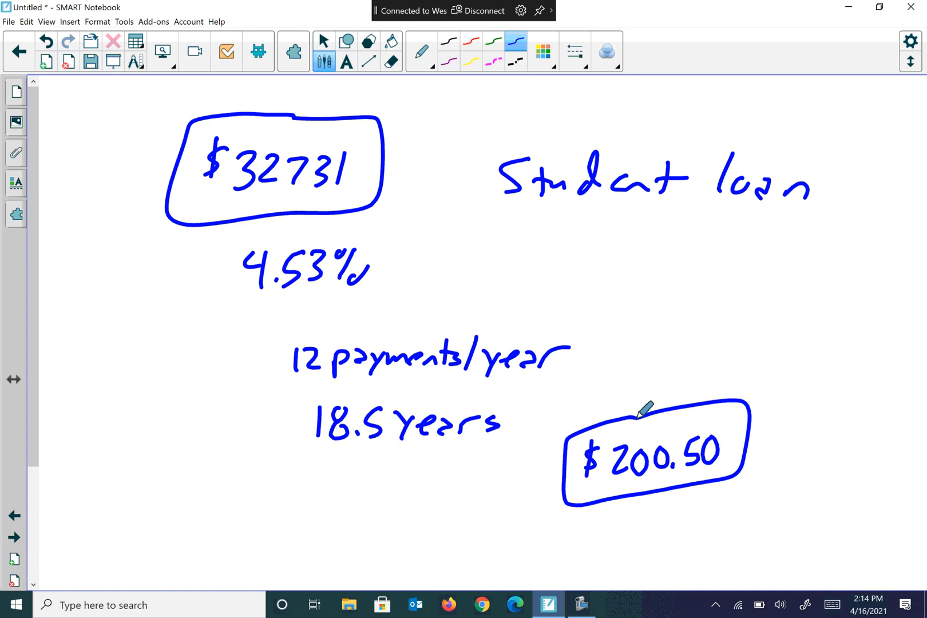
Switch the pen colour to red
click(470, 40)
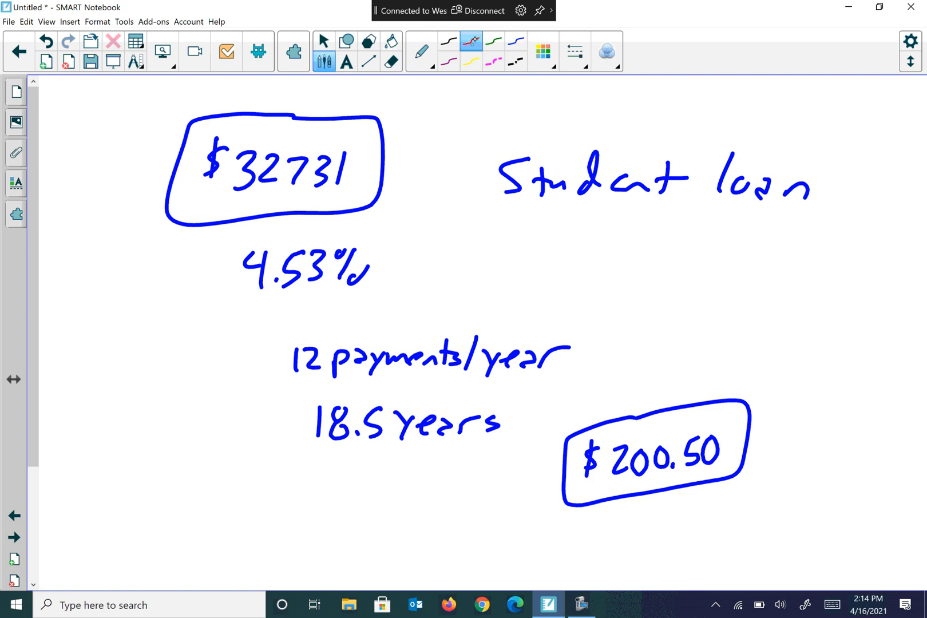
Write a red $44511 total below $200.50 and another red figure to its left
click(601, 532)
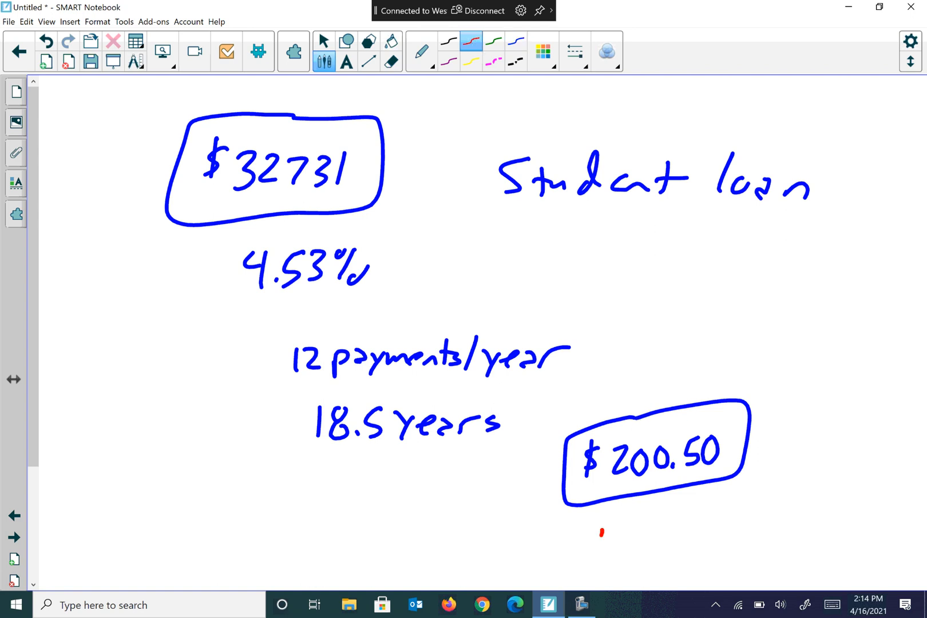
drag(609, 538, 649, 550)
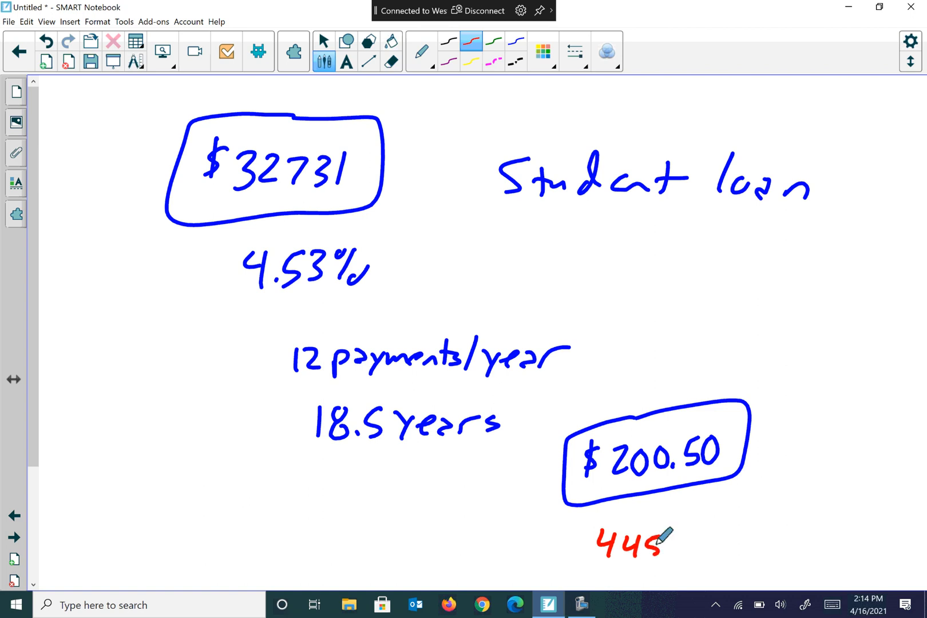
drag(591, 537, 674, 544)
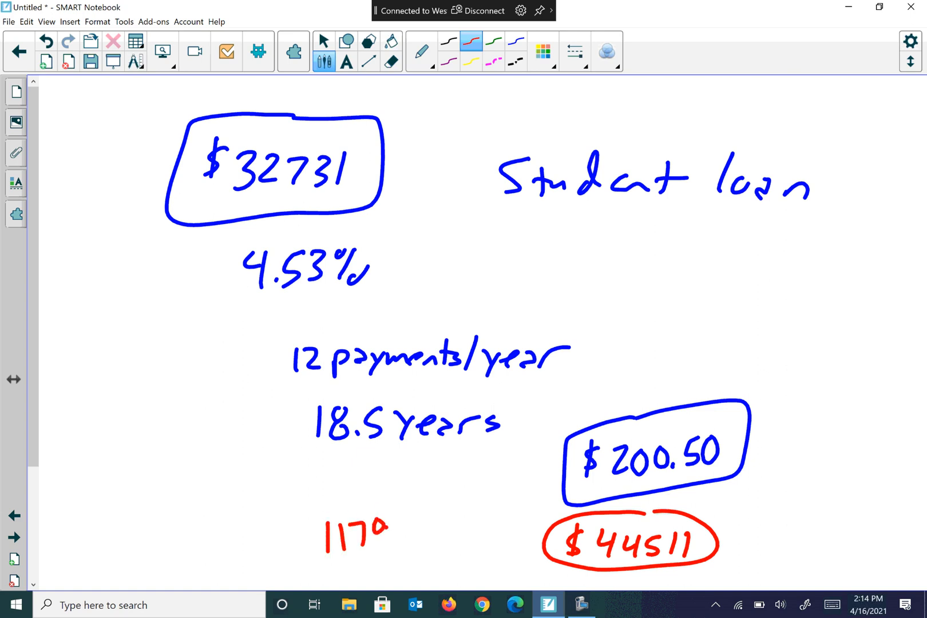
drag(308, 538, 408, 538)
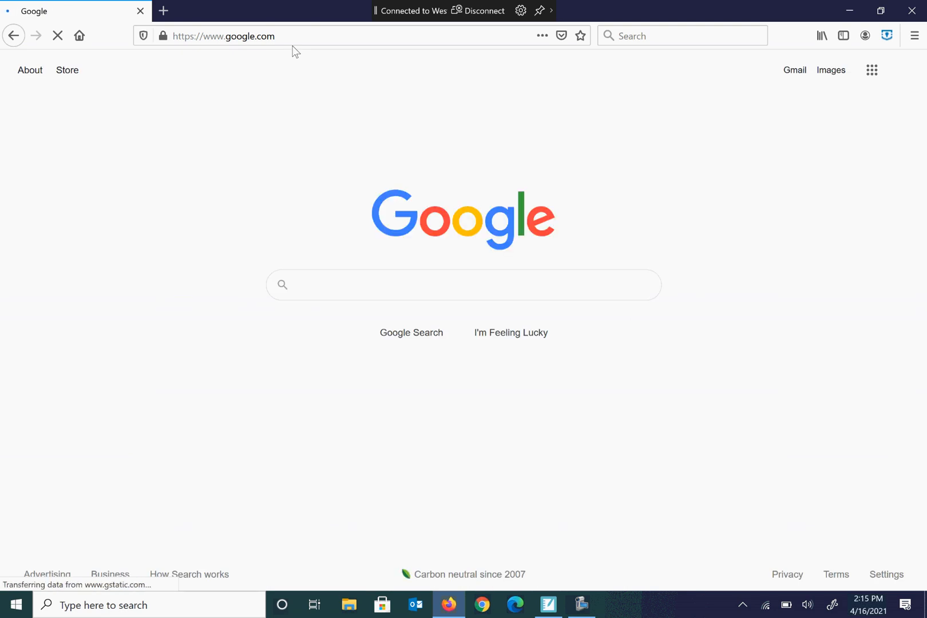
Search Google for 'free ti 84 calculator', view the TI 84 Online Calculator page, return
text(free)
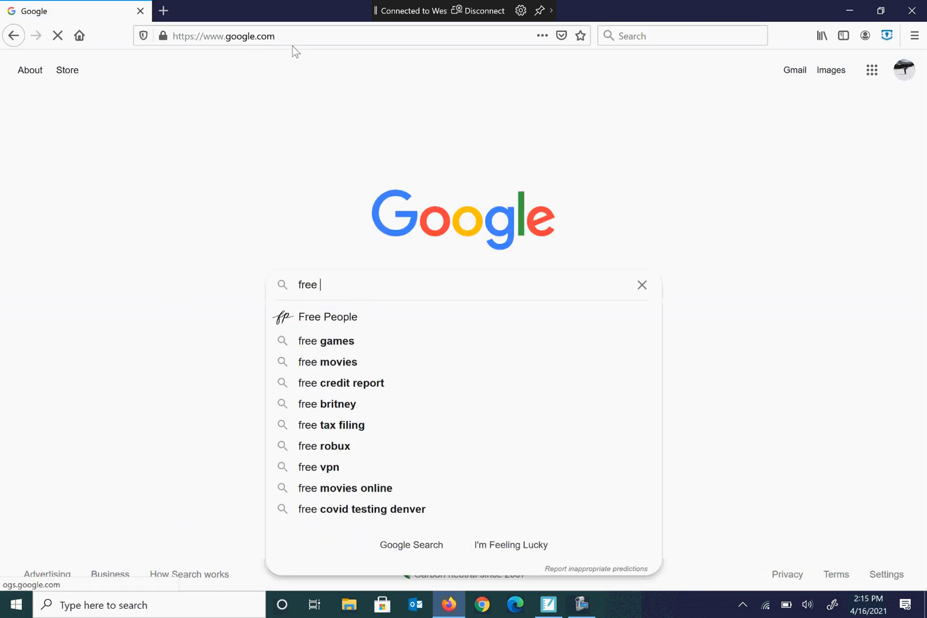
text(ti84)
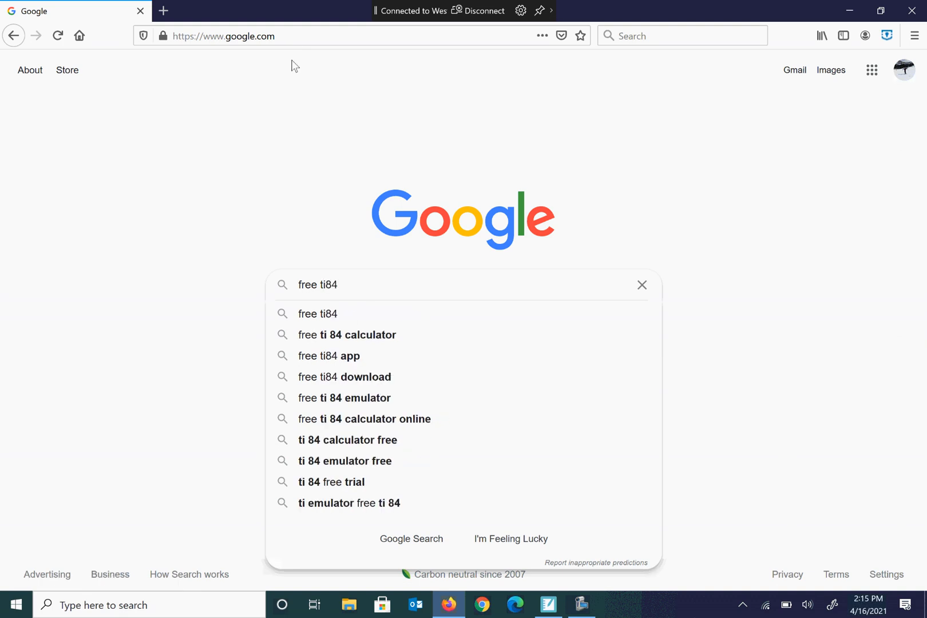
click(348, 334)
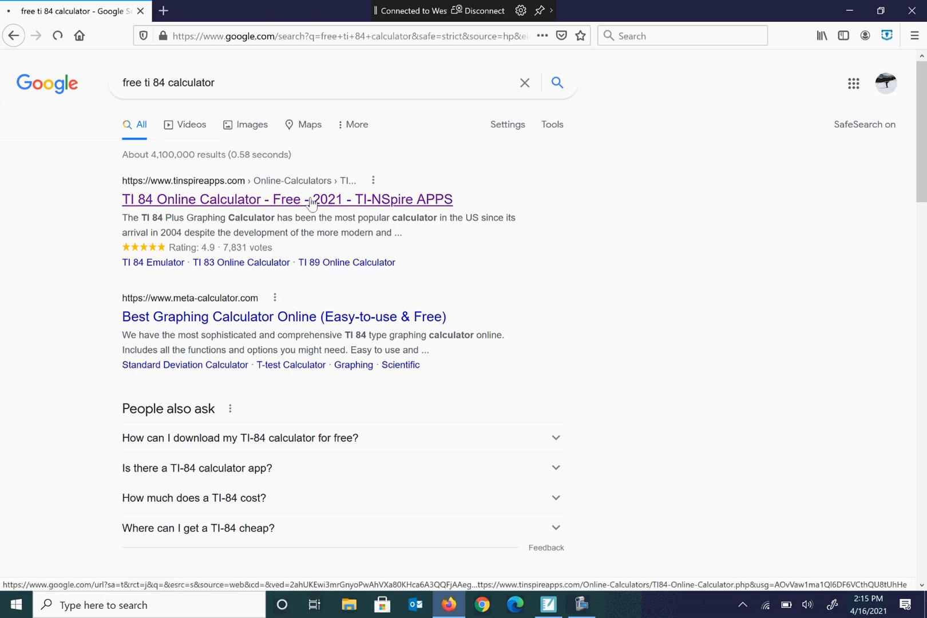
click(287, 199)
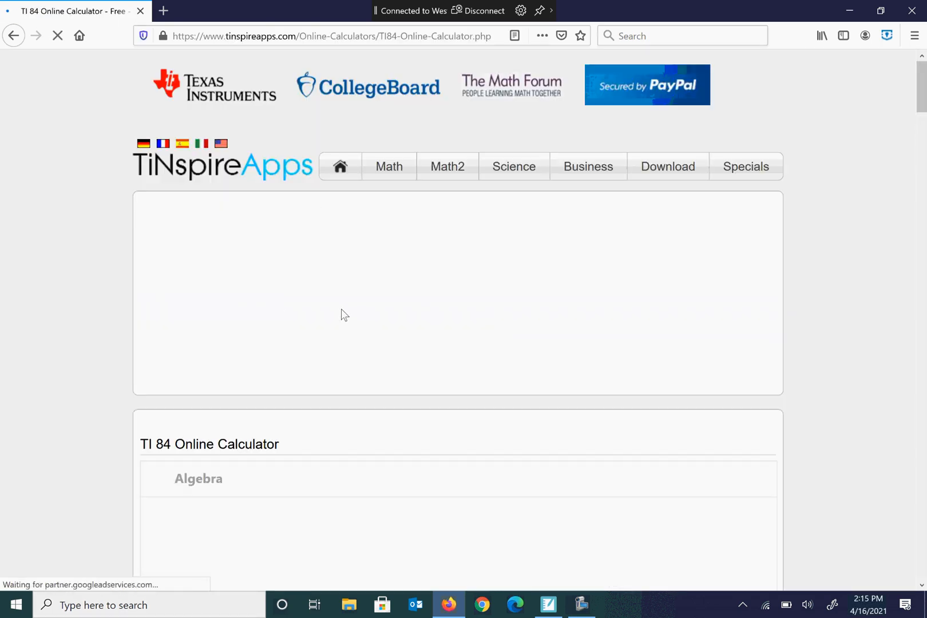
scroll(down, 3)
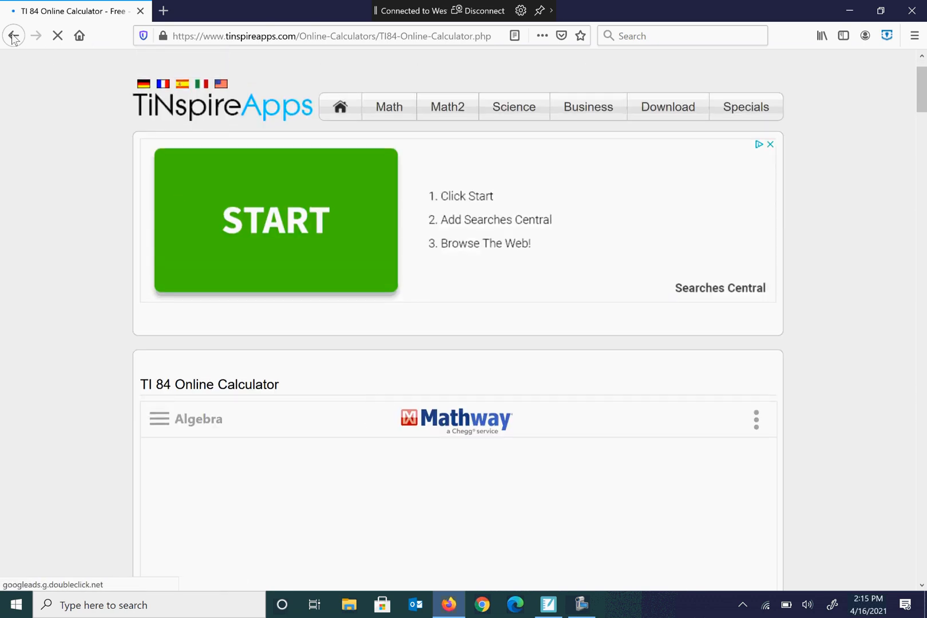
click(13, 36)
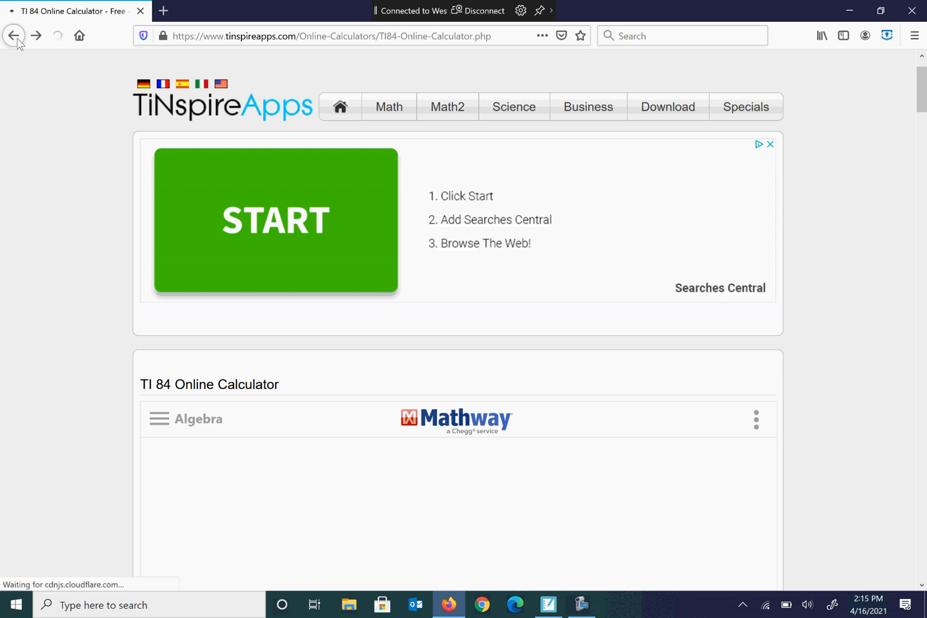
click(13, 36)
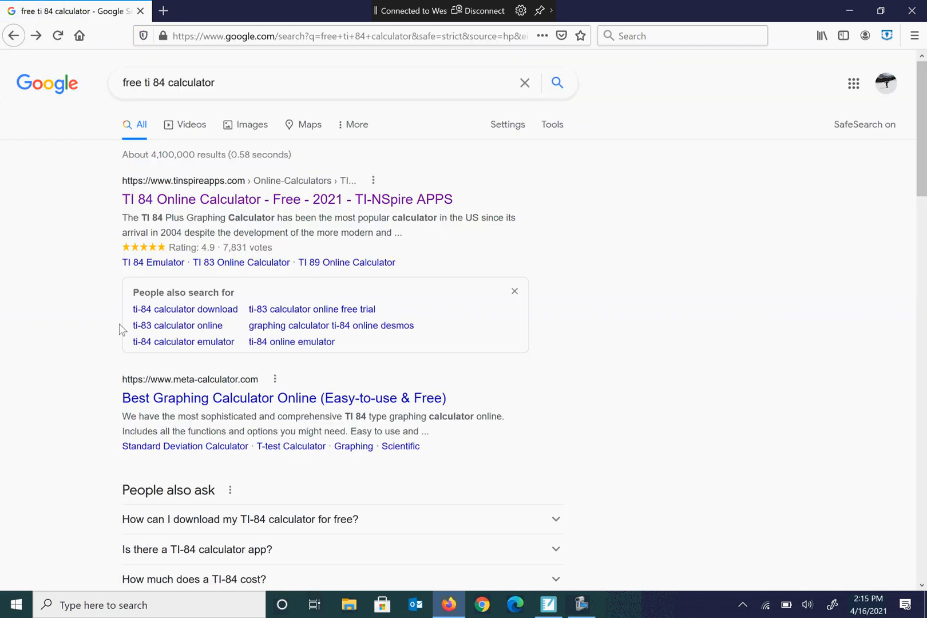
scroll(down, 3)
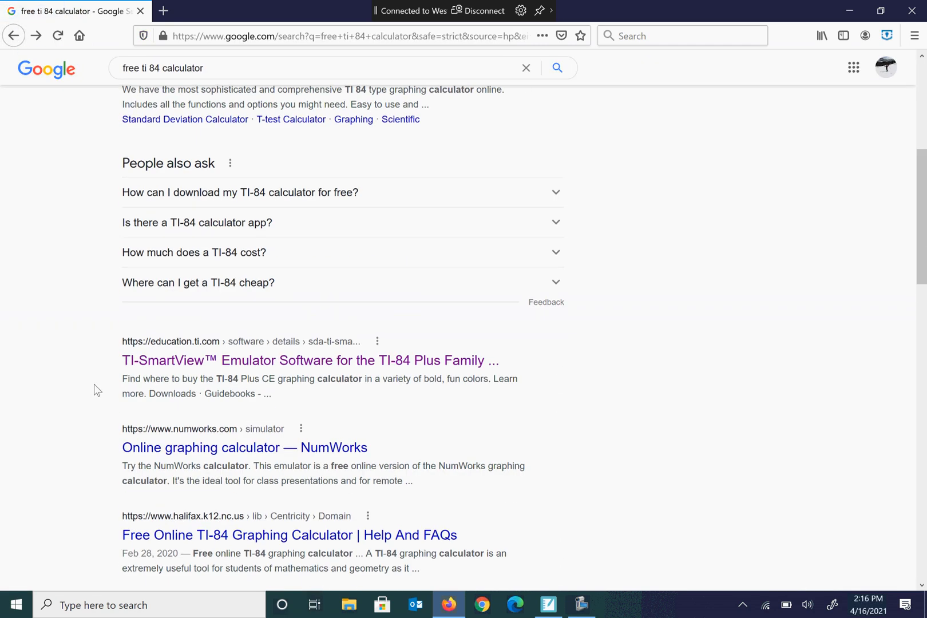
scroll(down, 3)
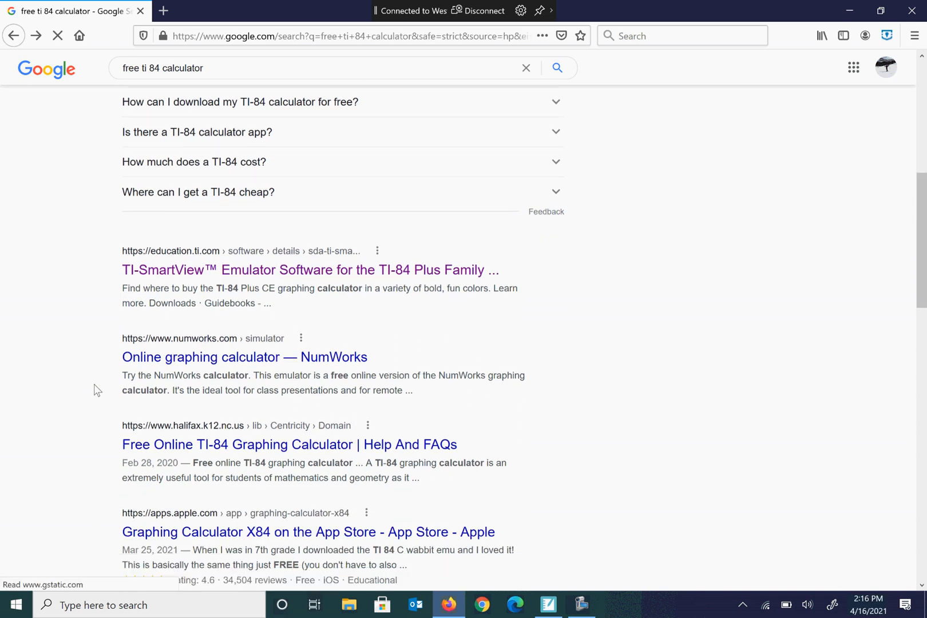
scroll(down, 3)
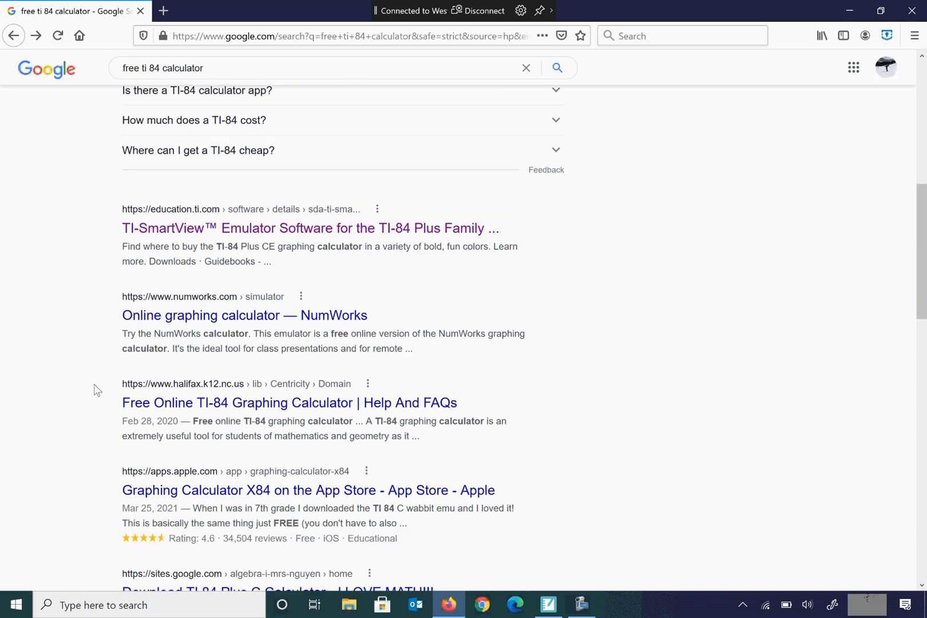
scroll(down, 3)
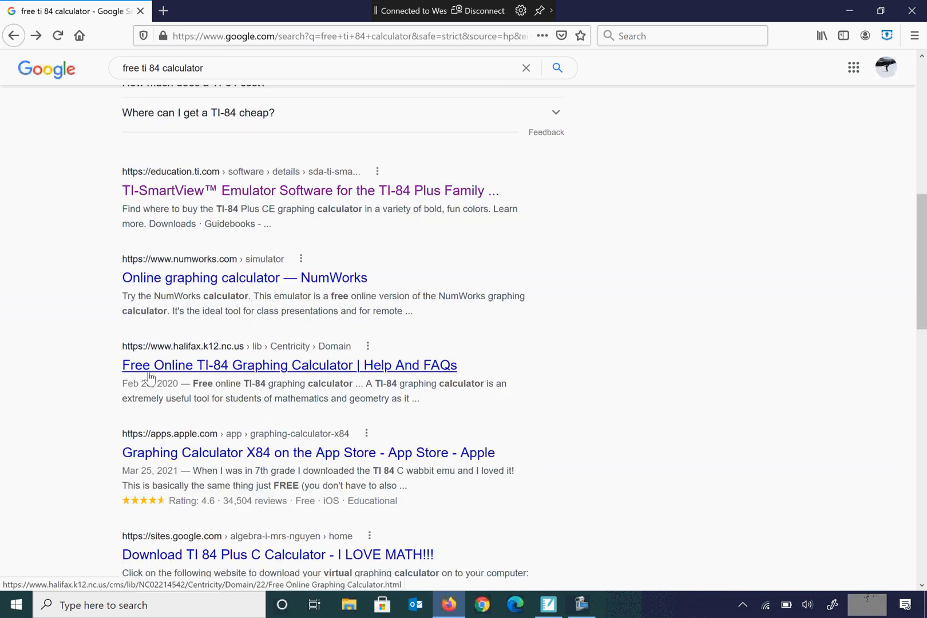
click(289, 365)
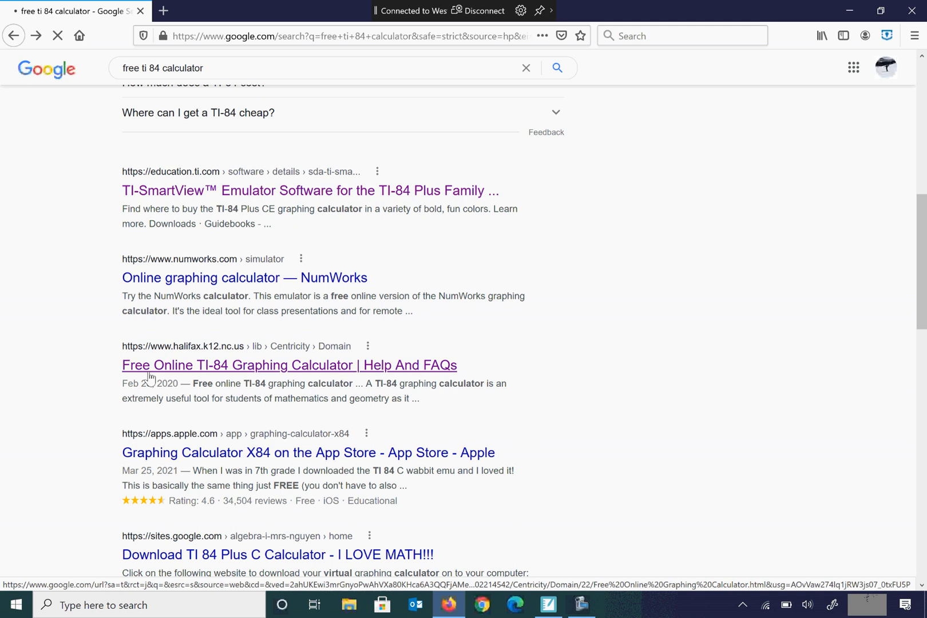
click(289, 365)
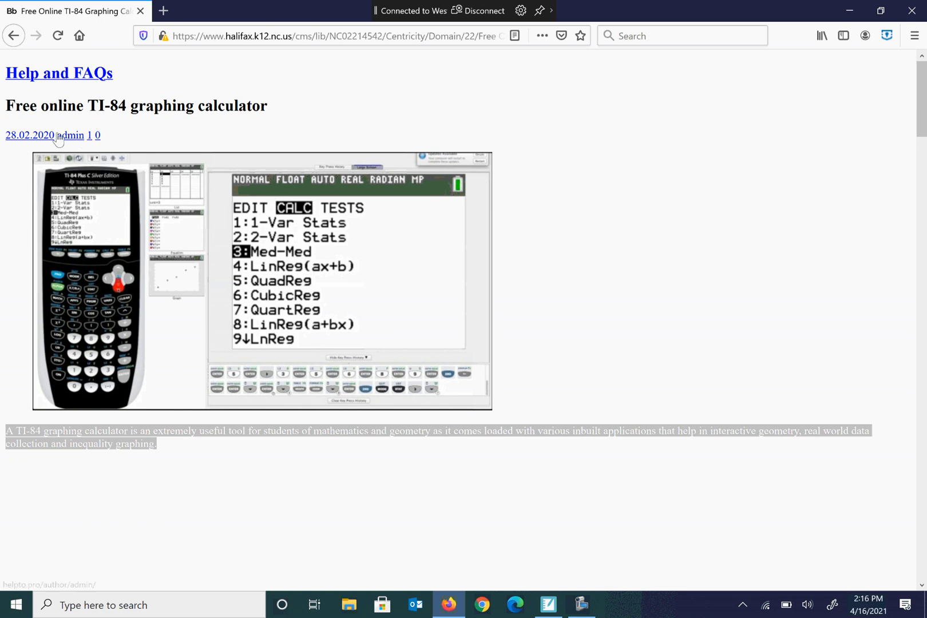
mouse_move(132, 259)
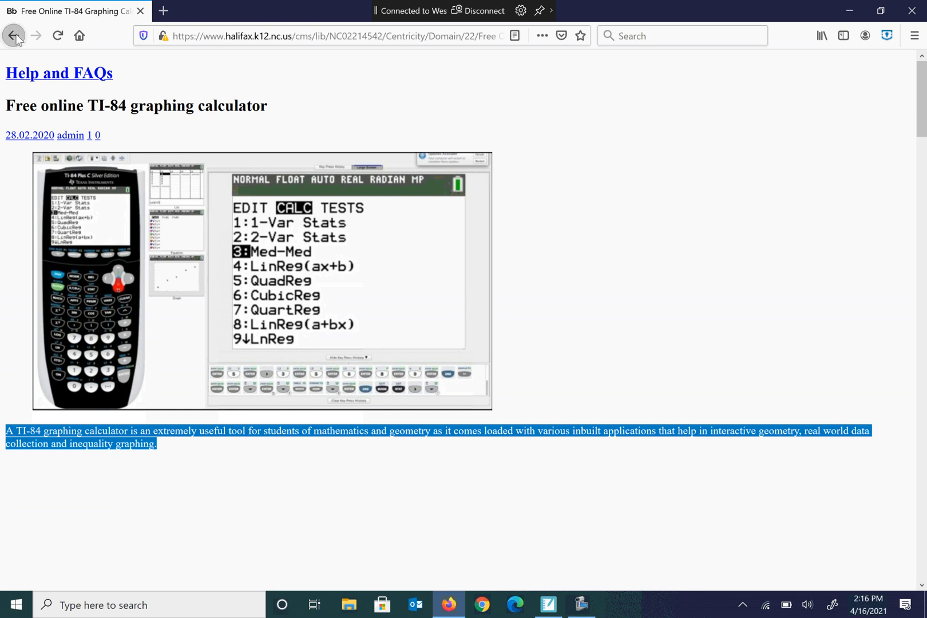
click(14, 36)
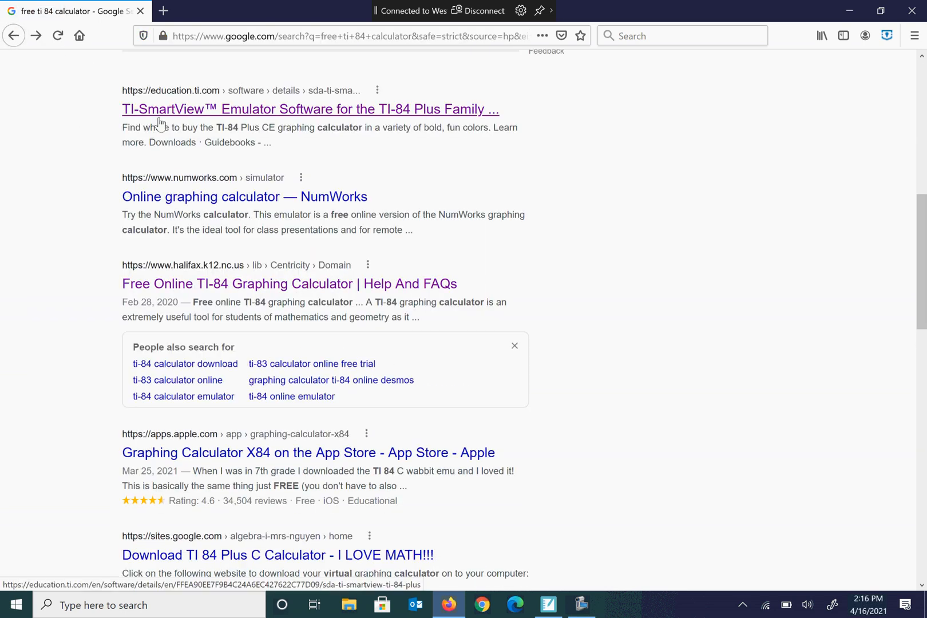
click(237, 82)
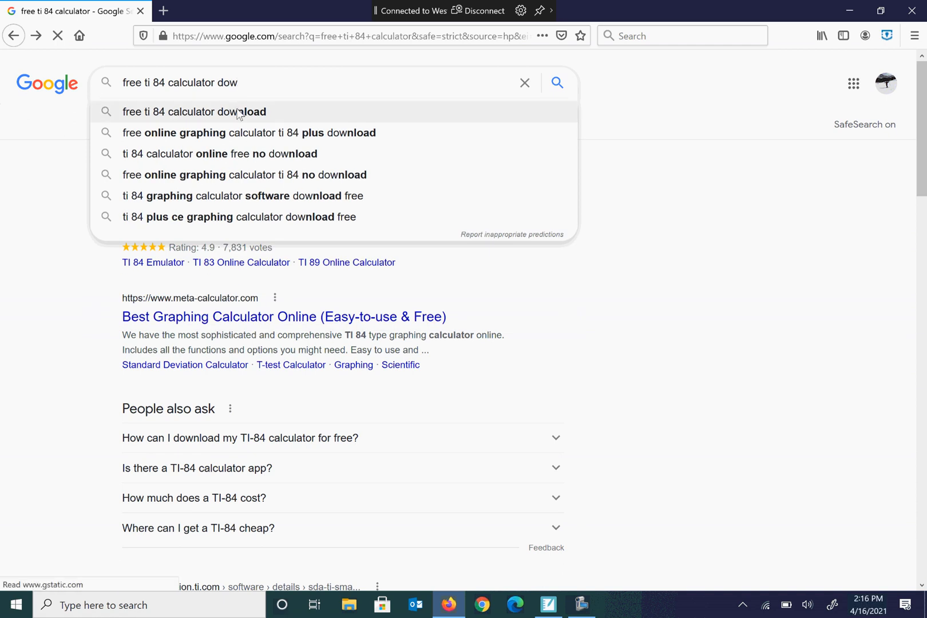
mouse_move(241, 140)
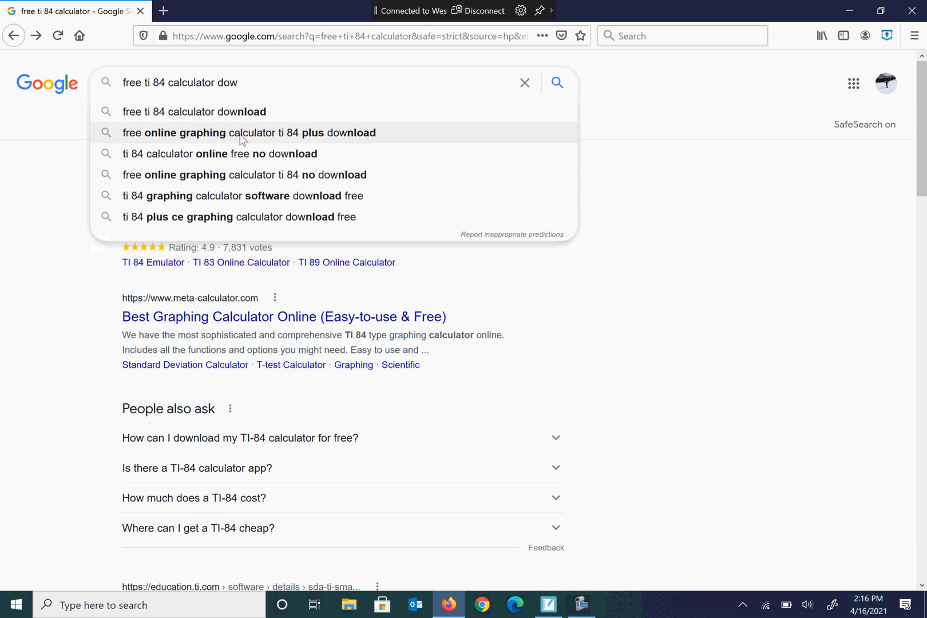
Search 'free online graphing calculator ti 84 plus download' and open TiNspireApps' TI 84 Emulator
click(248, 133)
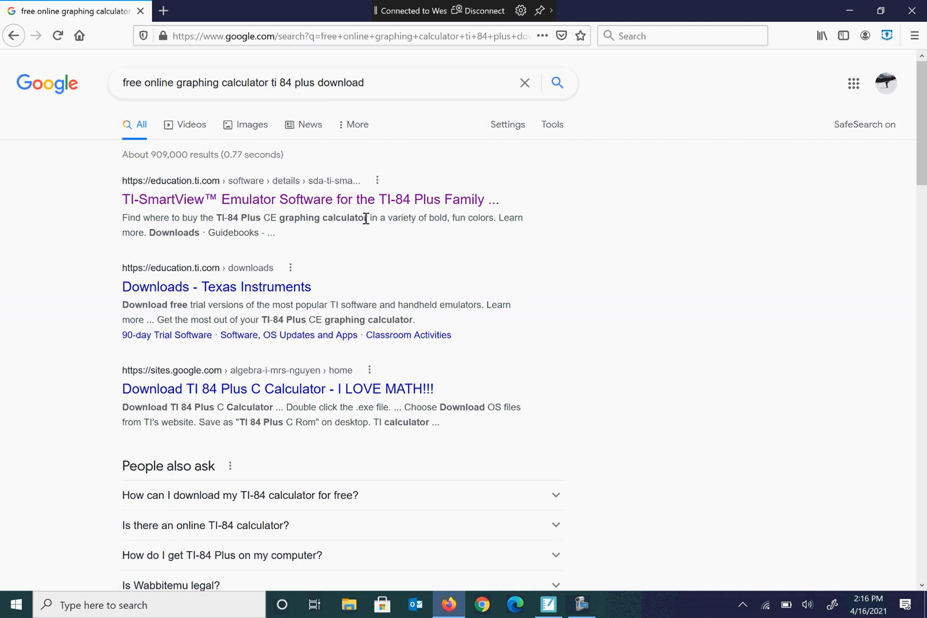
mouse_move(369, 250)
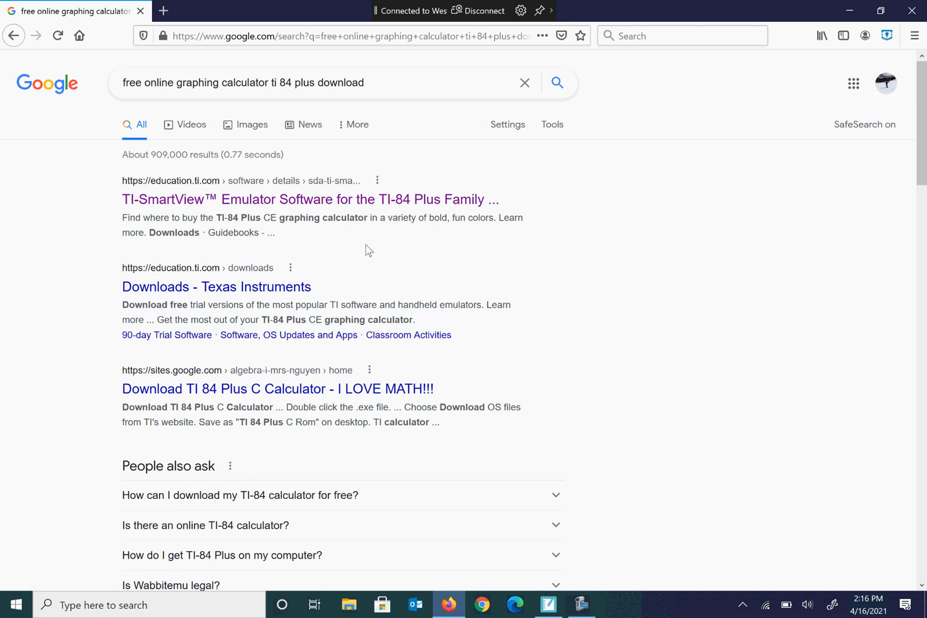
scroll(down, 3)
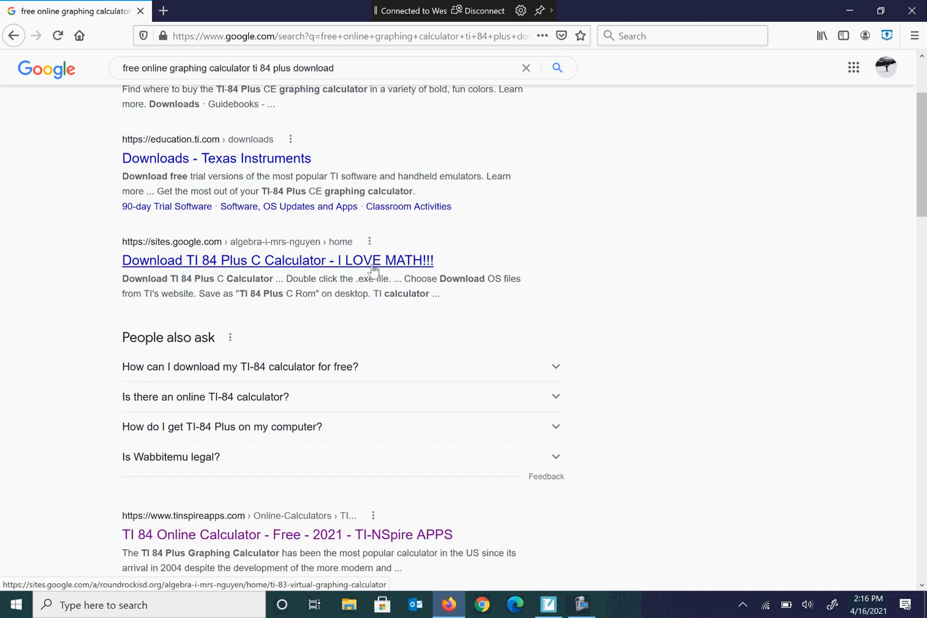
scroll(down, 3)
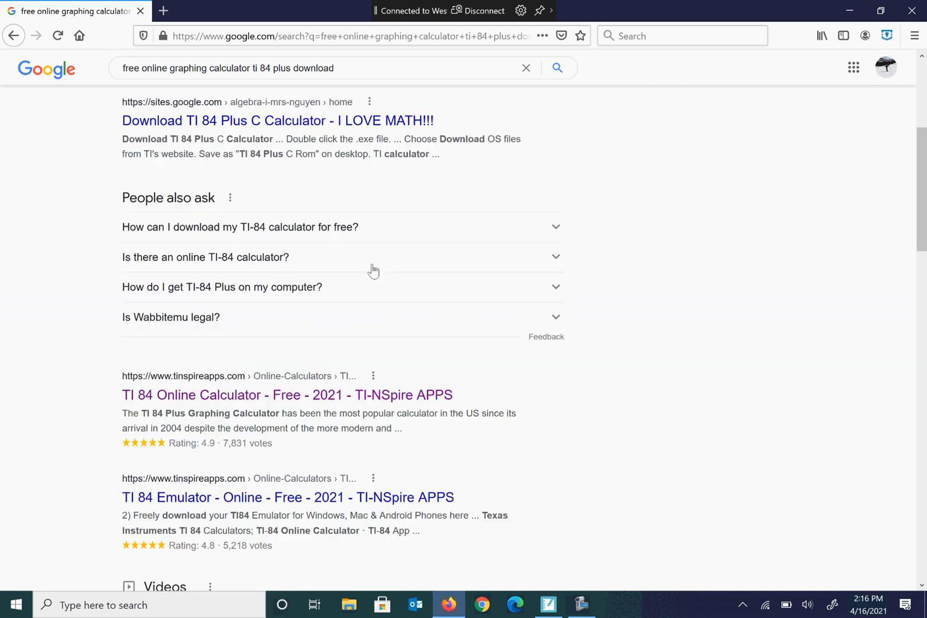
scroll(down, 3)
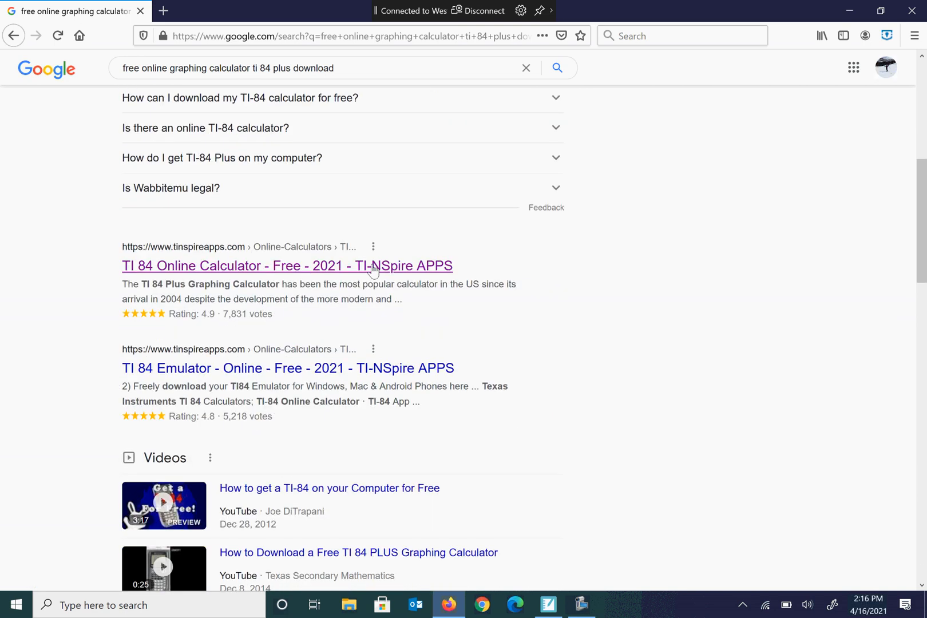
scroll(down, 3)
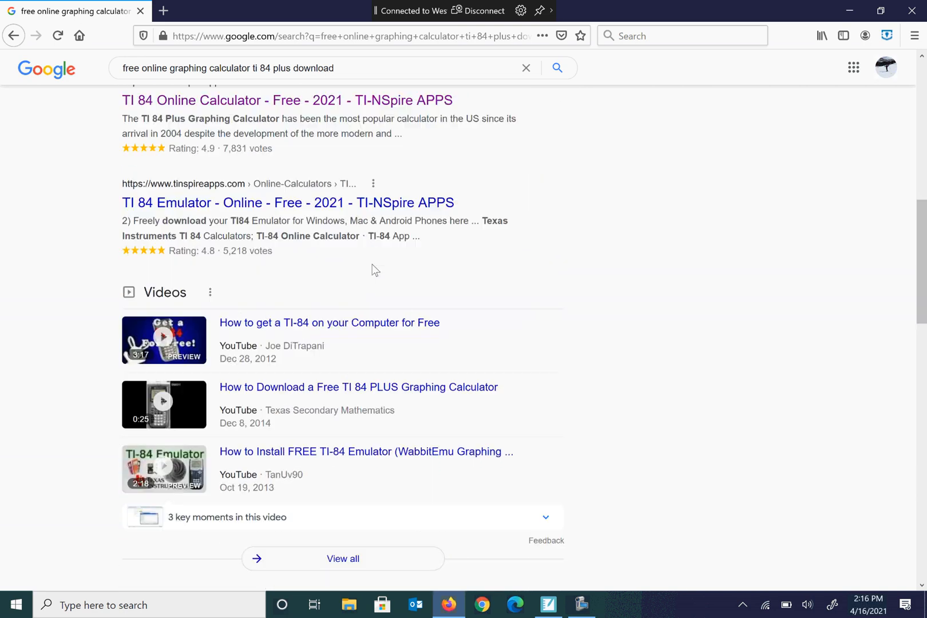
scroll(down, 3)
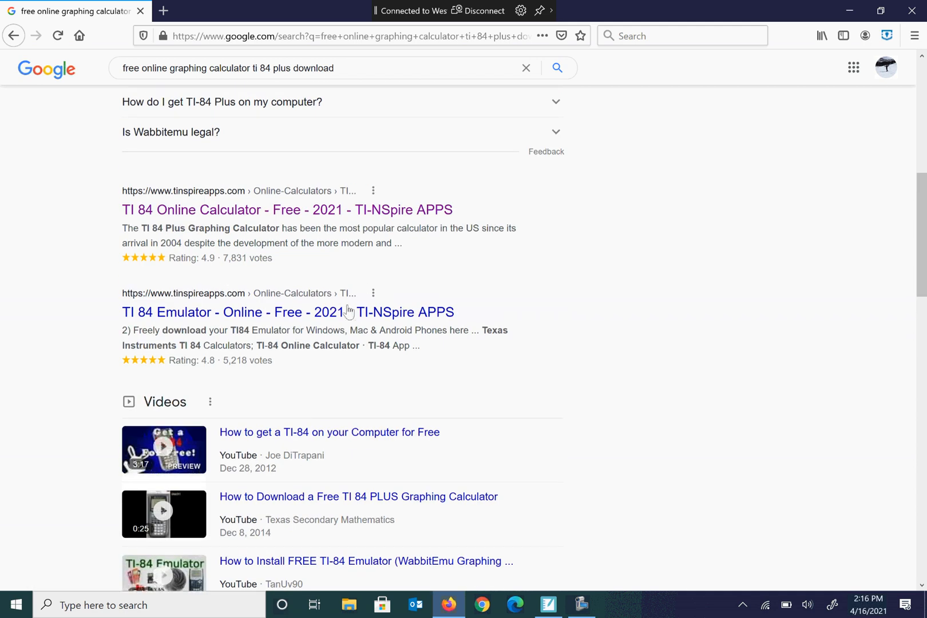
click(288, 312)
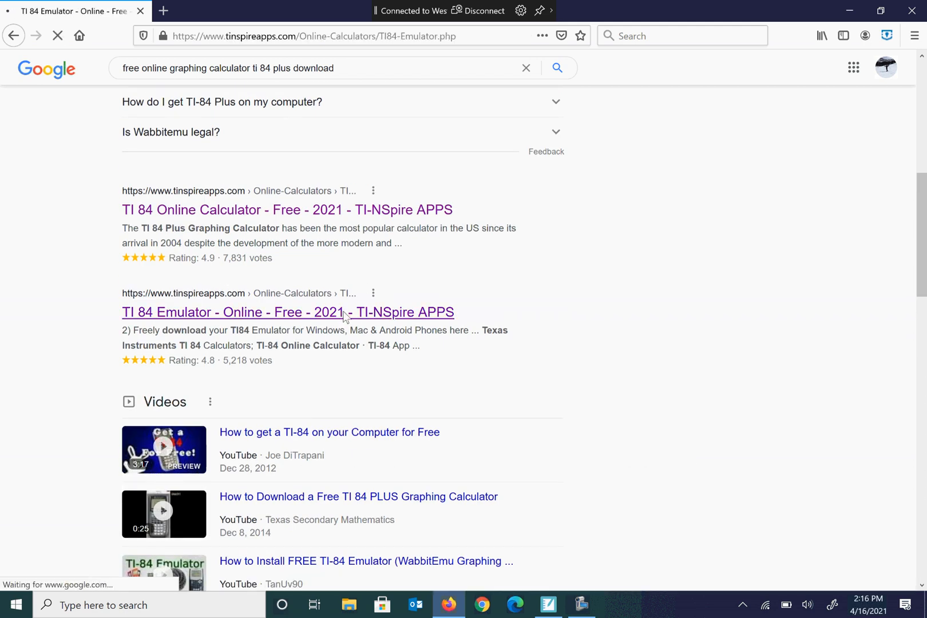
click(287, 312)
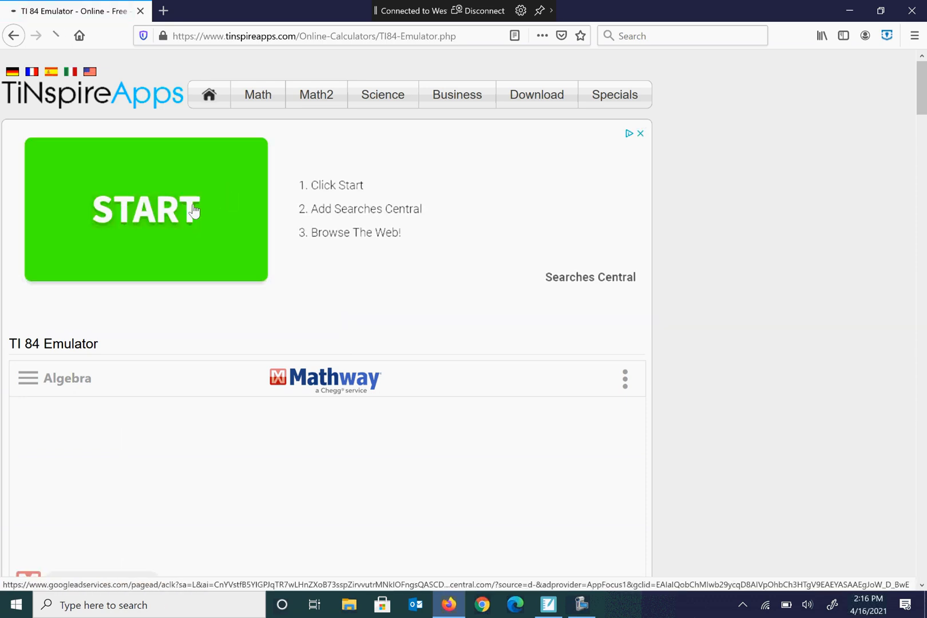
Install the Sponsored Search add-on from the ad and accept it as default search engine
click(145, 210)
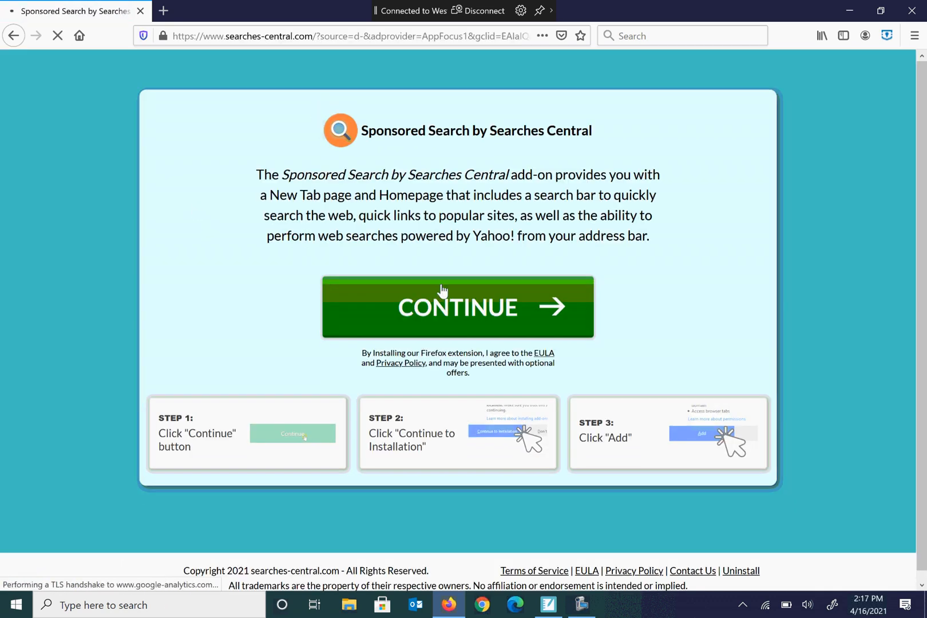
click(458, 306)
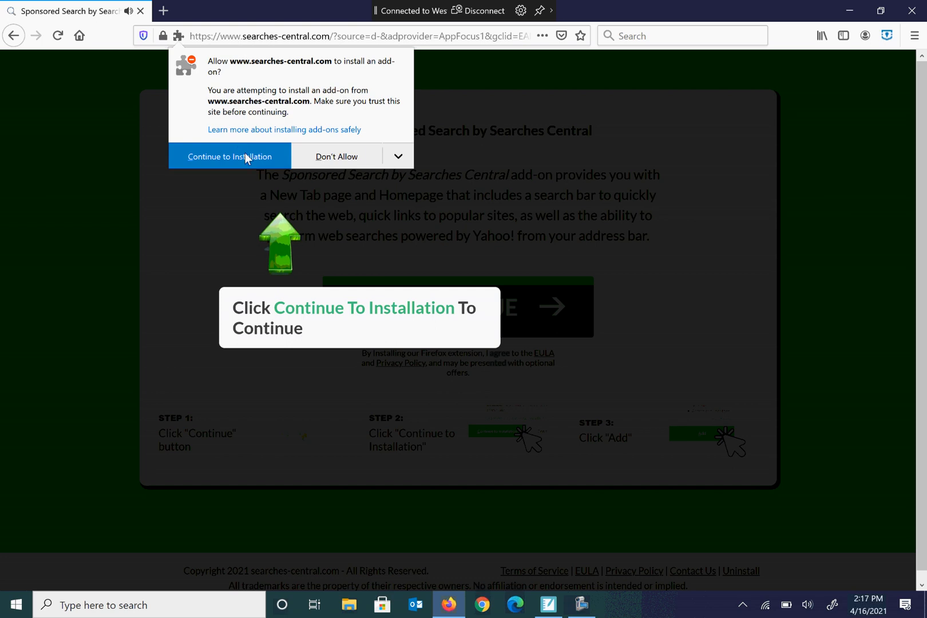
click(229, 156)
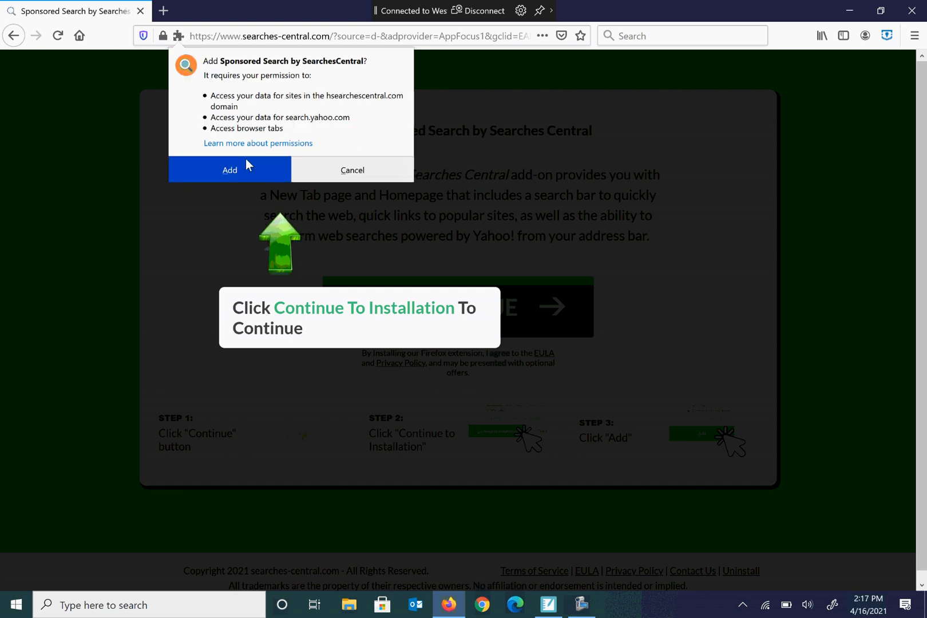
click(229, 170)
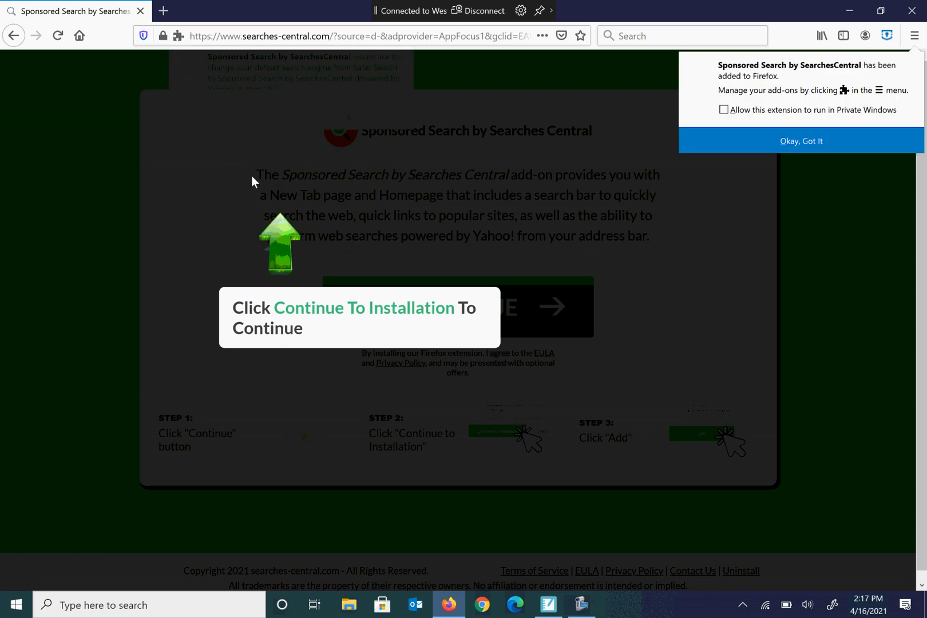
click(799, 141)
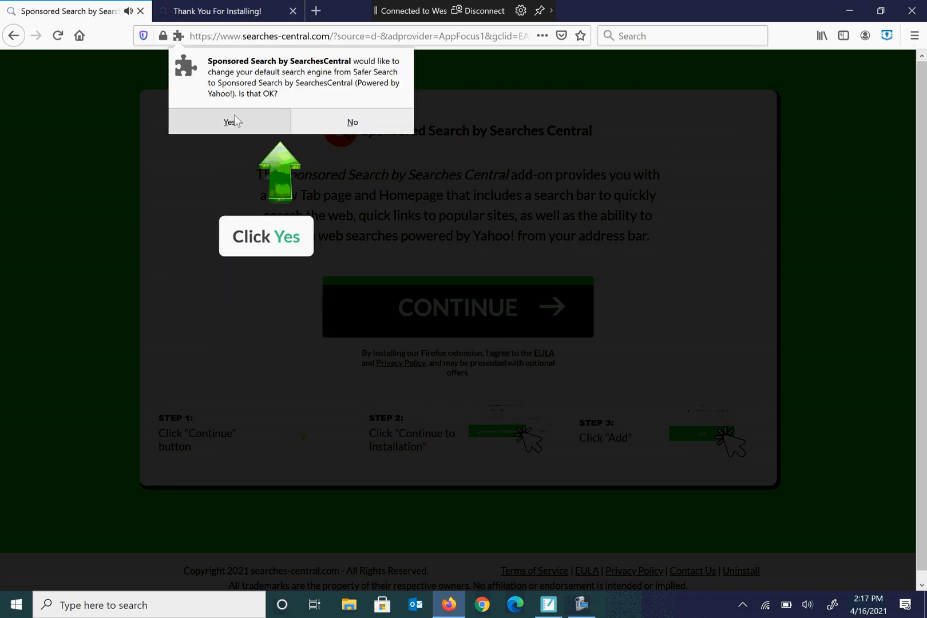
click(230, 122)
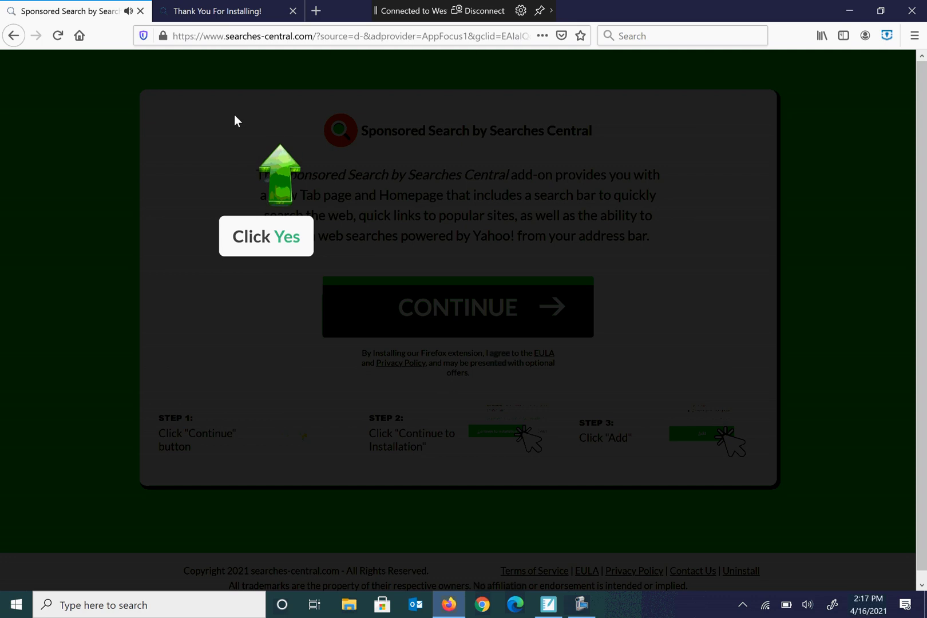
mouse_move(278, 202)
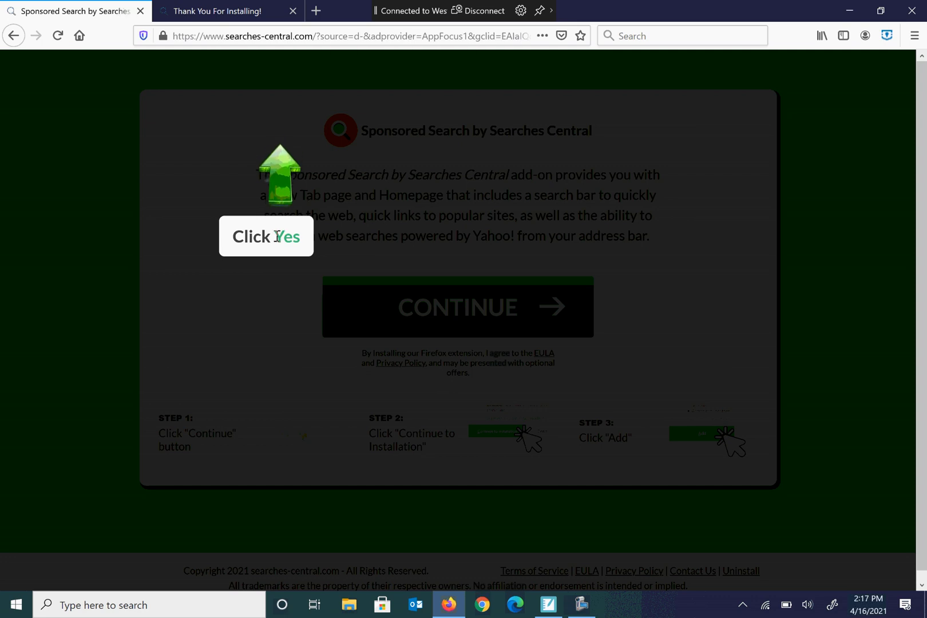
mouse_move(278, 118)
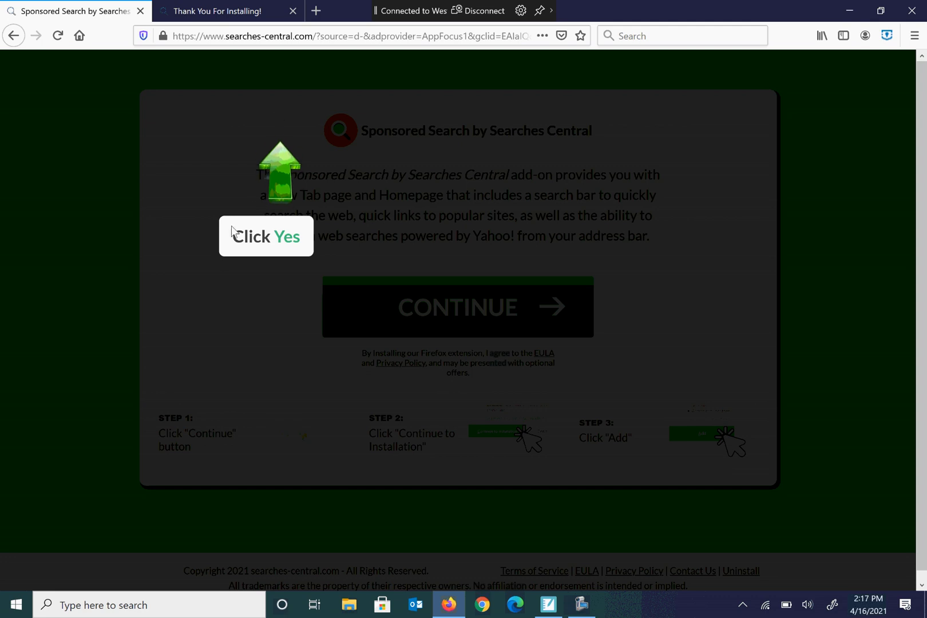
mouse_move(278, 227)
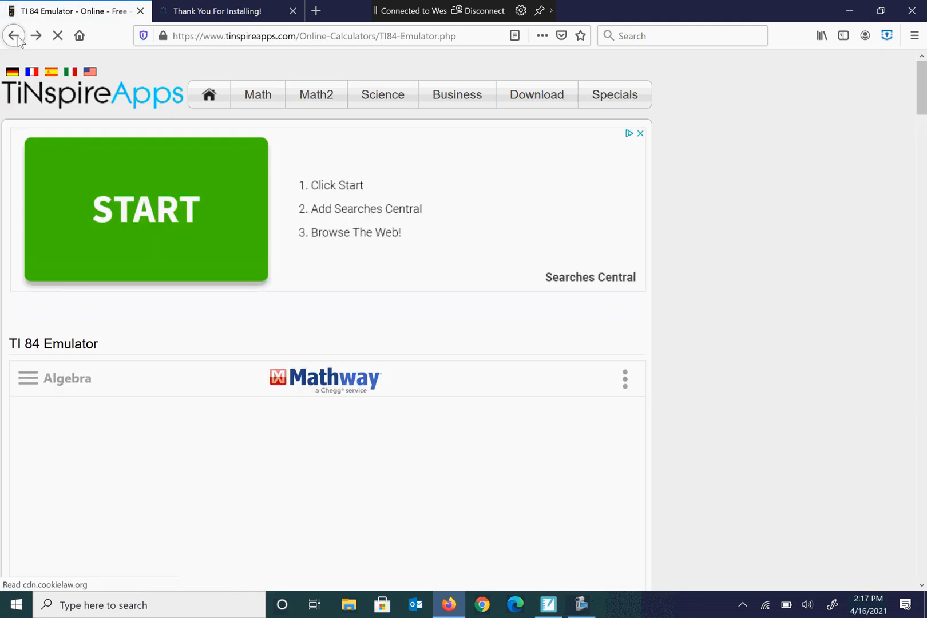
Accept the site's cookies and save the Macintosh TI-SmartView emulator for the TI-84 Plus Family
click(14, 35)
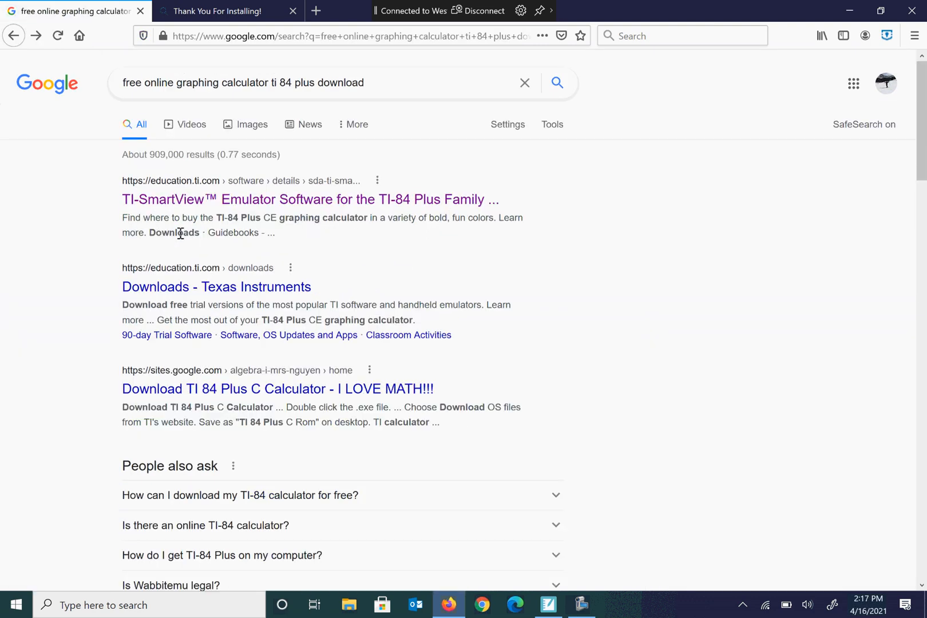
mouse_move(238, 214)
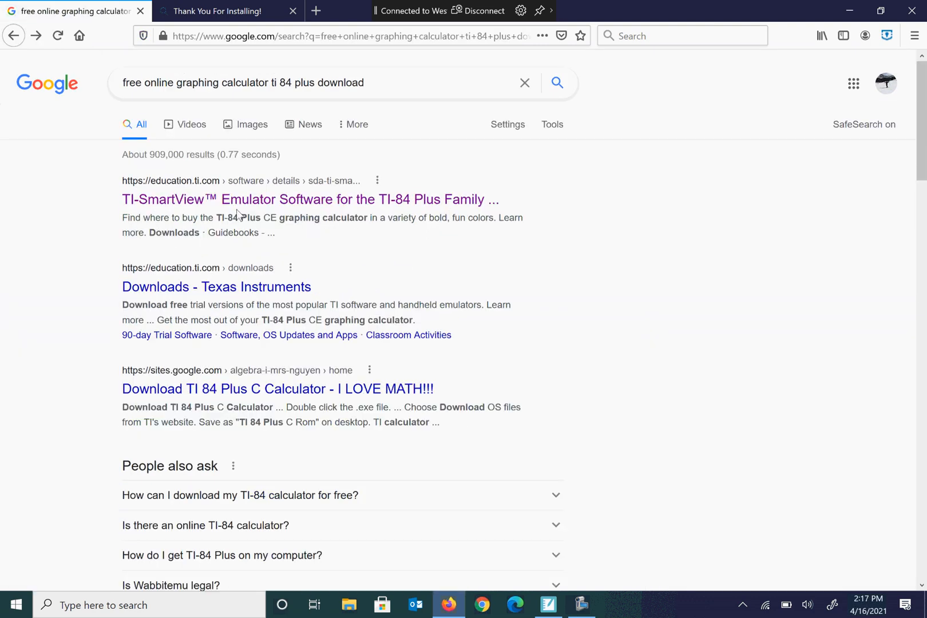
mouse_move(261, 204)
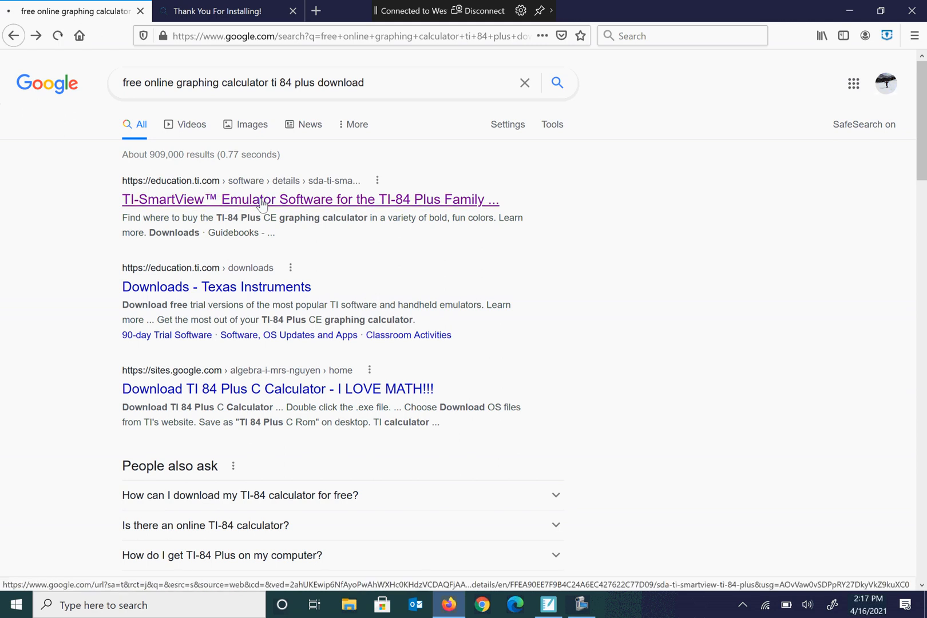
click(309, 200)
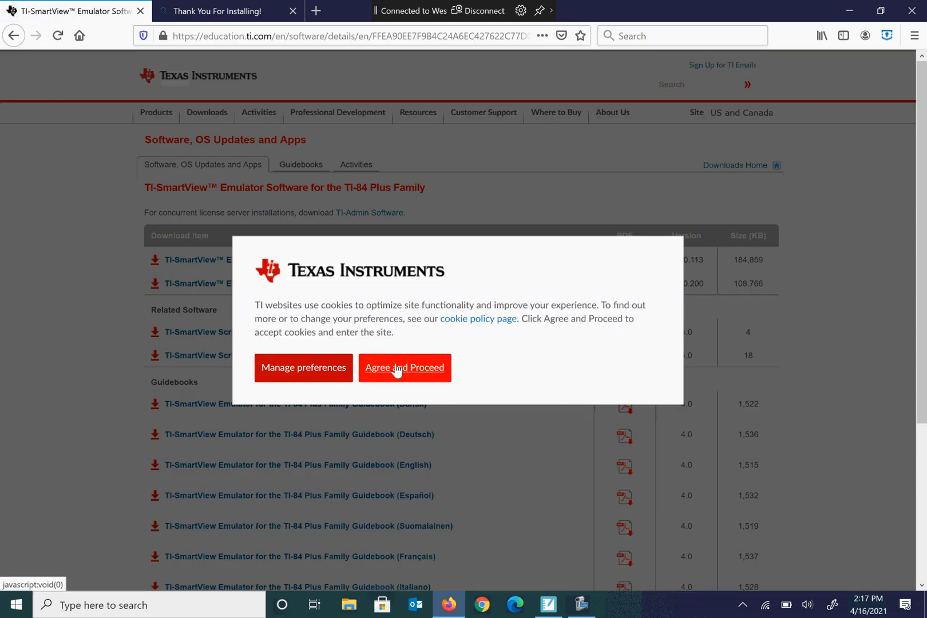
click(404, 368)
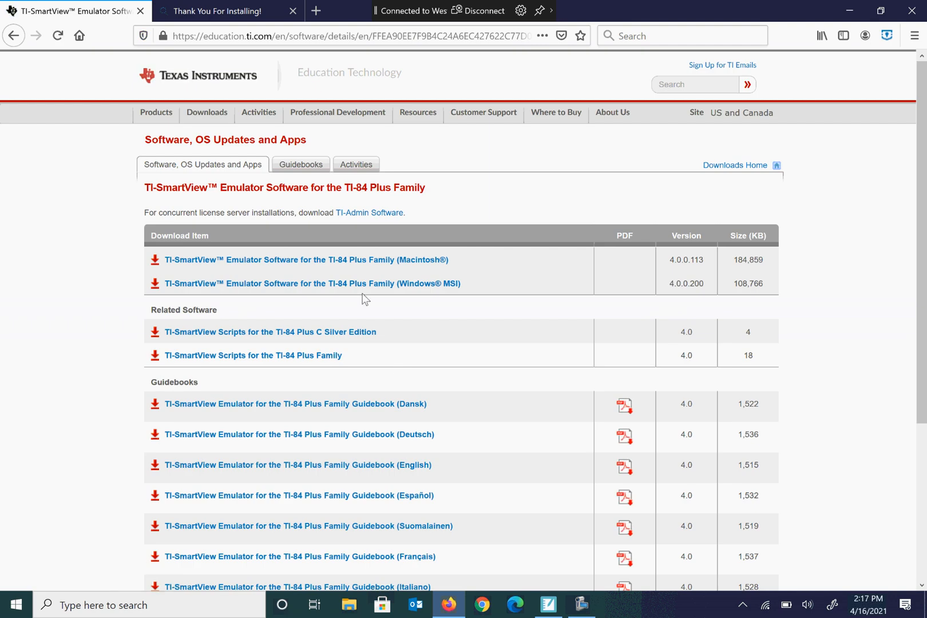
click(305, 260)
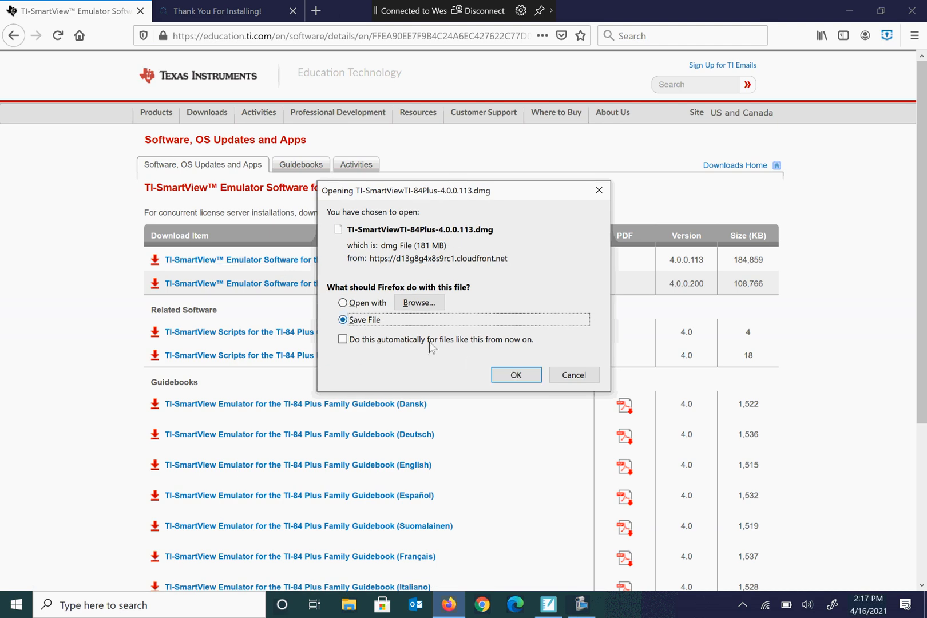
click(515, 374)
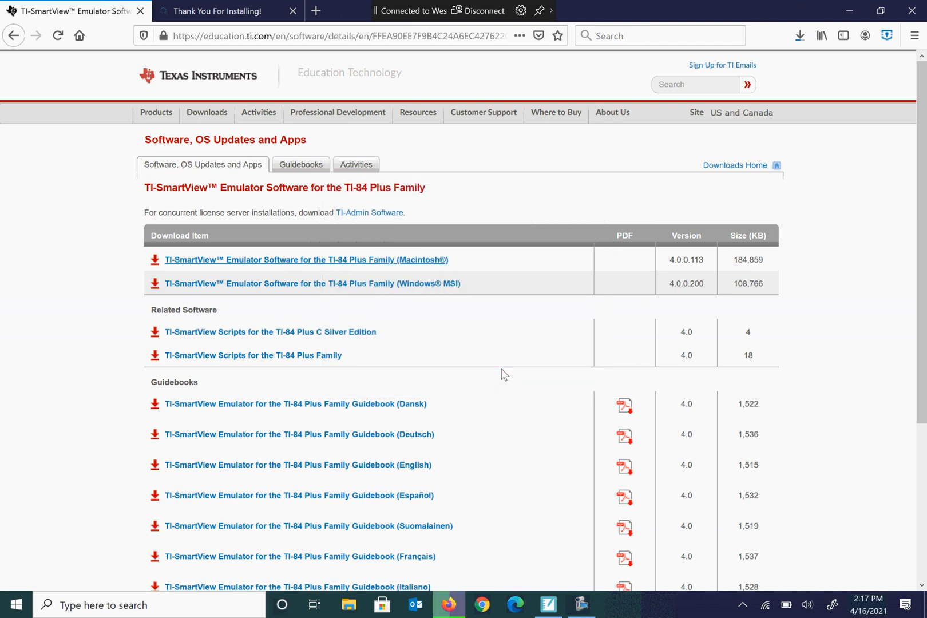
mouse_move(551, 300)
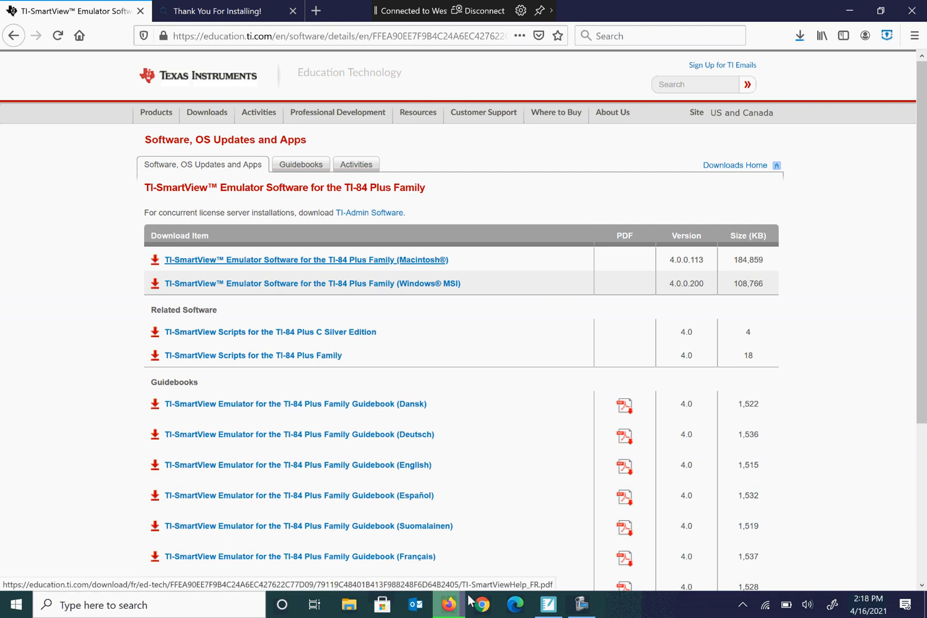
Open the downloaded TI-SmartViewTI-84Plus-4.0.0.113.dmg file from the Downloads folder
click(449, 604)
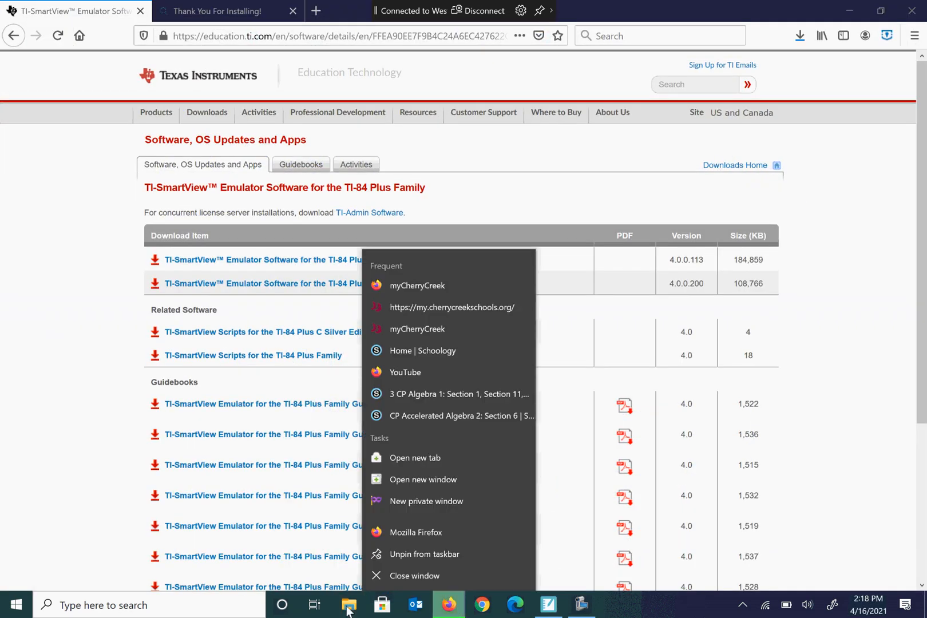
click(349, 604)
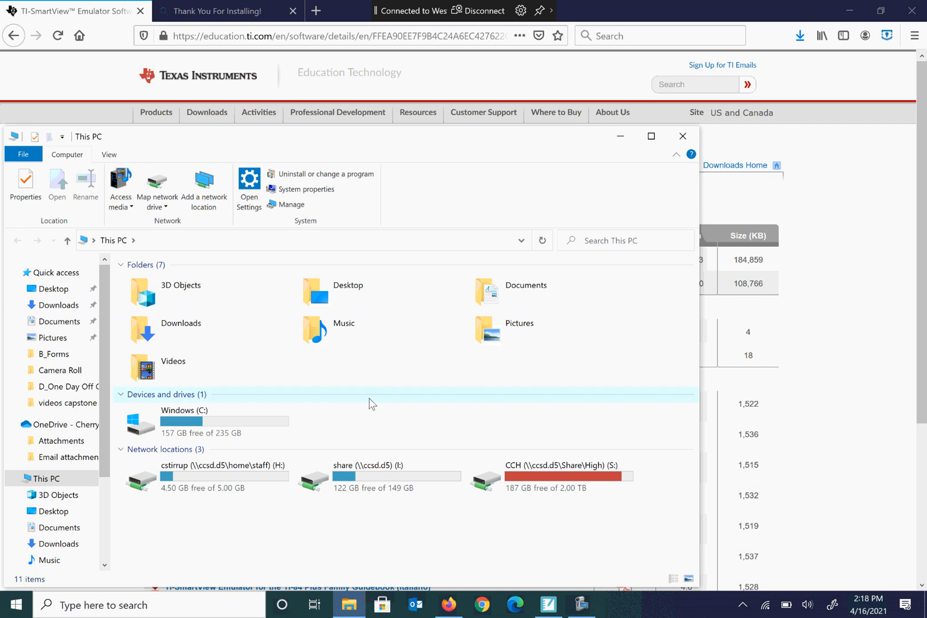
click(55, 304)
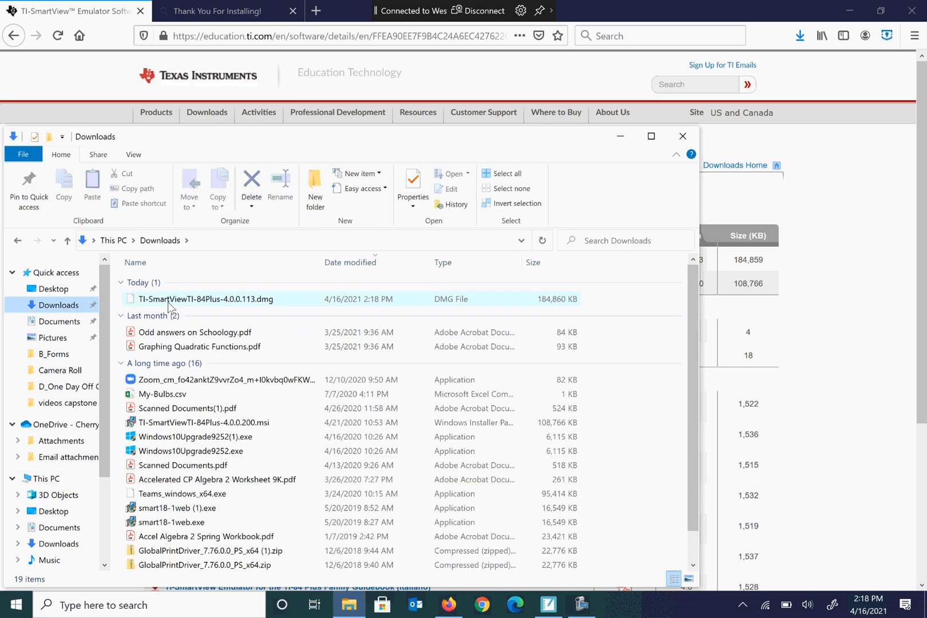
click(204, 298)
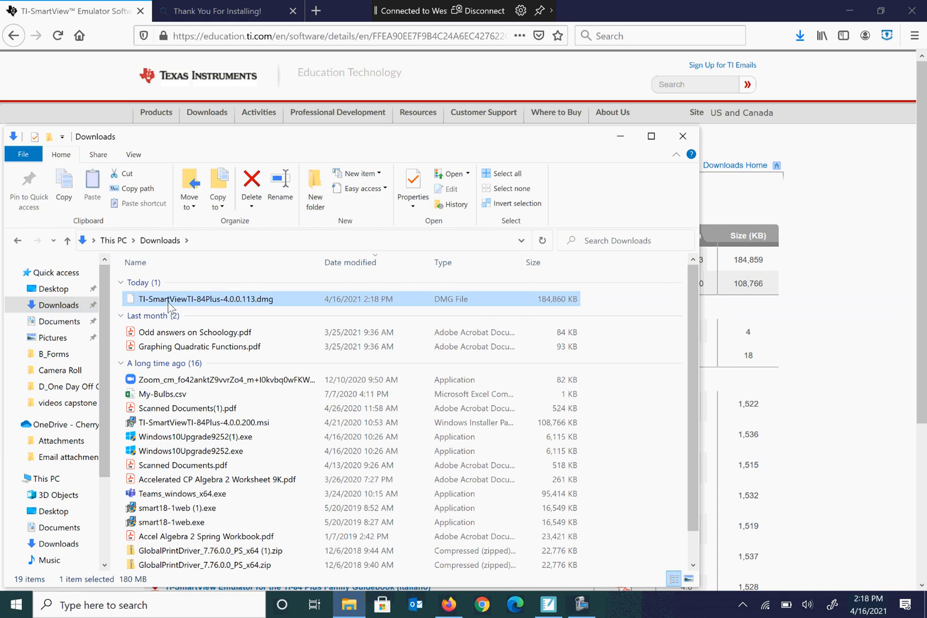
double_click(205, 298)
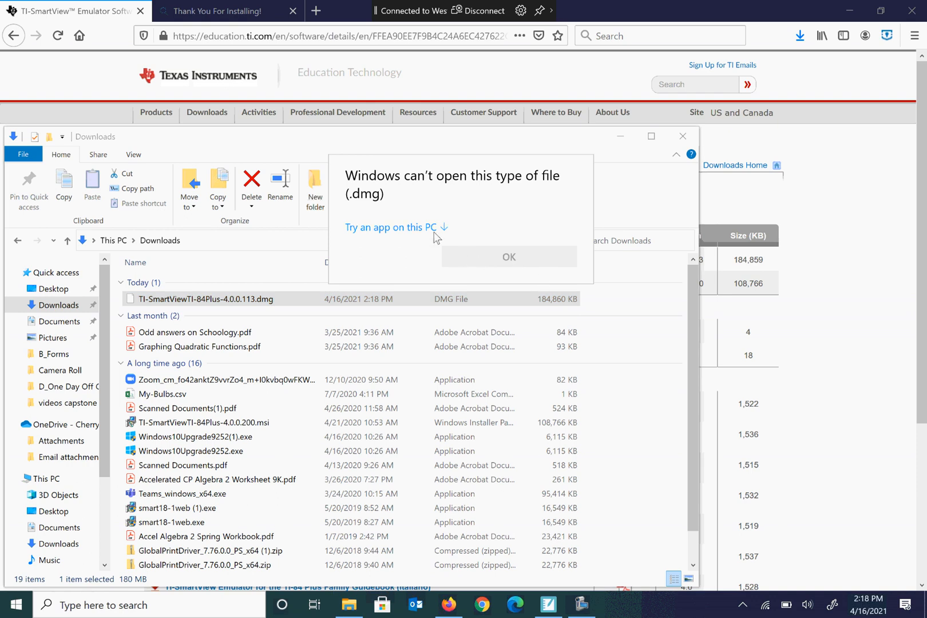
Try opening it in Adobe Acrobat Reader, dismiss the unsupported-file error, and close Downloads
click(392, 227)
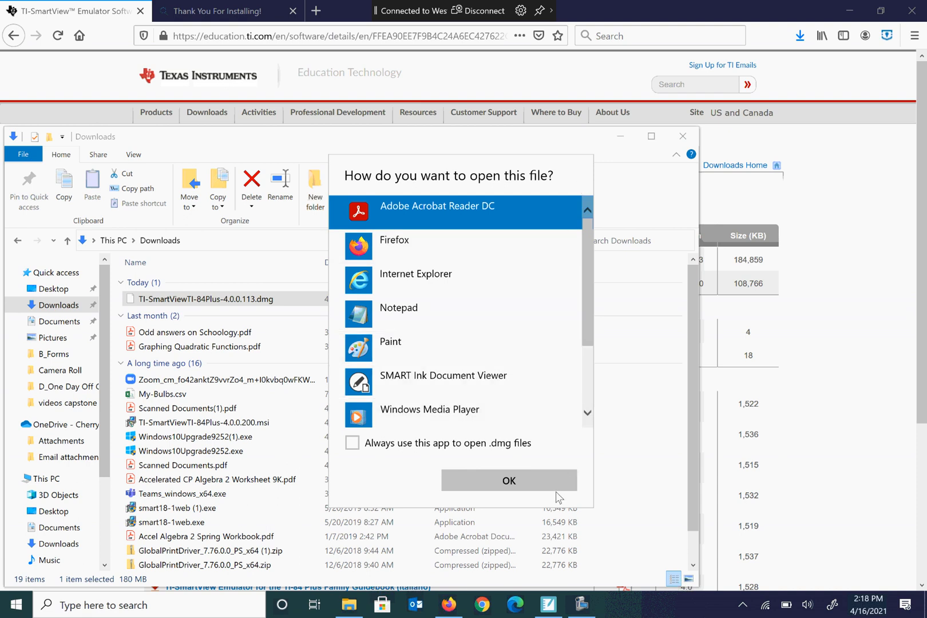
click(507, 480)
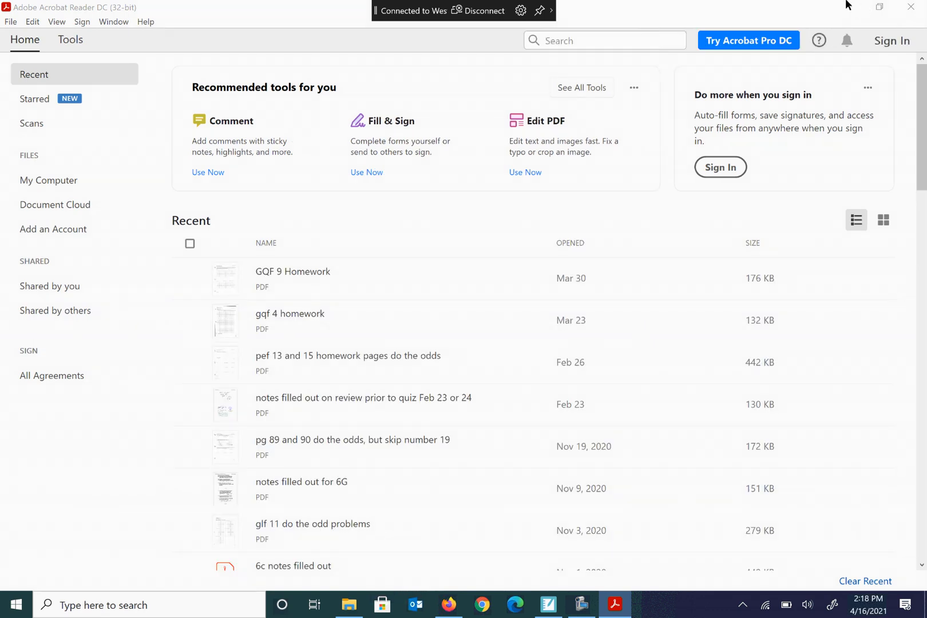
mouse_move(853, 6)
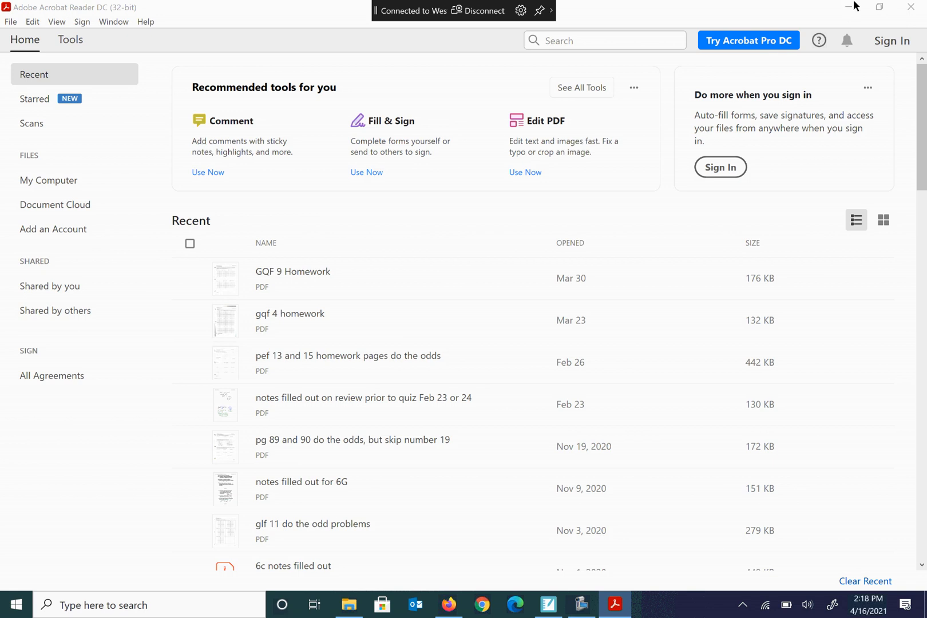
mouse_move(824, 41)
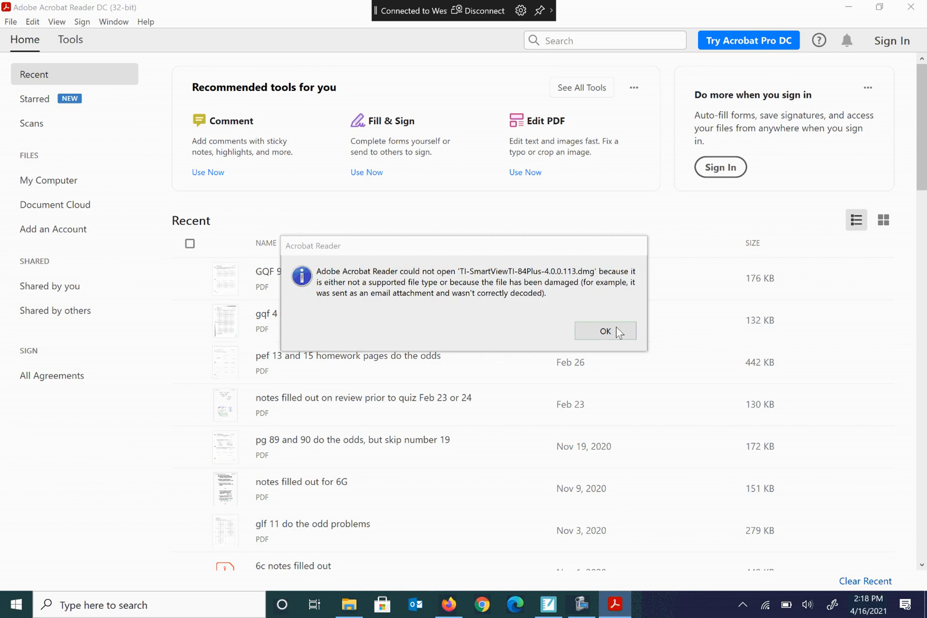
click(604, 331)
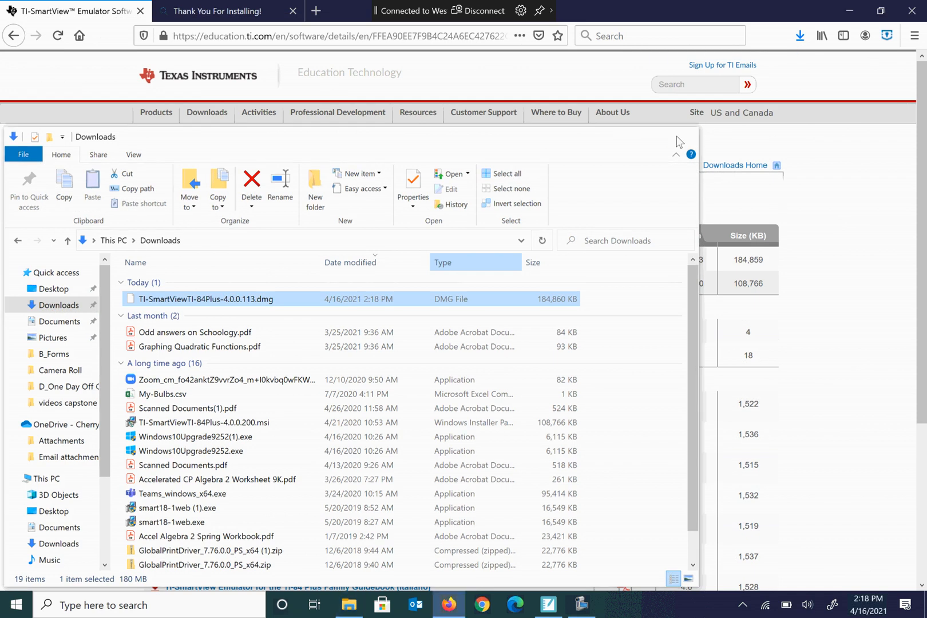
click(913, 11)
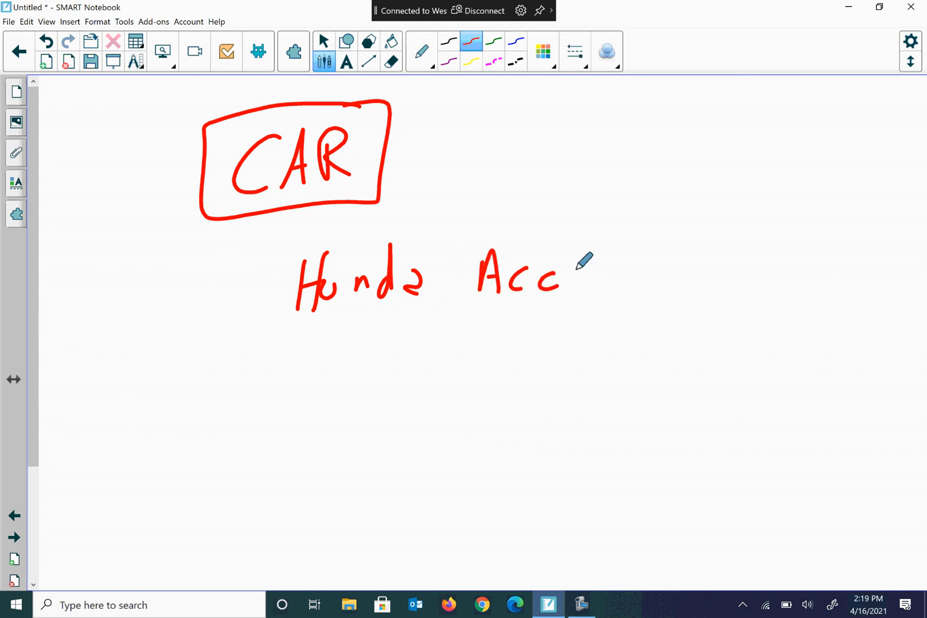
Finish 'Honda Acc. 2022', then write a boxed $34051 price and 40mpg beside it
click(583, 289)
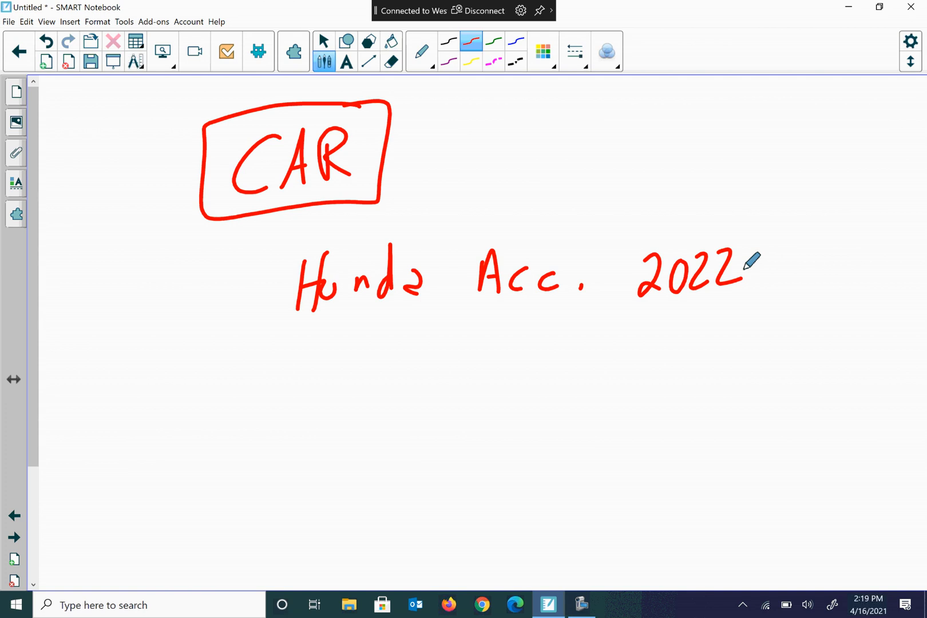
mouse_move(565, 336)
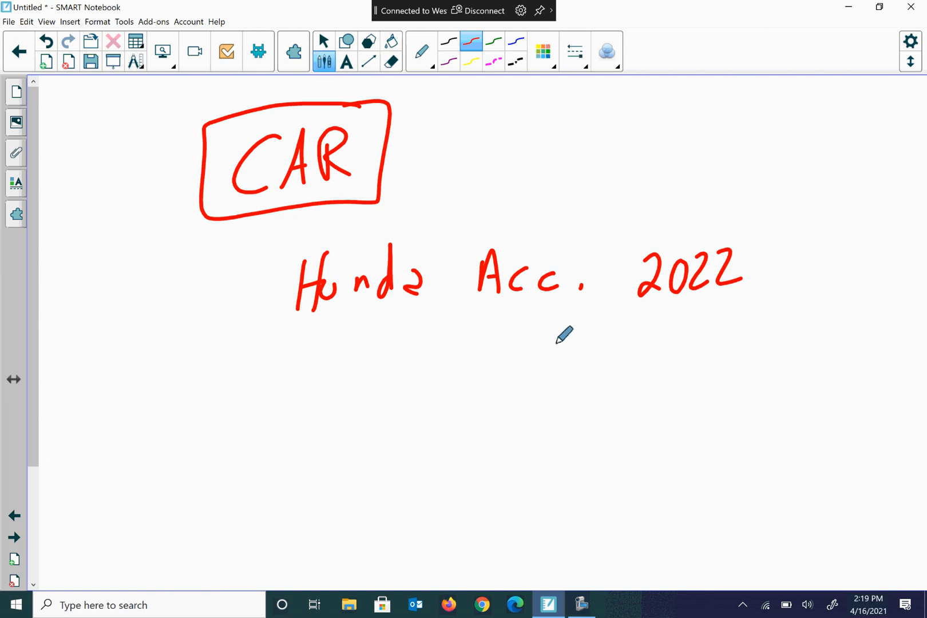
mouse_move(434, 339)
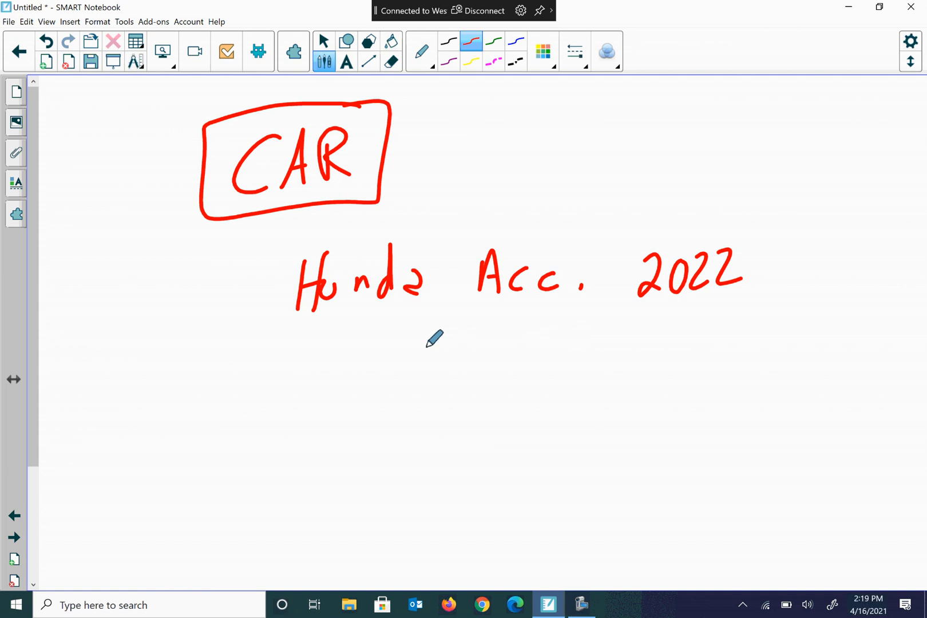
mouse_move(400, 336)
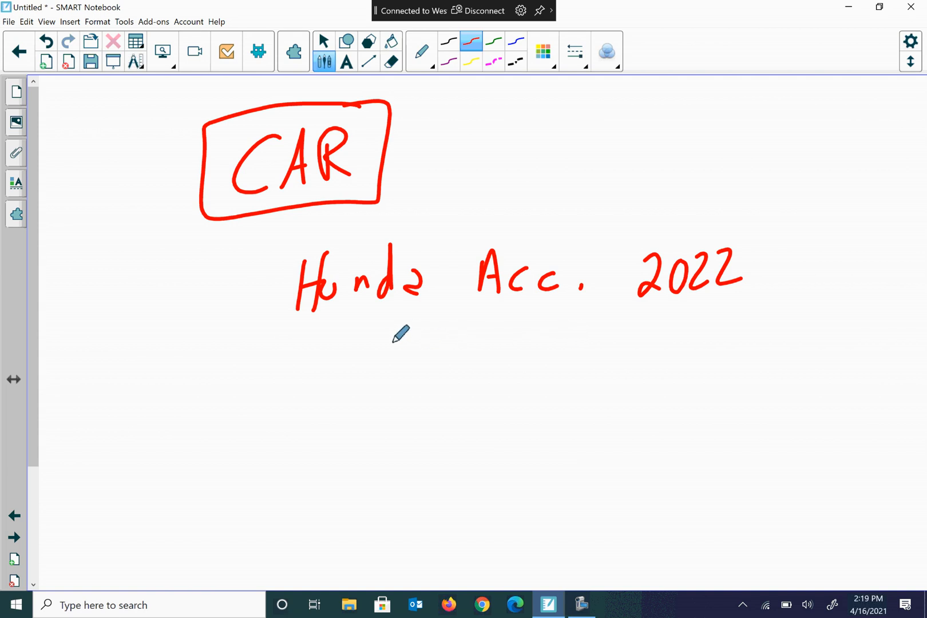
drag(413, 343, 402, 385)
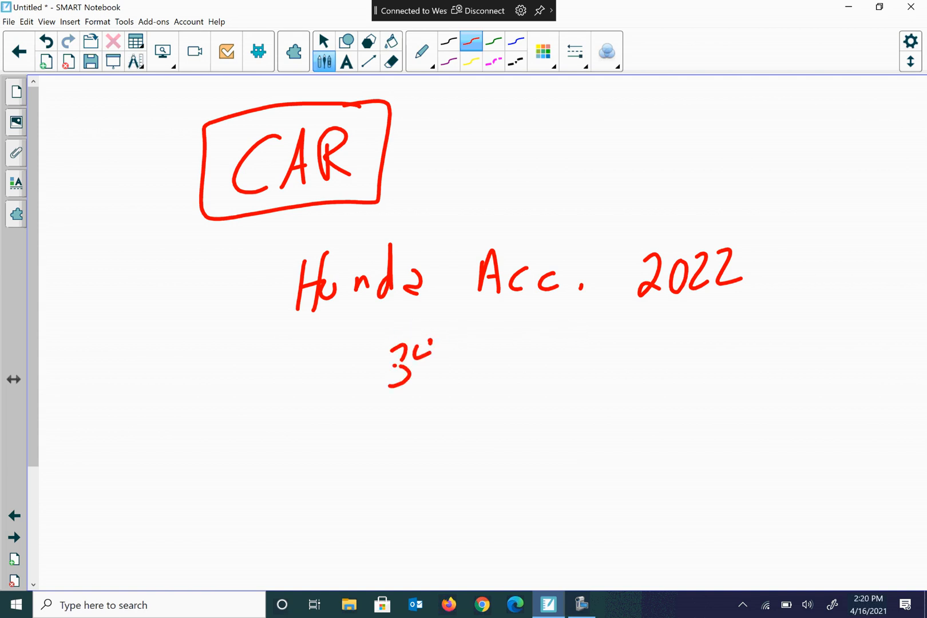
drag(414, 354, 467, 361)
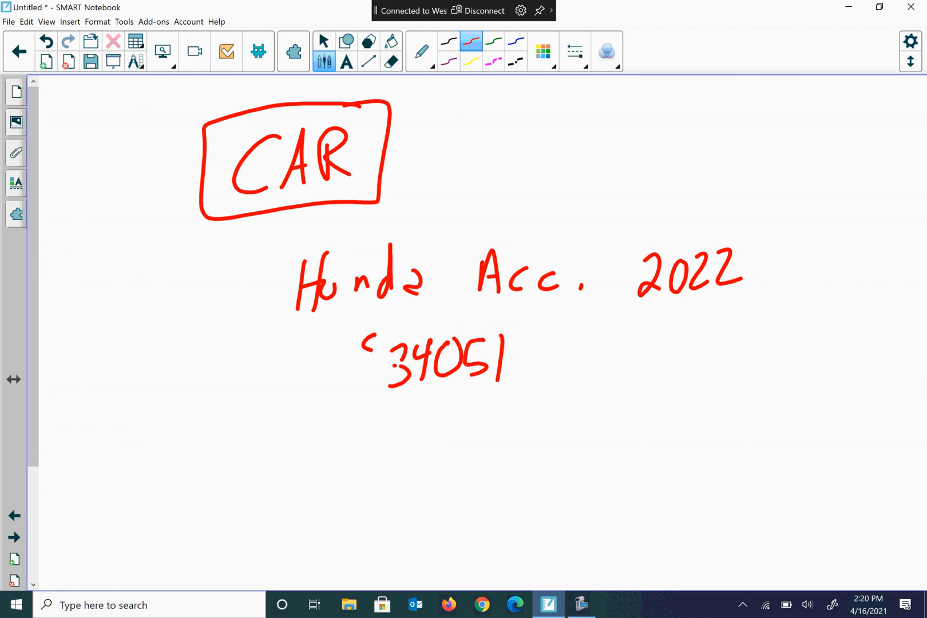
drag(343, 313, 538, 408)
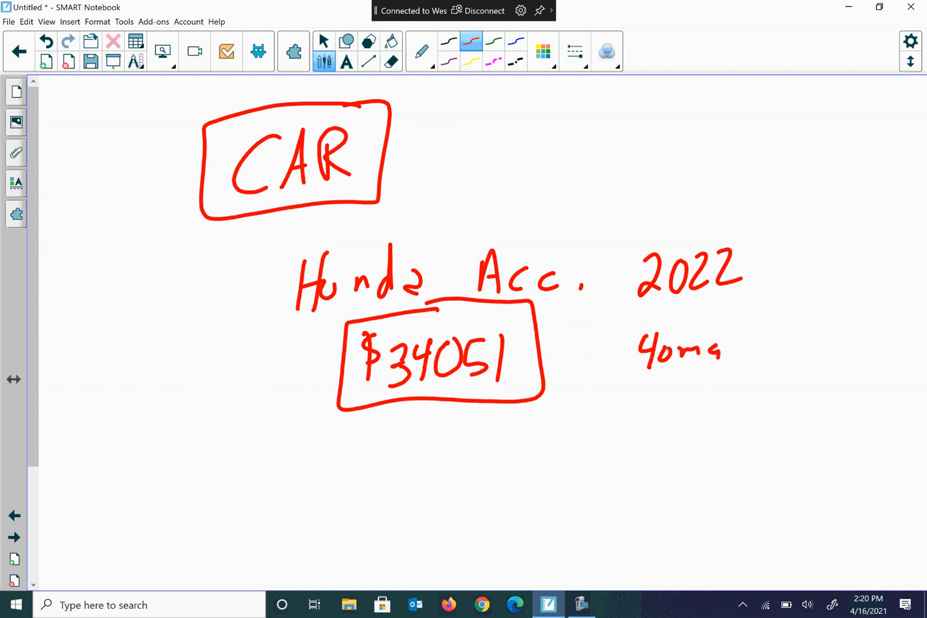
drag(697, 337, 718, 378)
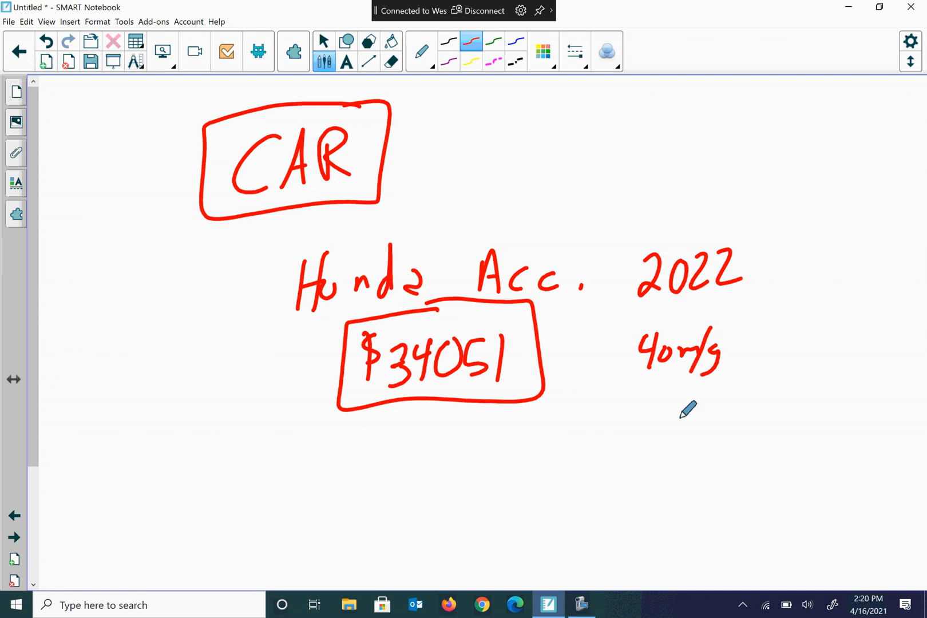
mouse_move(616, 359)
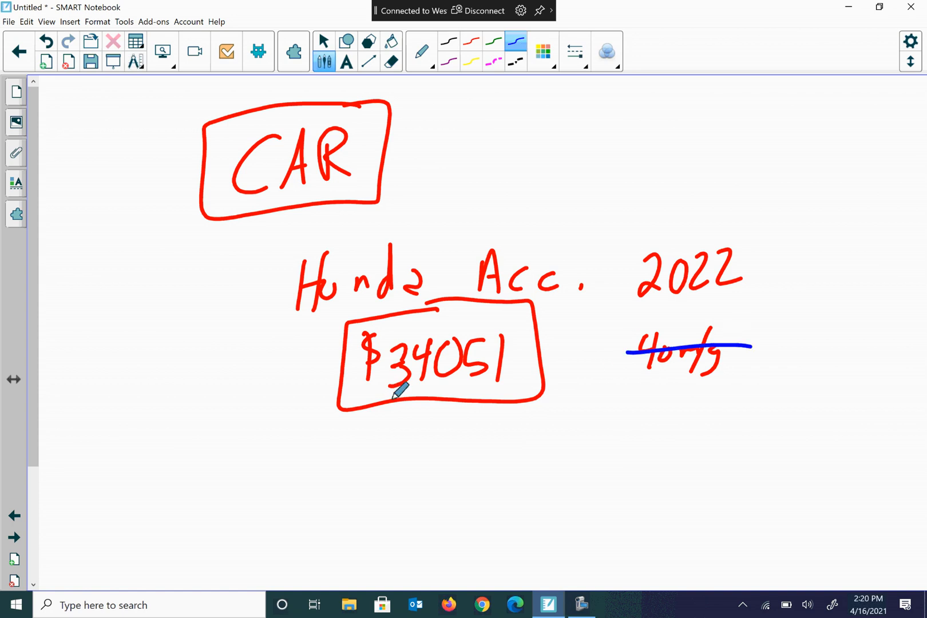
mouse_move(391, 410)
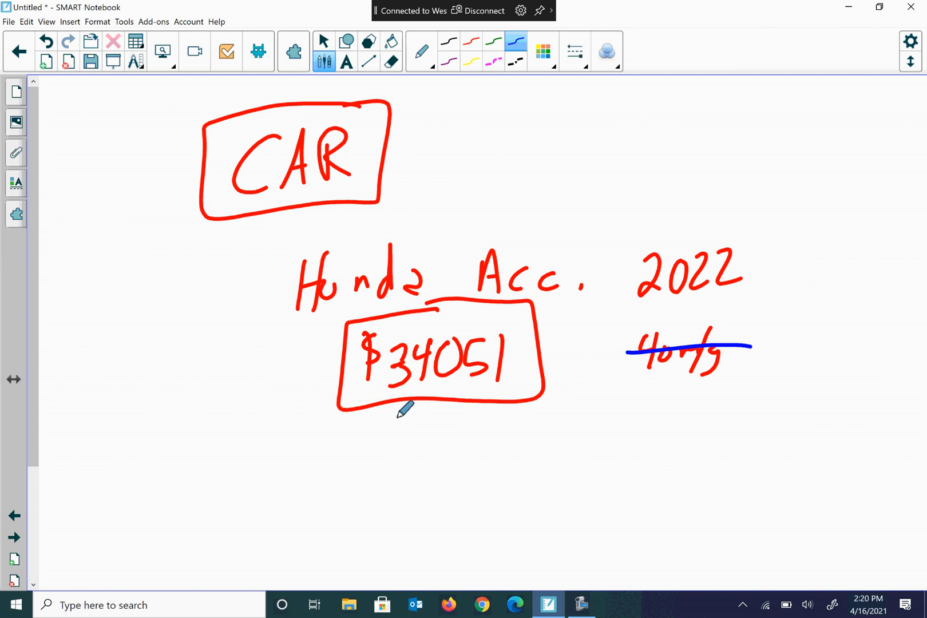
Write the 2.6% rate under the price and the 60-month term on the right
drag(395, 429, 414, 421)
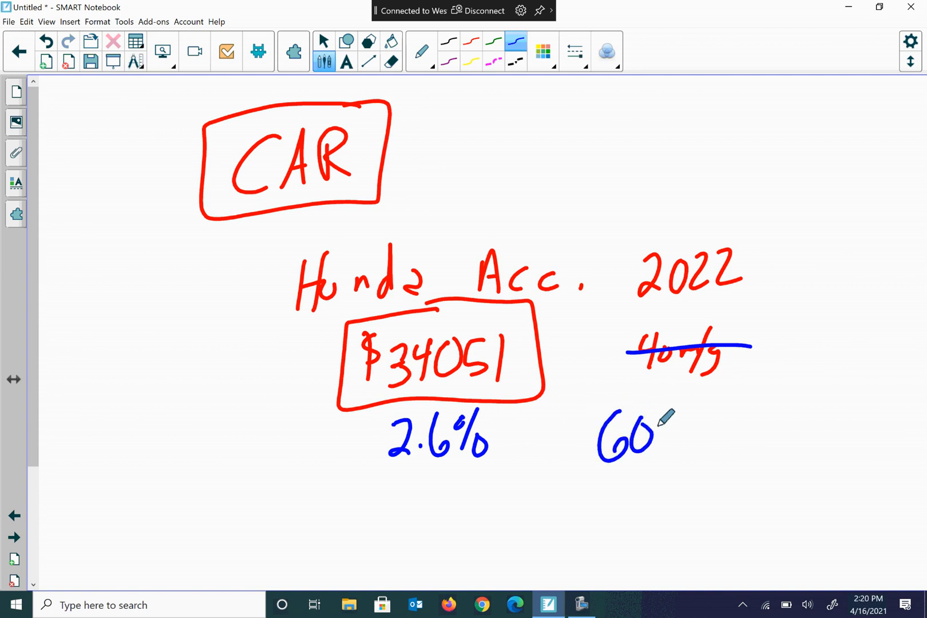
drag(667, 432, 780, 420)
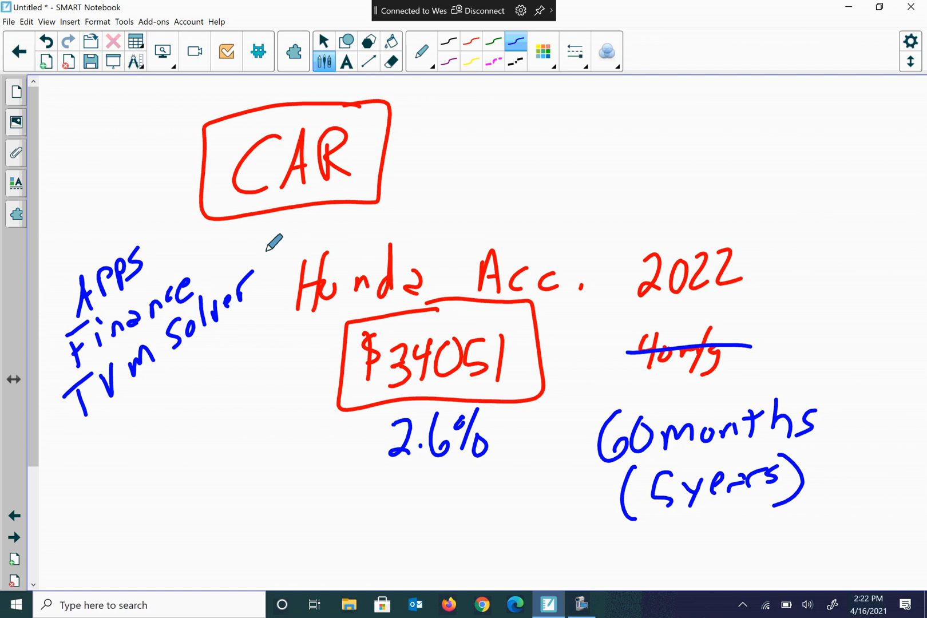
mouse_move(517, 150)
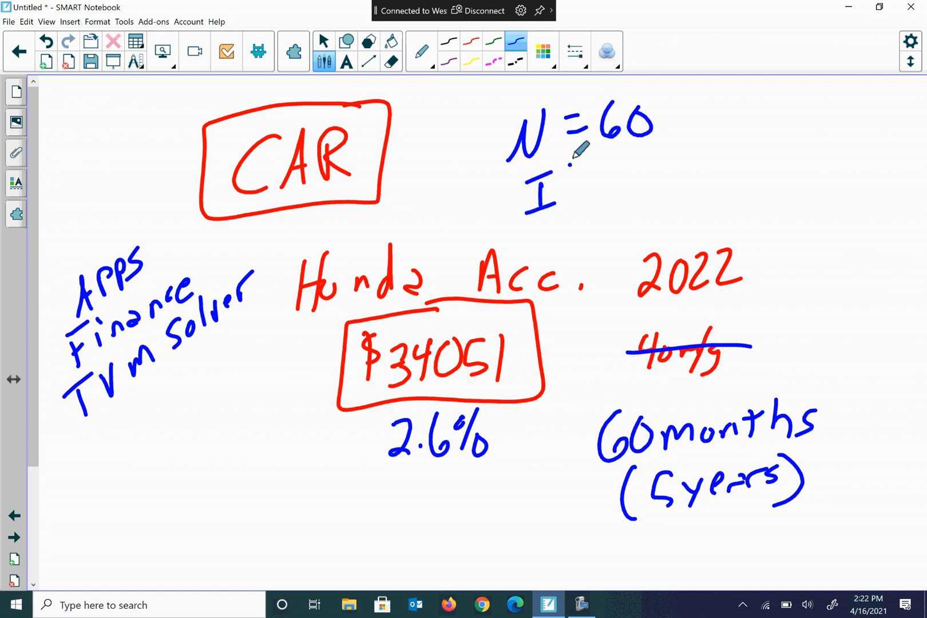
Write N=60, I%→2.6, PV→34051, FV=0, P/Y 12 and C/Y 12 at the top right
drag(579, 172, 662, 159)
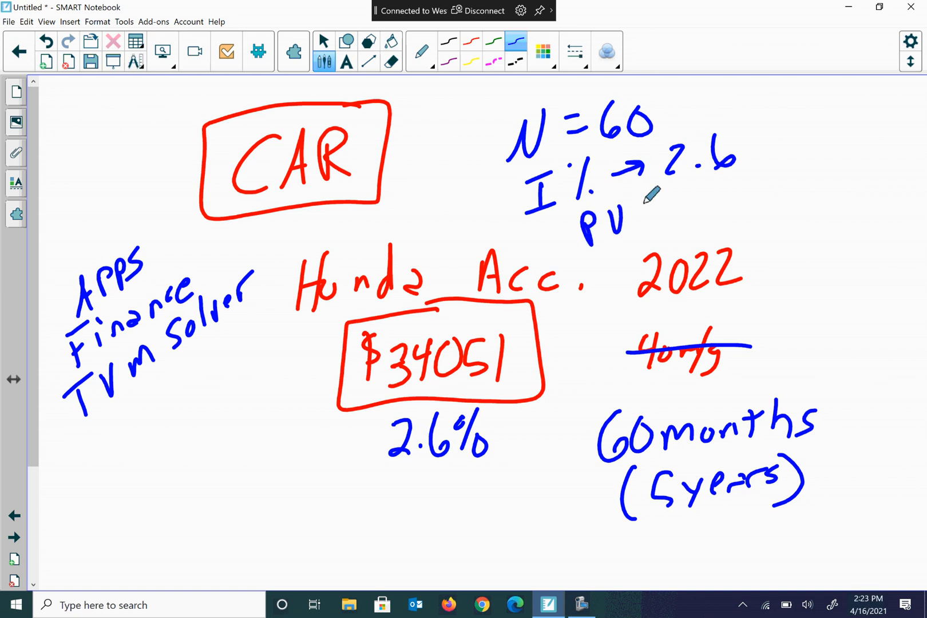
drag(638, 204, 703, 198)
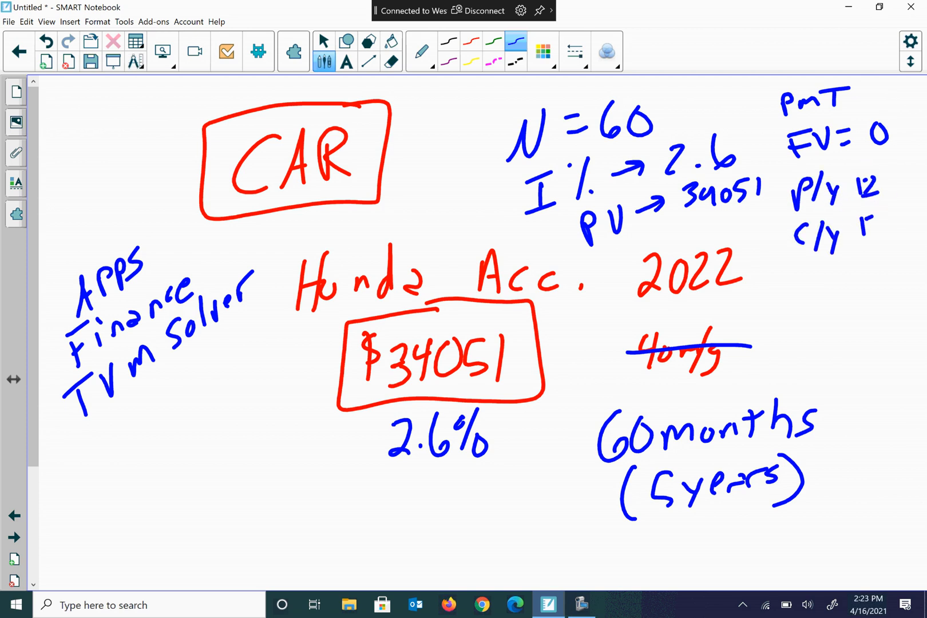
text(12)
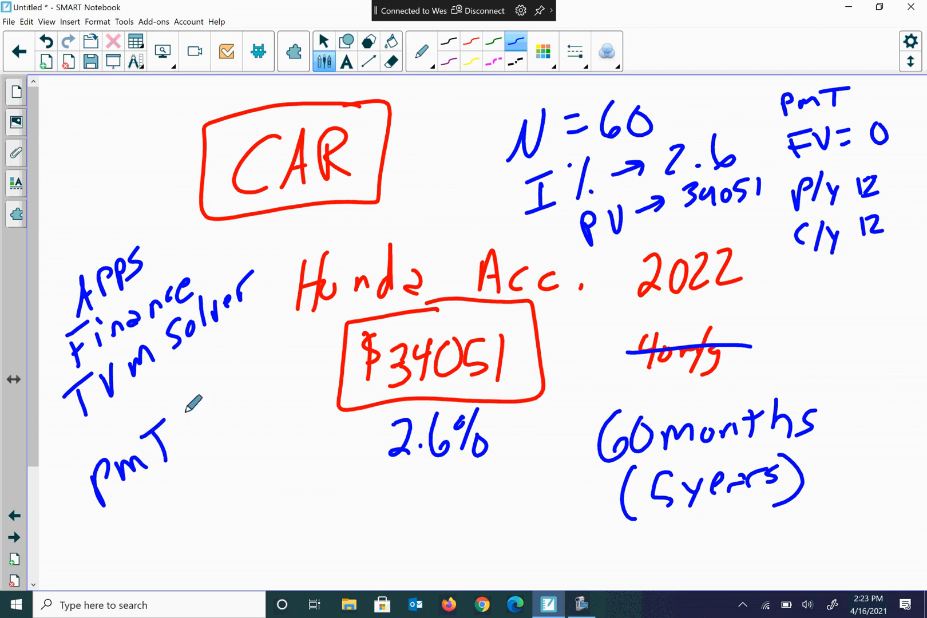
Handwrite the payment keystrokes PMT, Alpha, Enter at the lower left of the car page
click(156, 493)
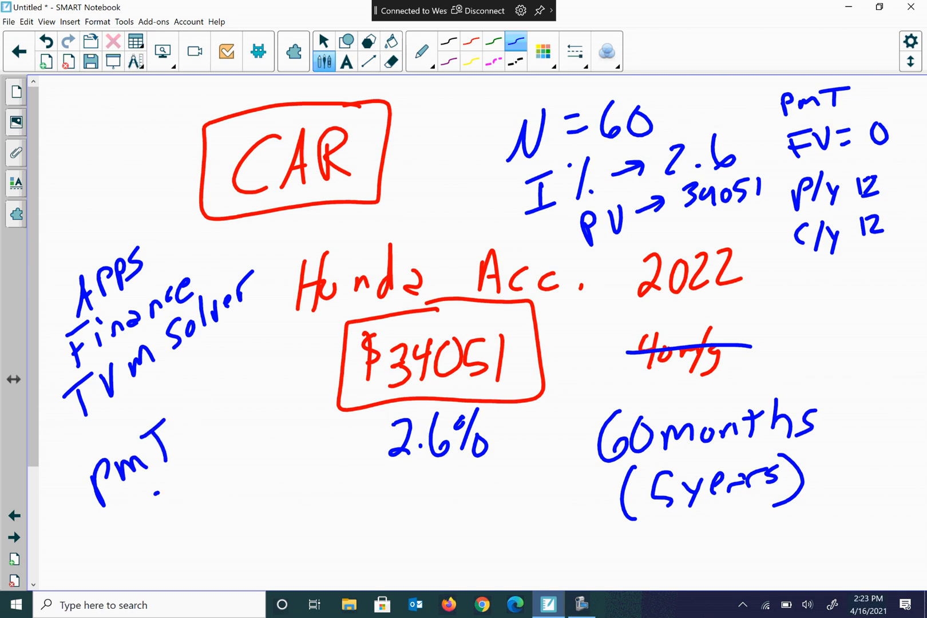
drag(154, 455, 207, 496)
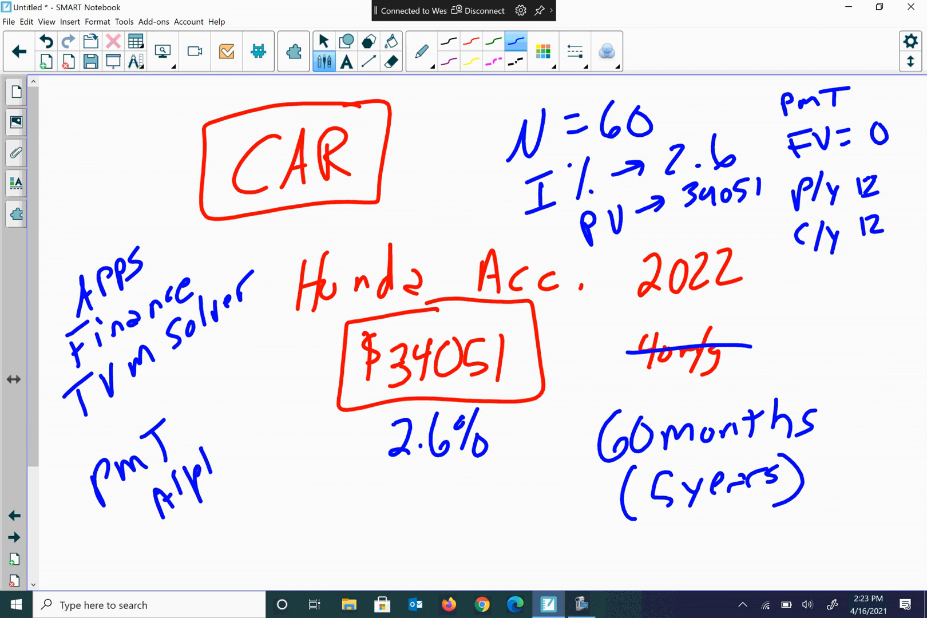
drag(184, 456, 242, 503)
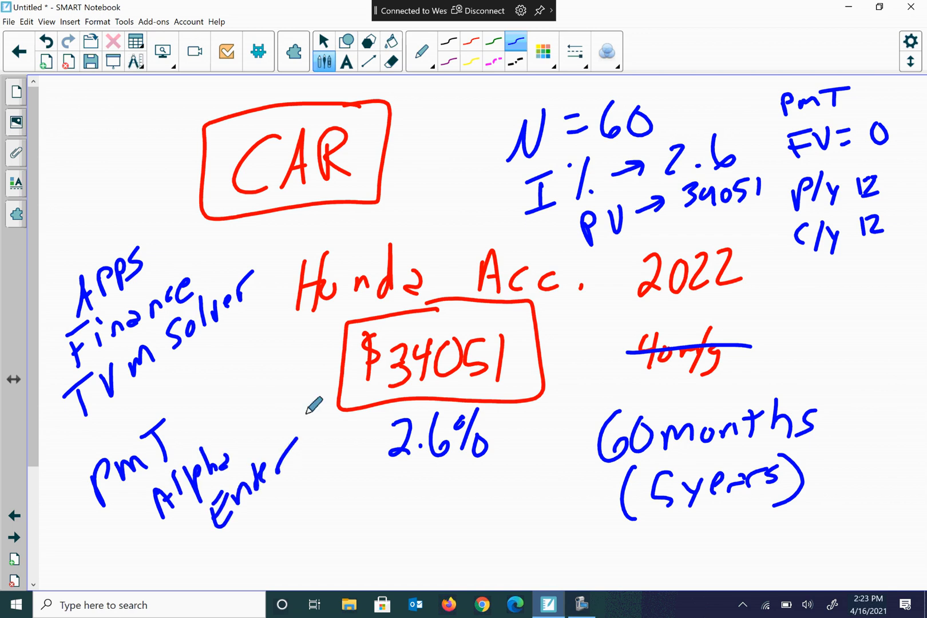
mouse_move(319, 499)
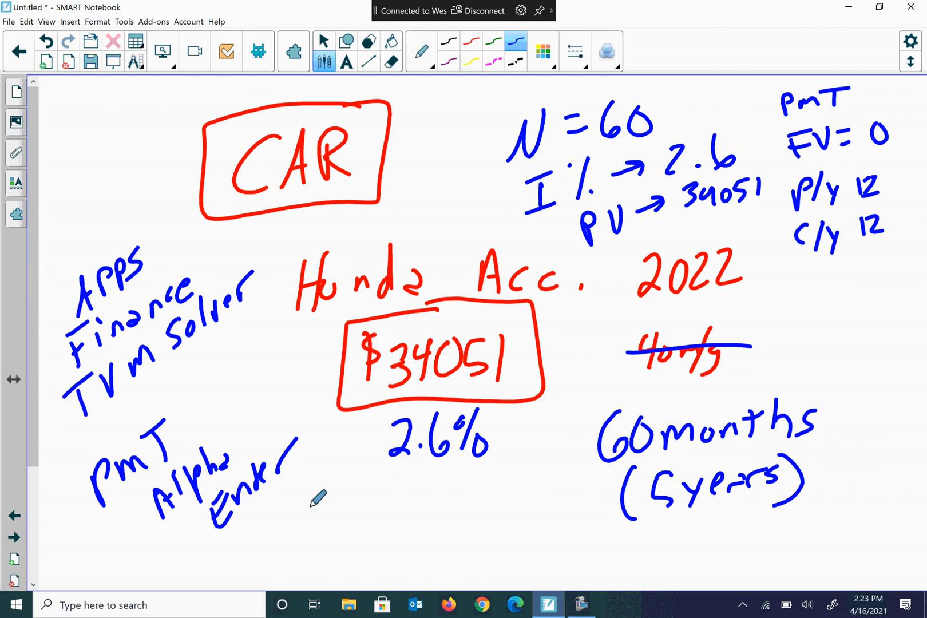
drag(284, 535, 339, 514)
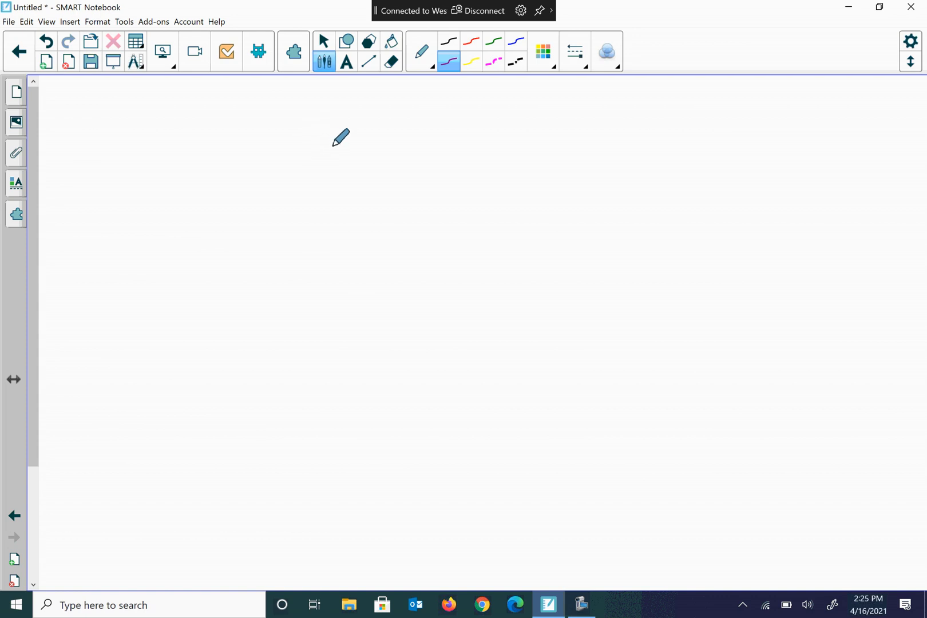
mouse_move(351, 131)
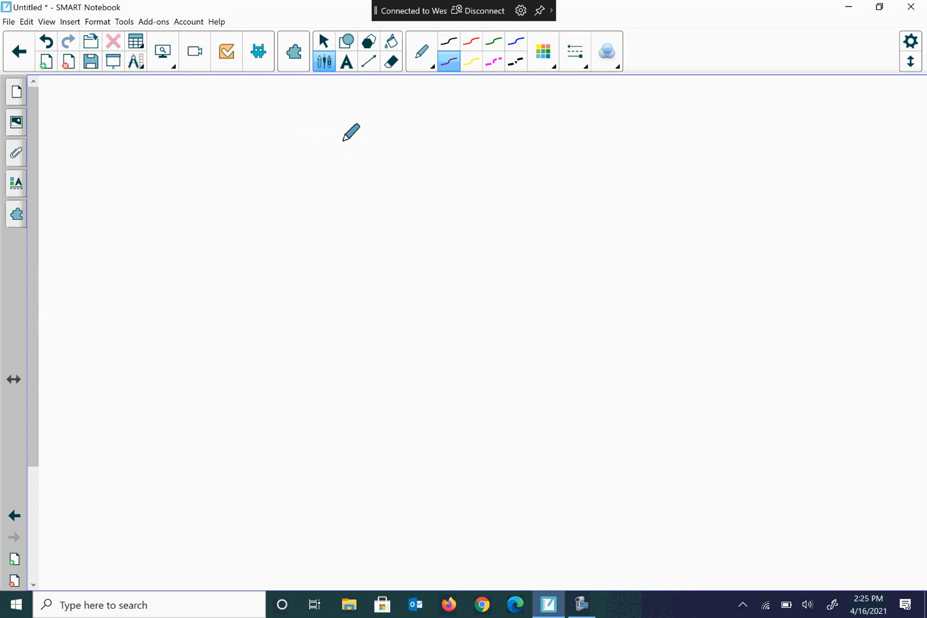
mouse_move(376, 138)
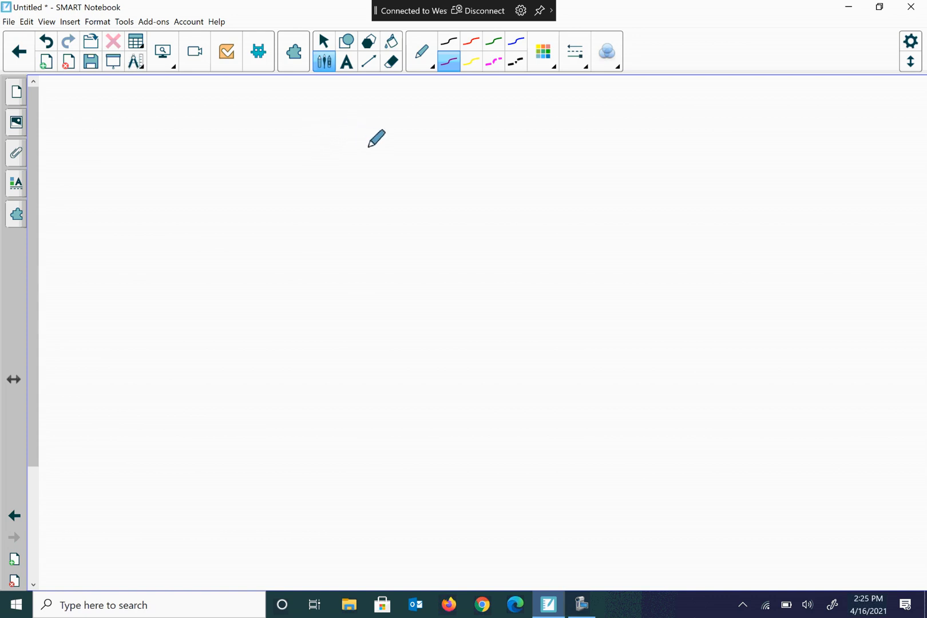
Handwrite '$100/wk in savings' in purple across the top of the new page
drag(385, 136, 366, 189)
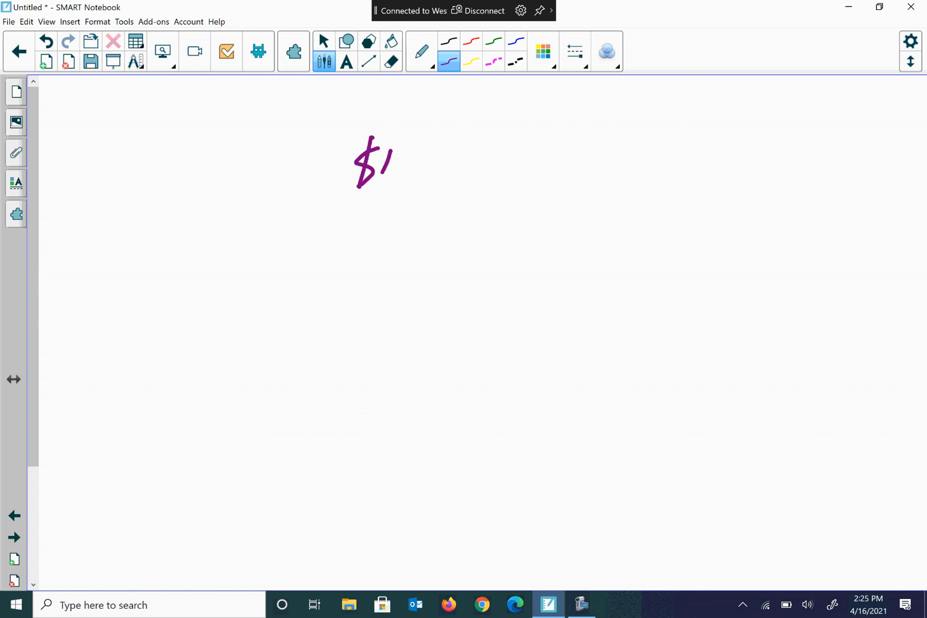
drag(391, 160, 509, 172)
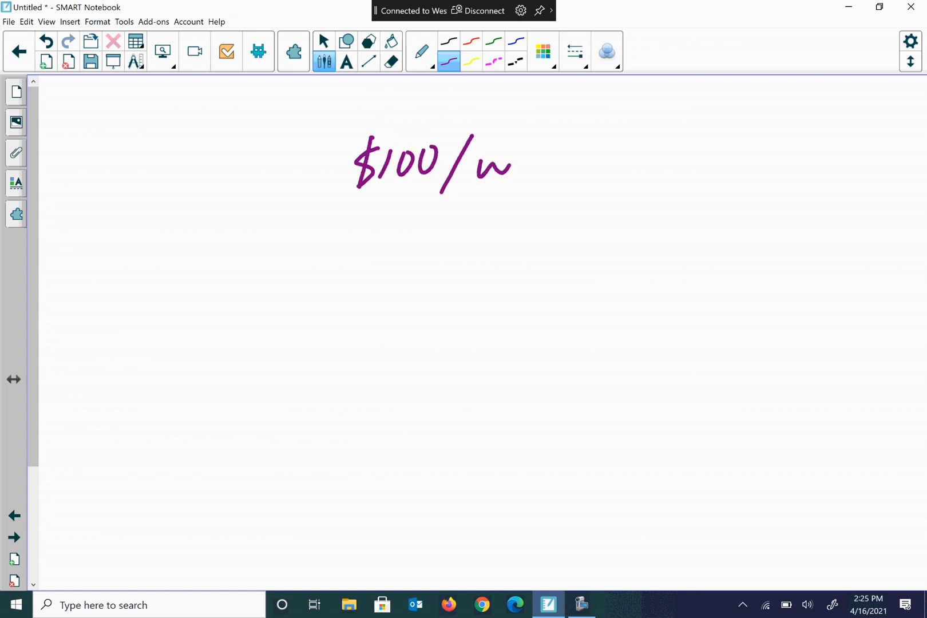
drag(485, 159, 538, 160)
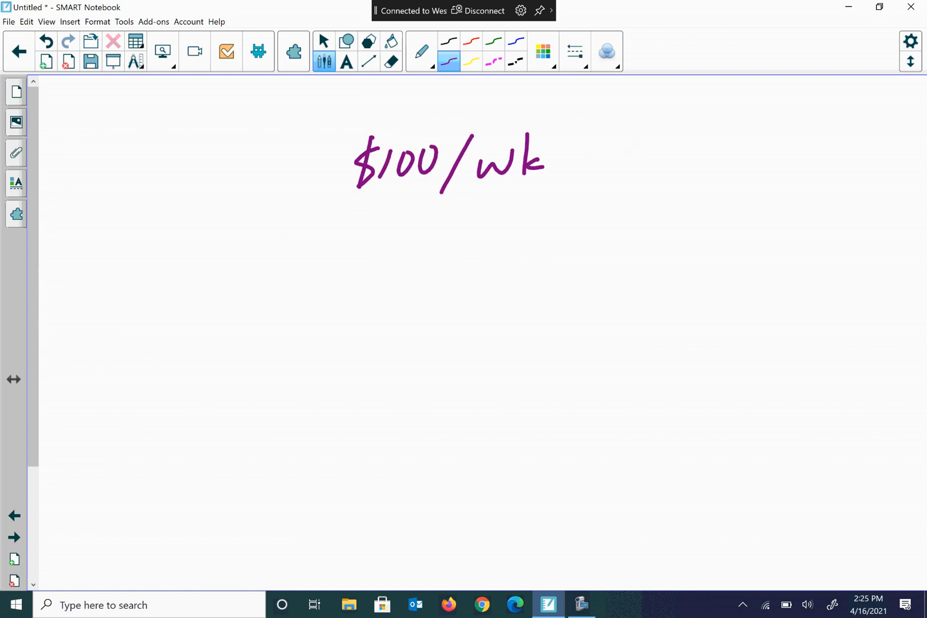
drag(603, 147, 763, 154)
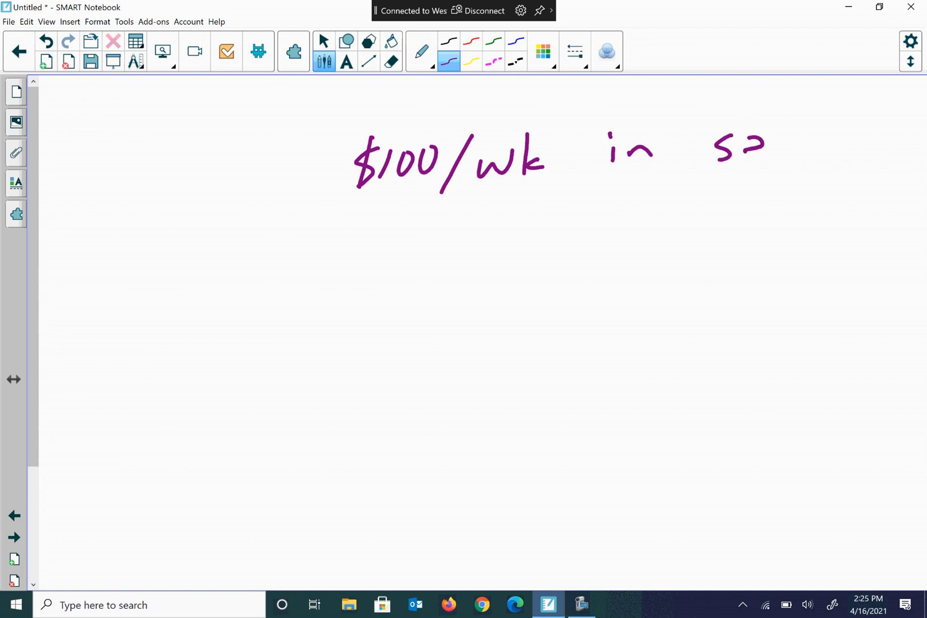
drag(715, 148, 875, 142)
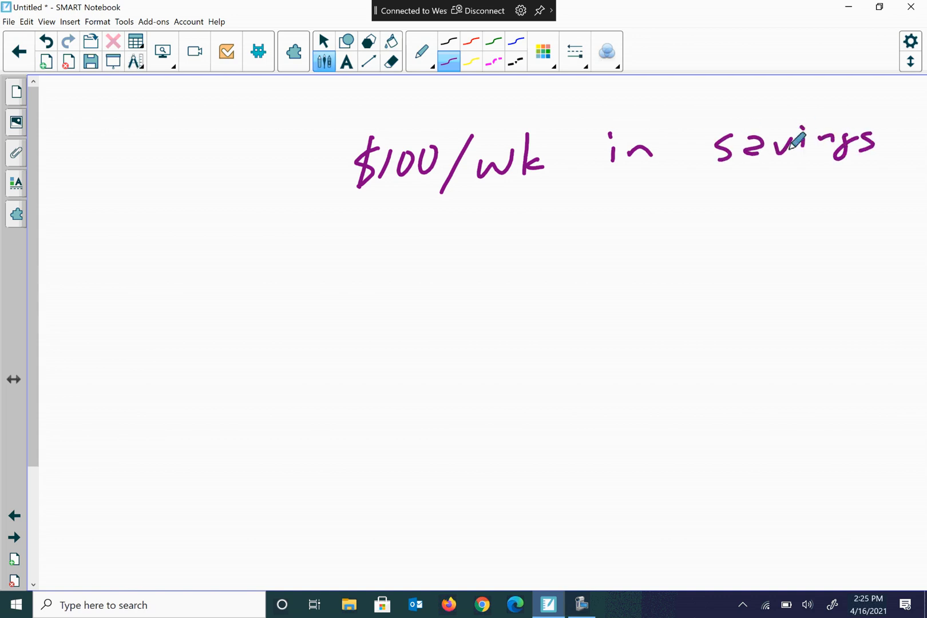
mouse_move(491, 222)
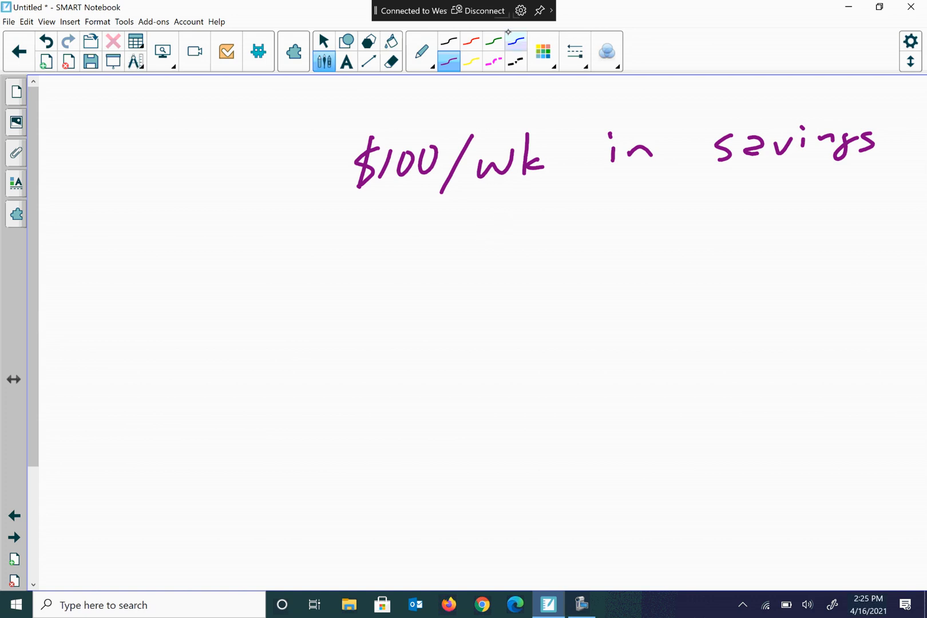
click(515, 41)
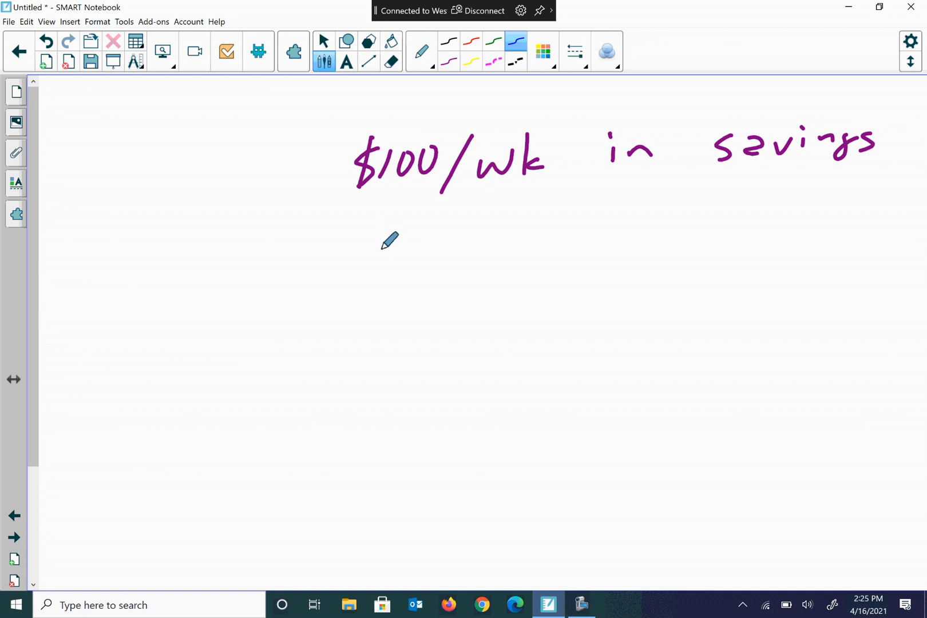
Write a boxed $2000 Gift, a figure below it, and '→ 65 years old'
drag(402, 249, 378, 301)
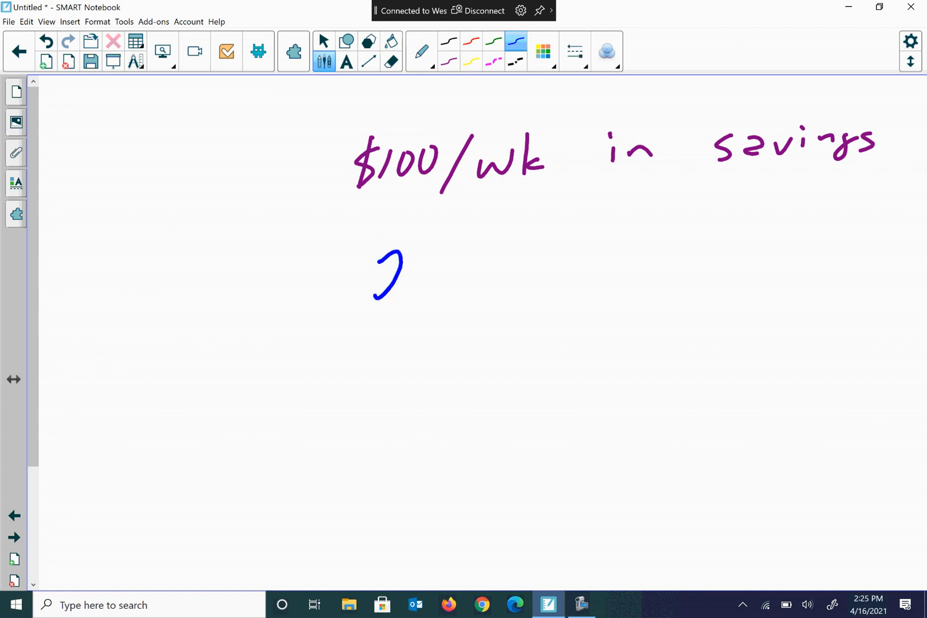
drag(402, 266, 449, 283)
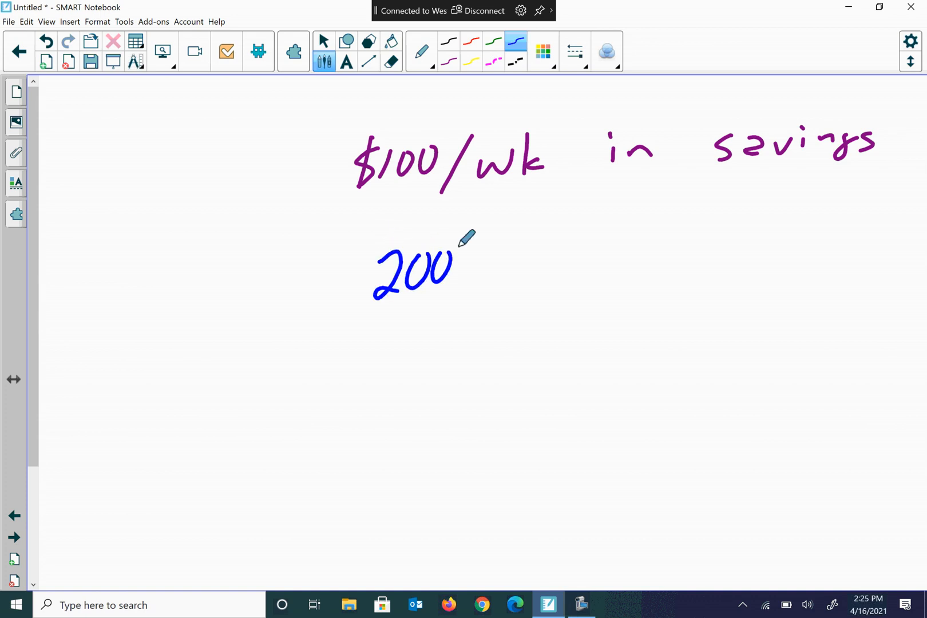
drag(426, 222, 349, 246)
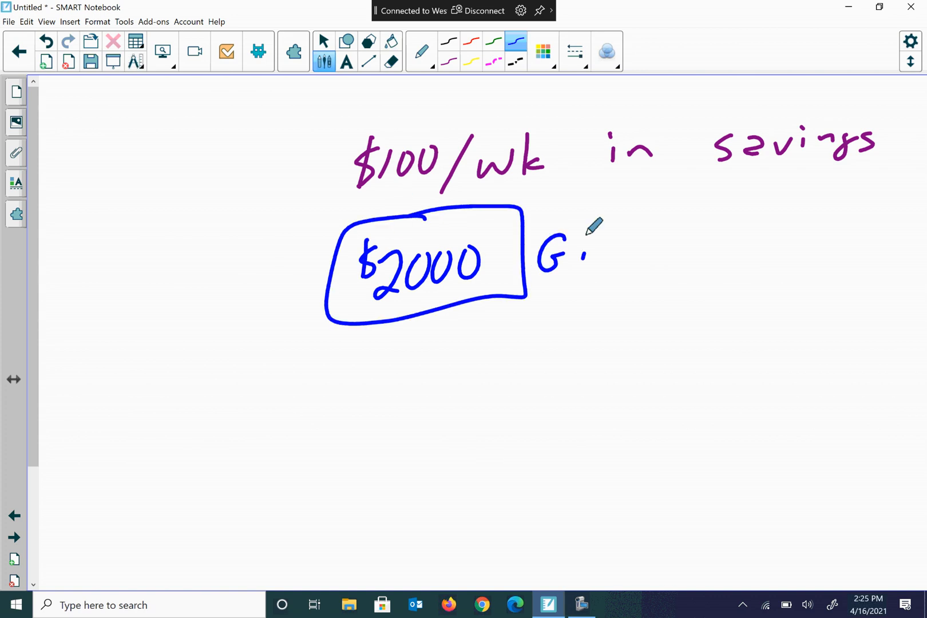
drag(578, 249, 636, 260)
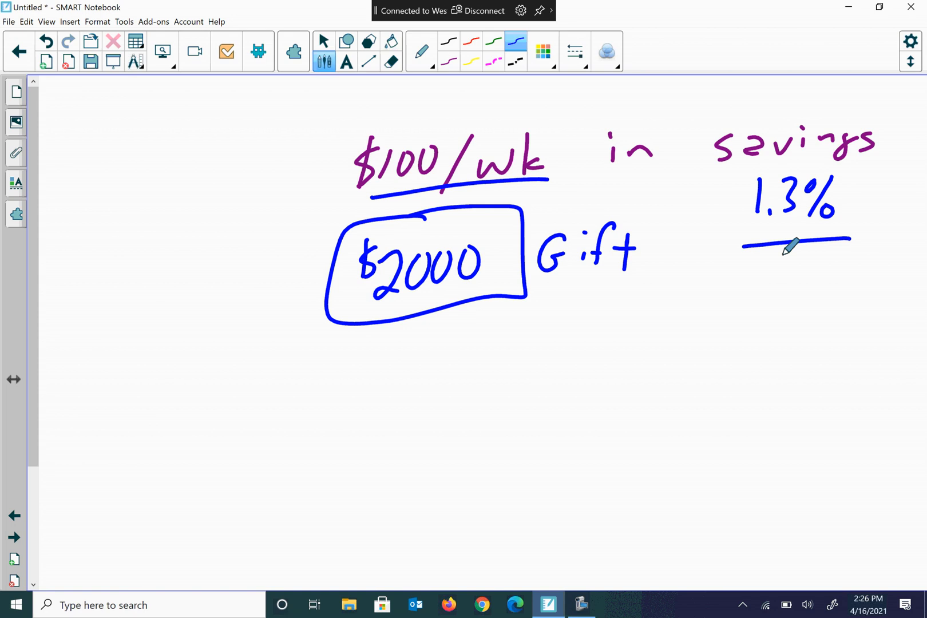
mouse_move(410, 345)
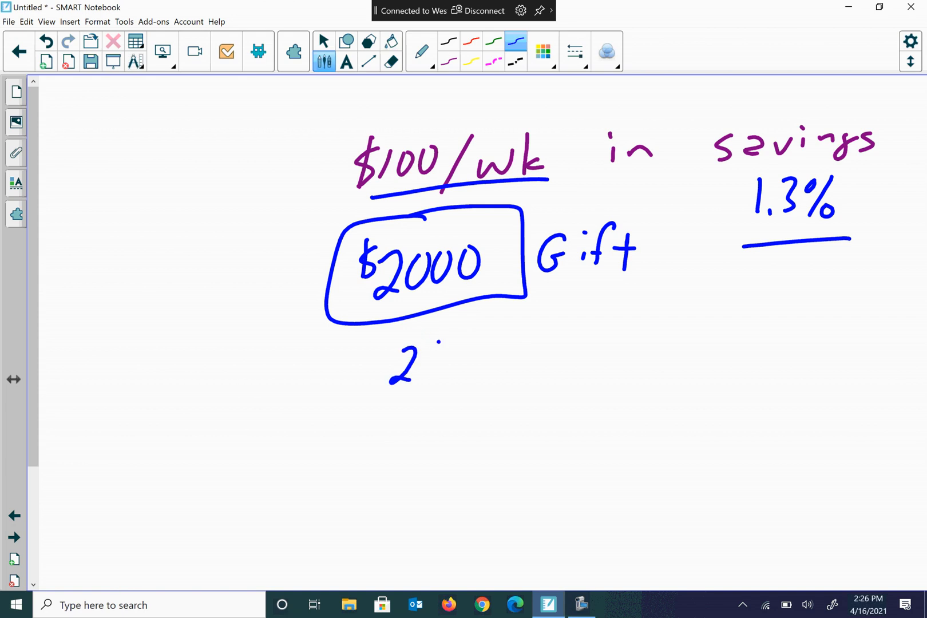
drag(414, 364, 496, 367)
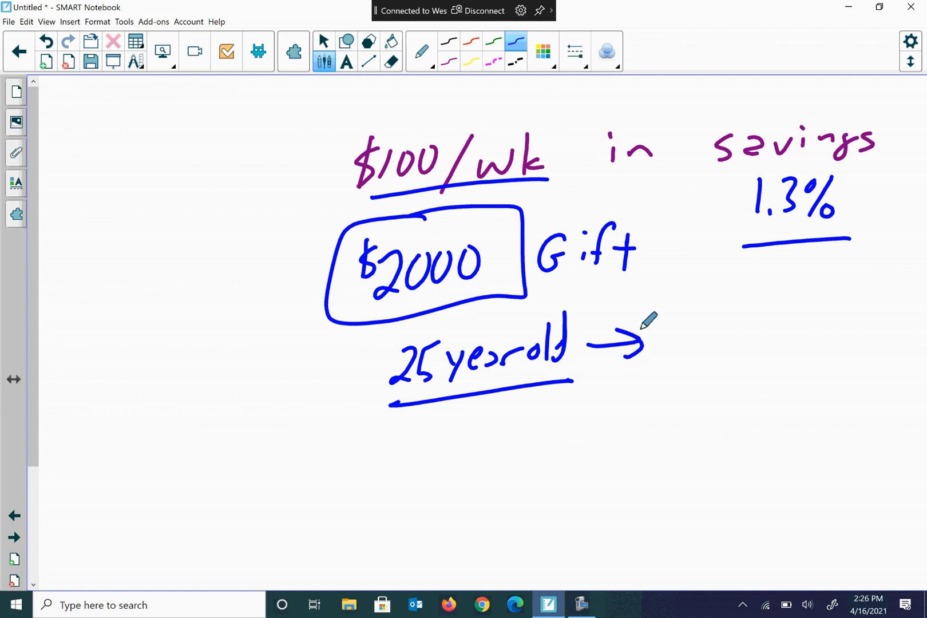
mouse_move(717, 302)
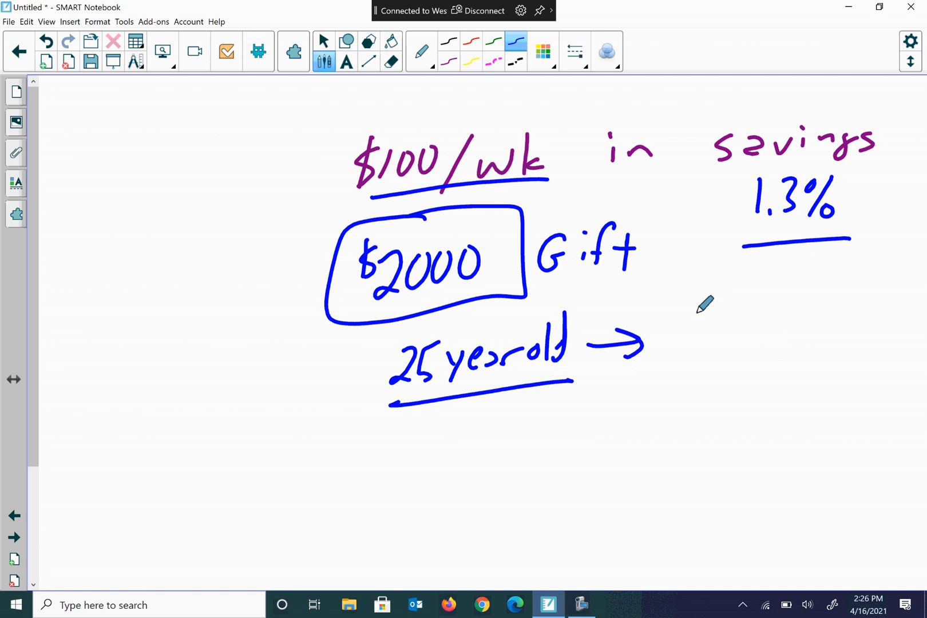
mouse_move(691, 310)
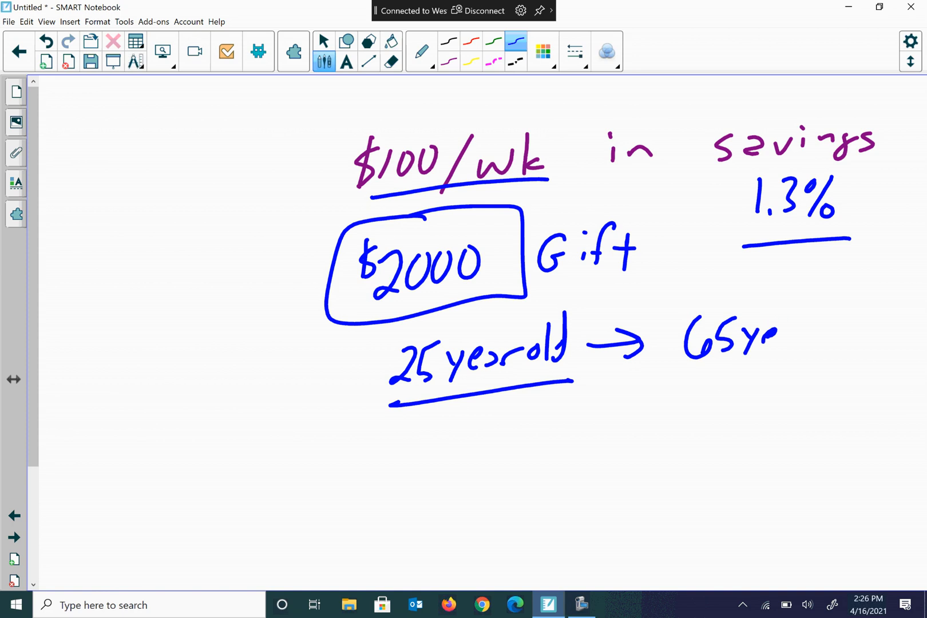
drag(763, 340, 857, 340)
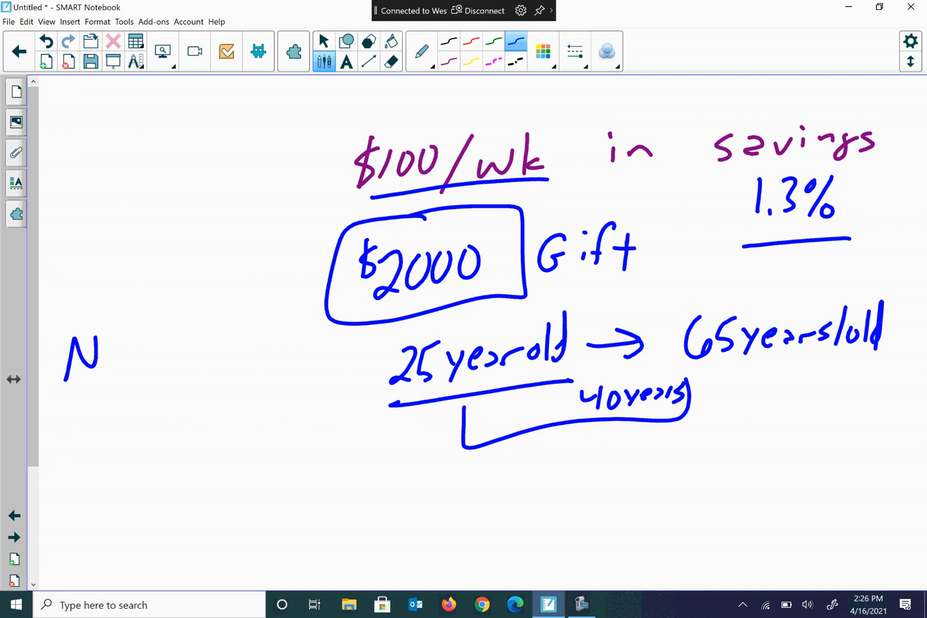
Write N = 40·12 on the left with FV beneath it
drag(106, 354, 190, 331)
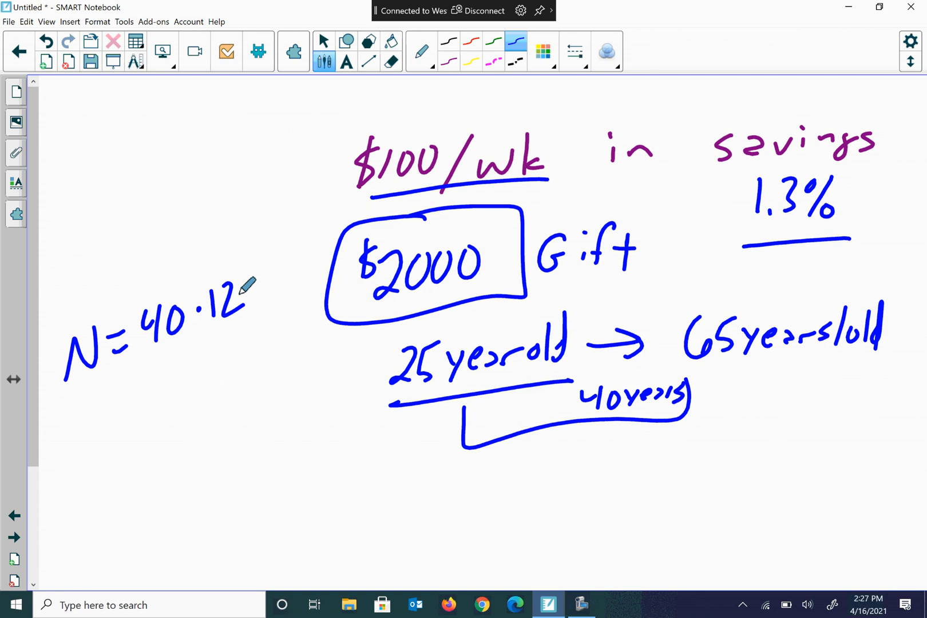
drag(107, 390, 183, 438)
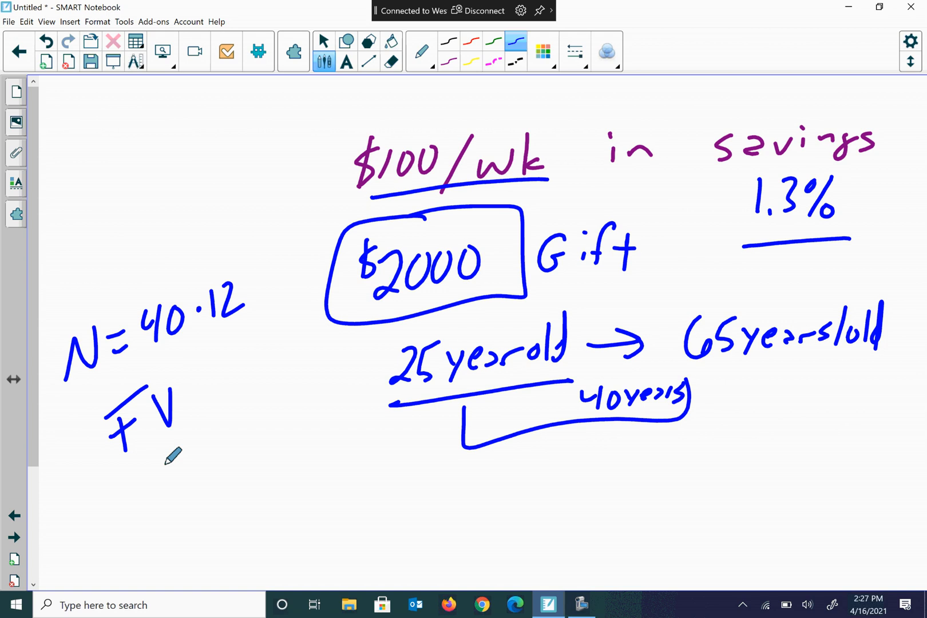
mouse_move(111, 459)
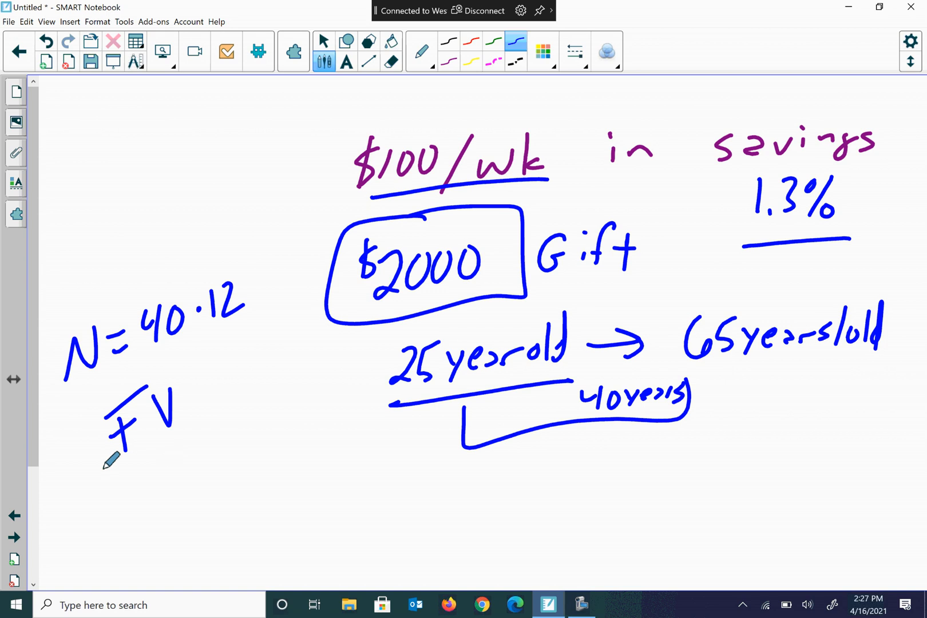
mouse_move(126, 471)
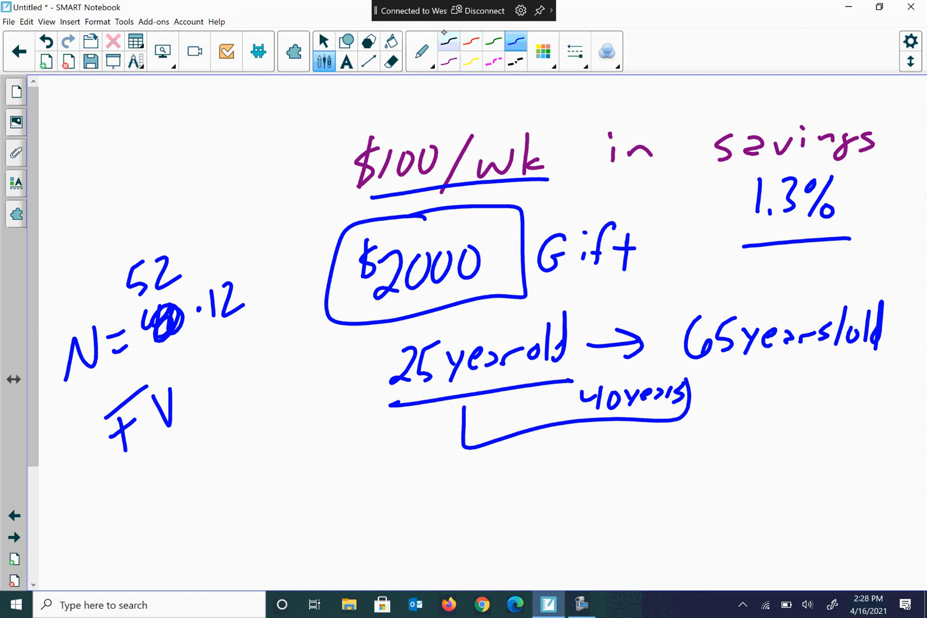
In black ink, box N = 2080 and write FV = ? at the top left
click(447, 41)
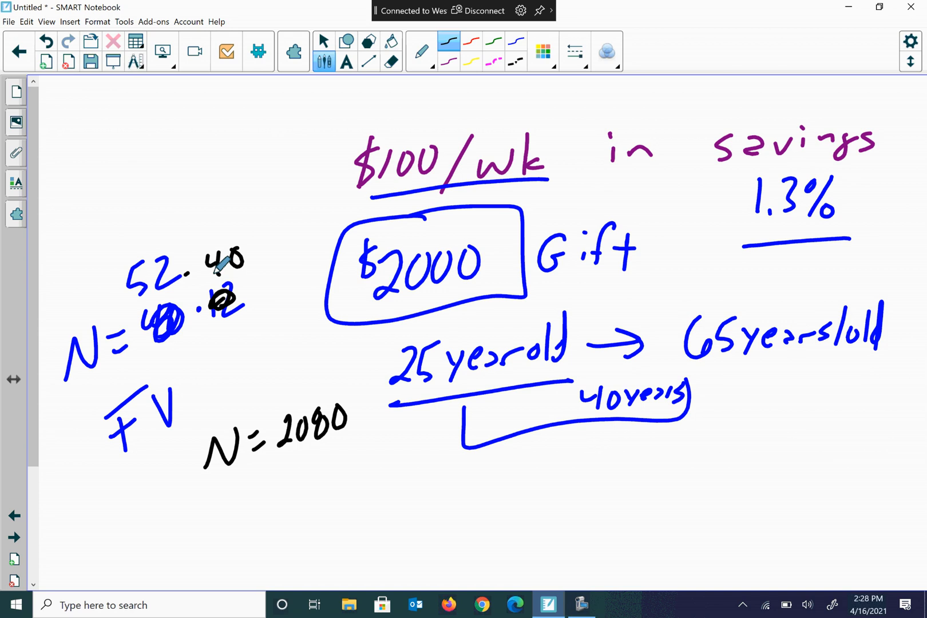
drag(204, 491, 266, 464)
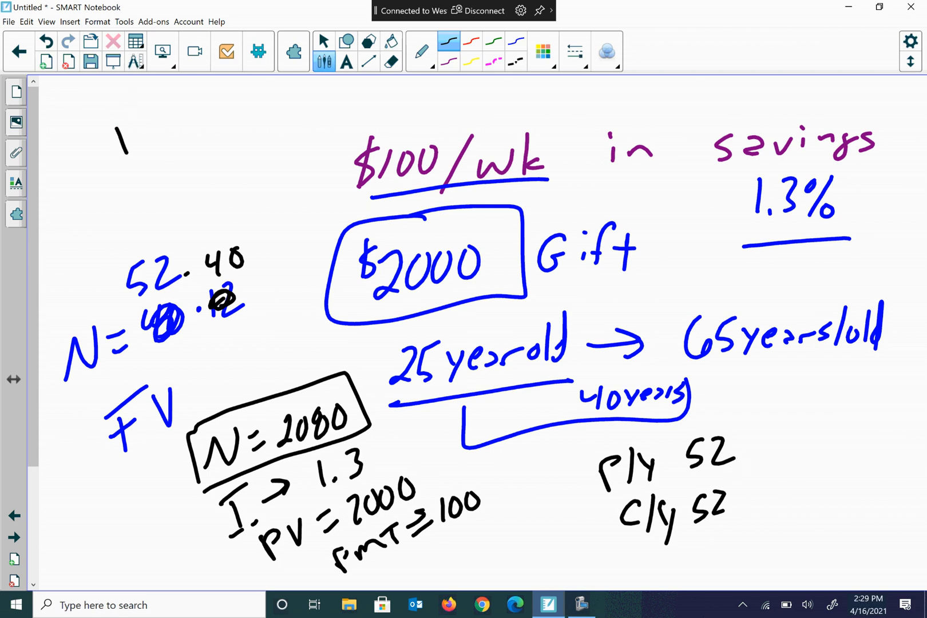
drag(118, 136, 236, 107)
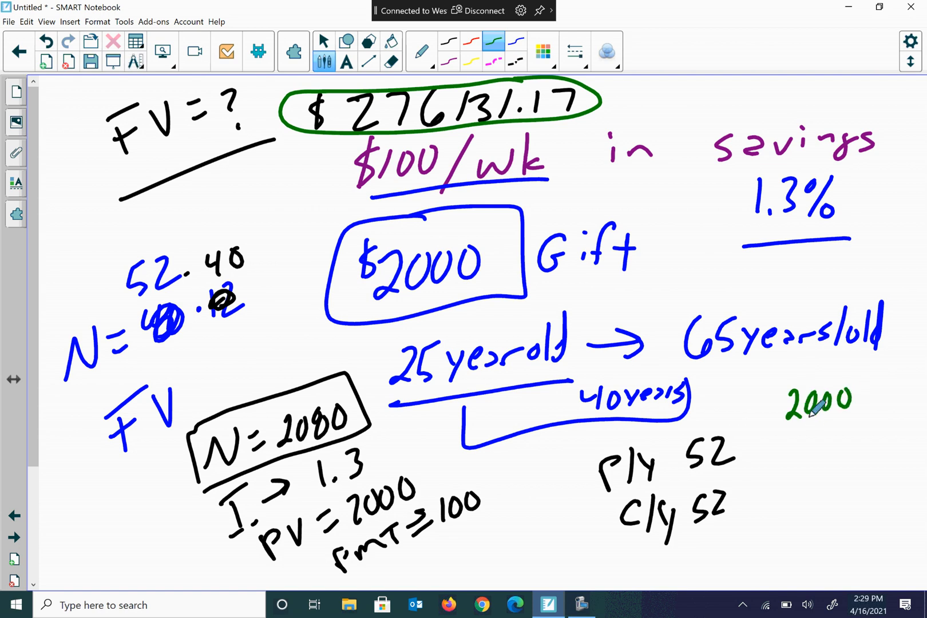
Write 100·2080 under the green 2000, box $66131.17, and write 21 in red
text(10.)
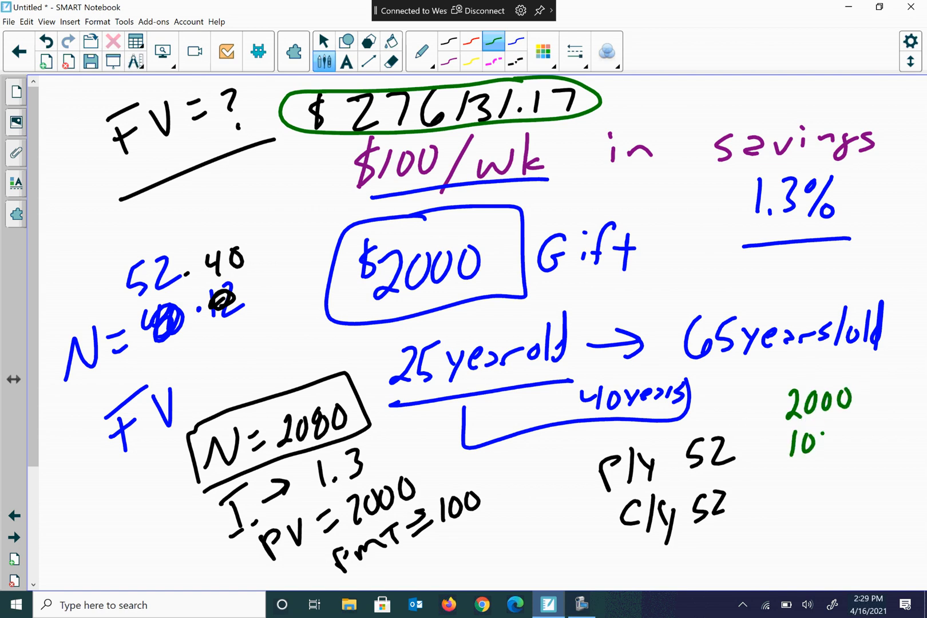
drag(768, 444, 828, 431)
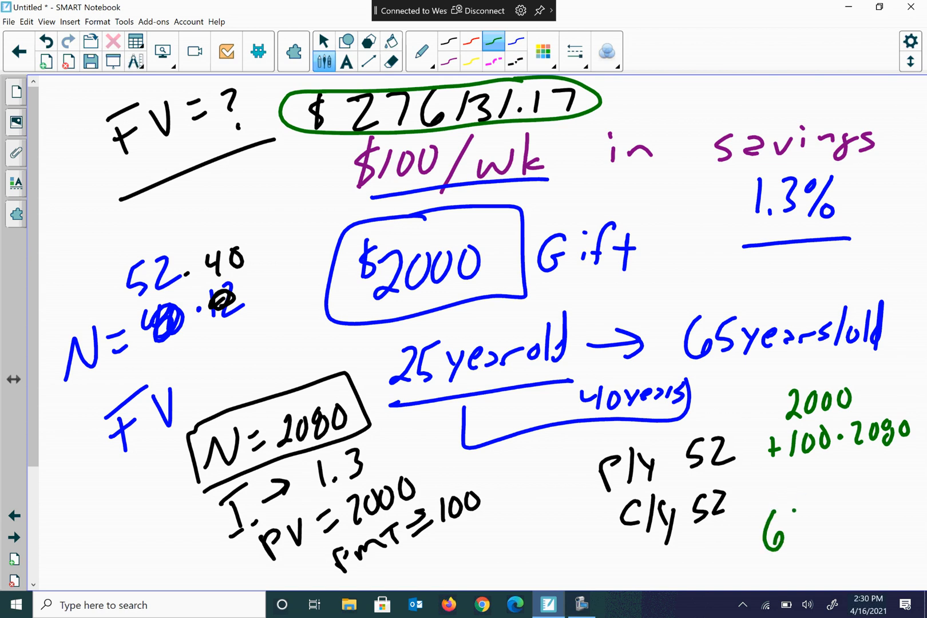
text(6131.17)
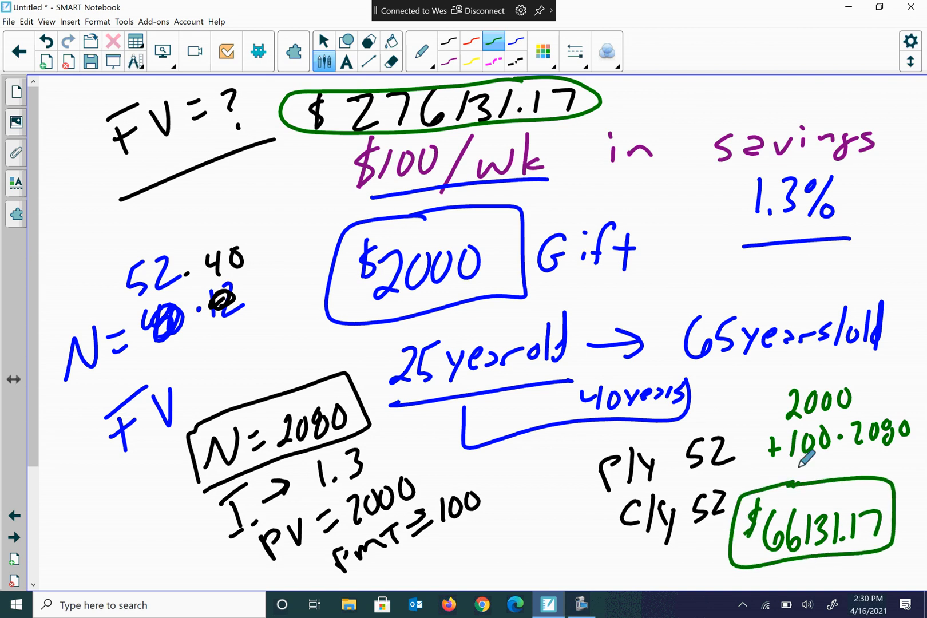
click(471, 43)
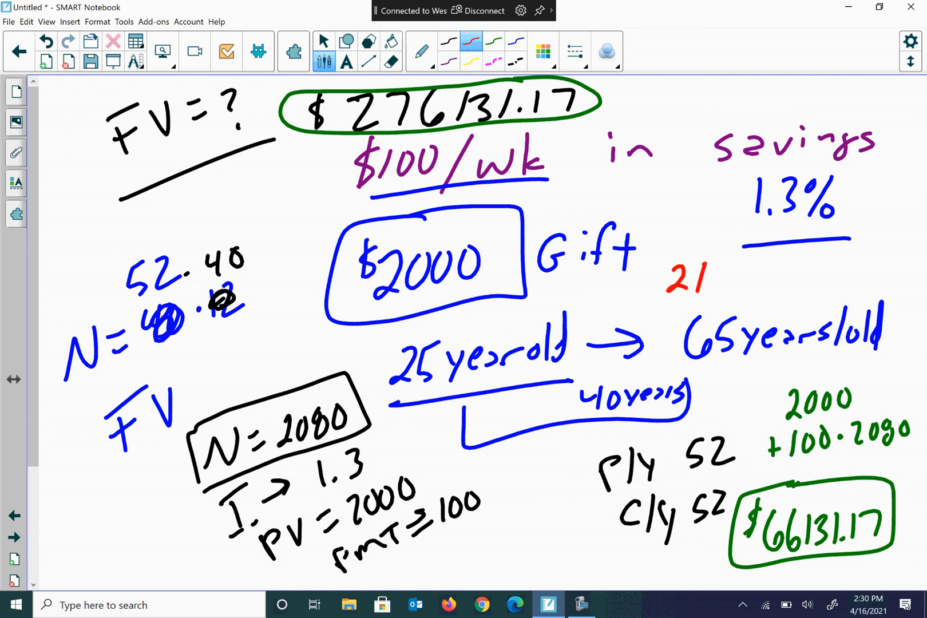
text(0000)
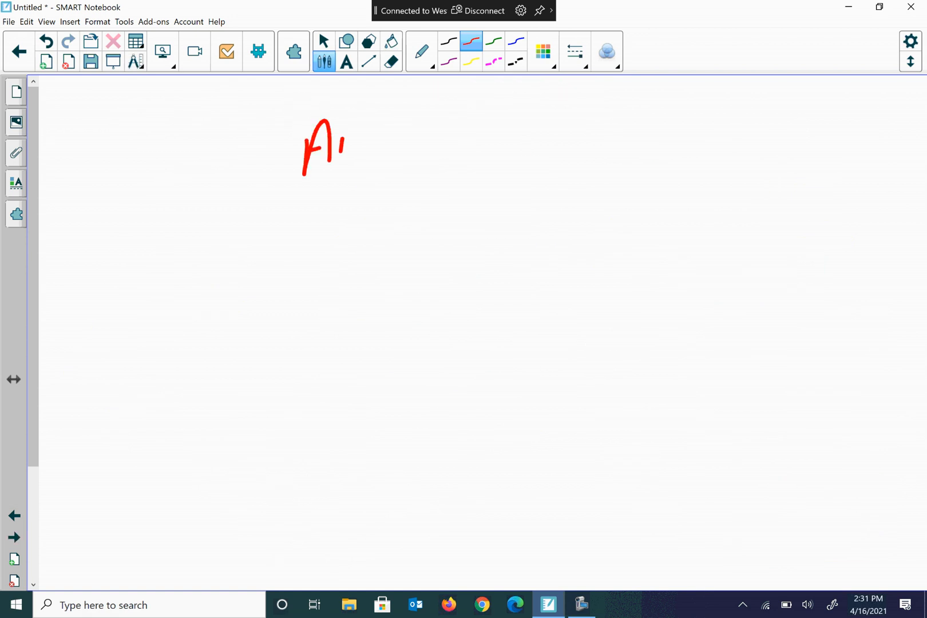
Handwrite 'American Funds Large Cap Avg interest' in red, underline it, and switch to blue
drag(343, 148, 473, 127)
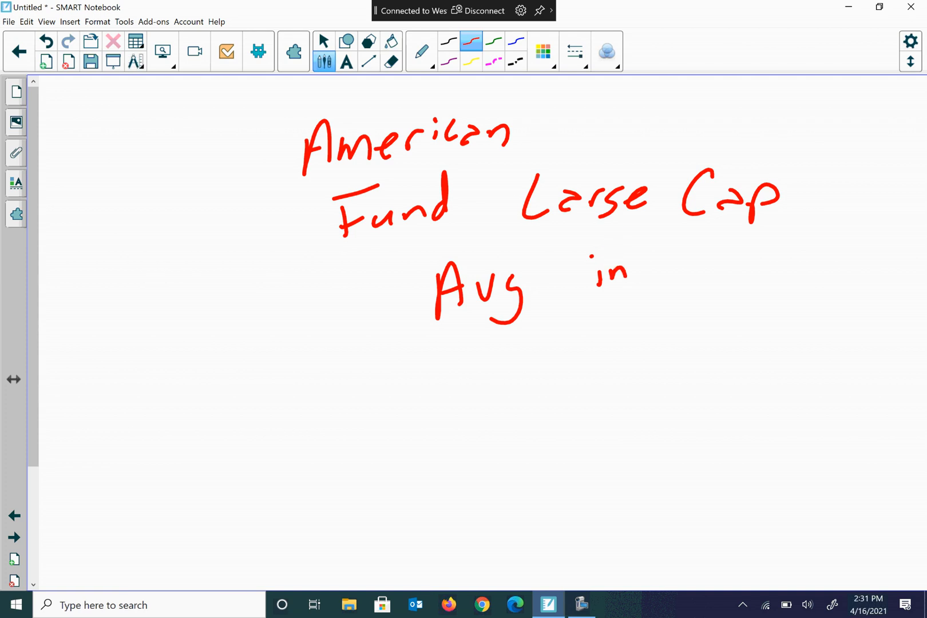
drag(597, 272, 736, 266)
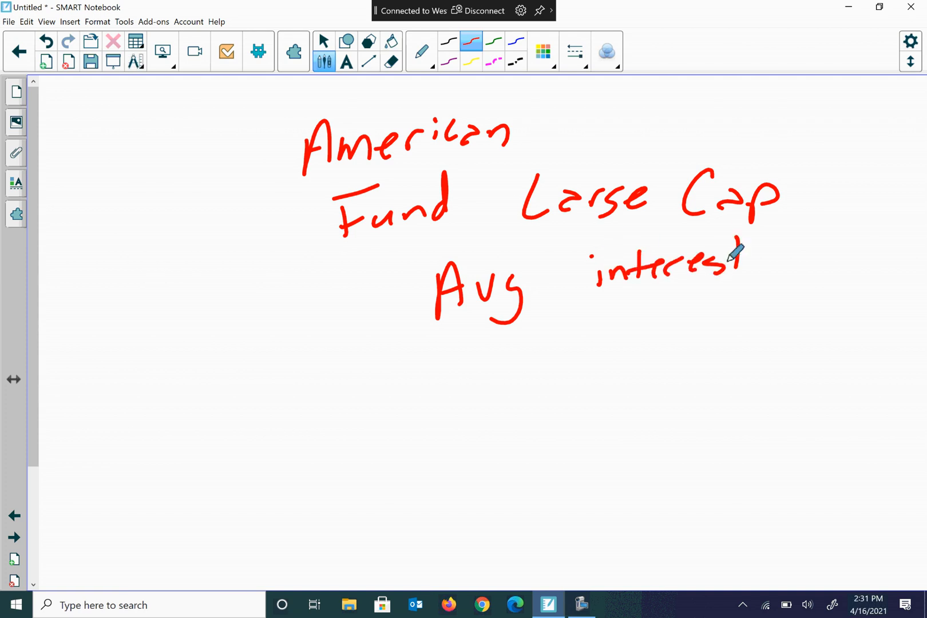
drag(406, 376, 845, 320)
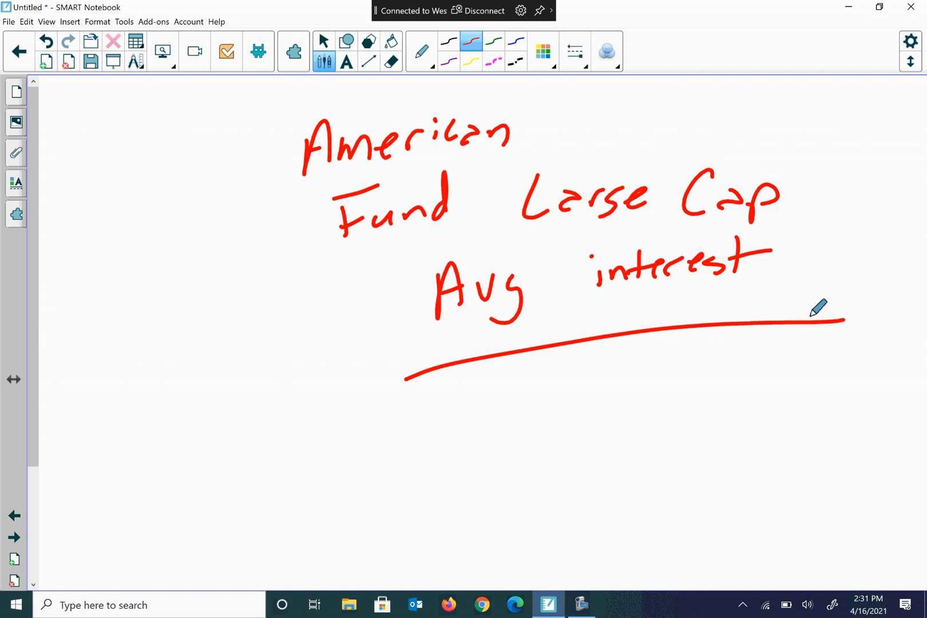
drag(446, 210, 467, 201)
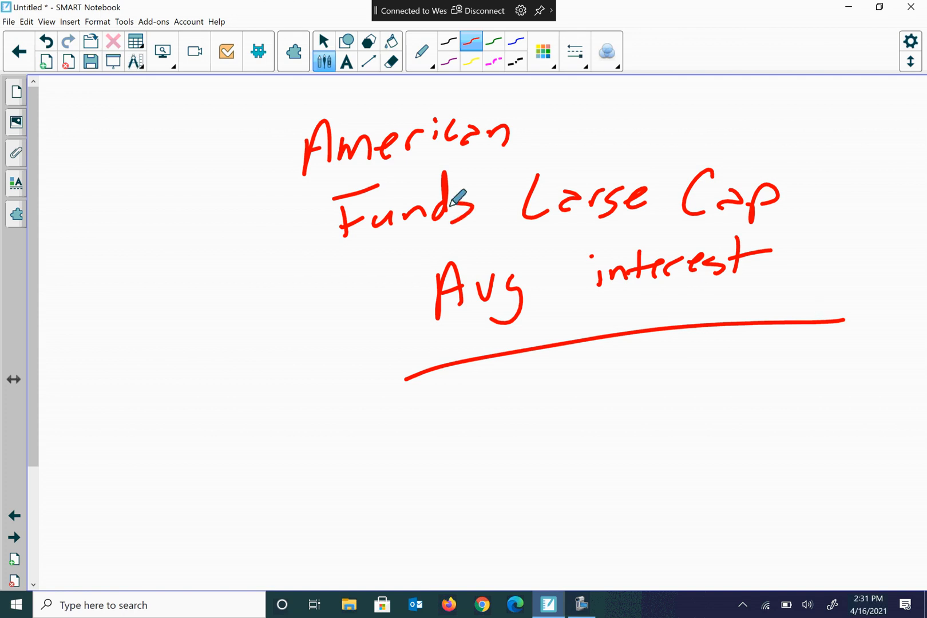
mouse_move(485, 162)
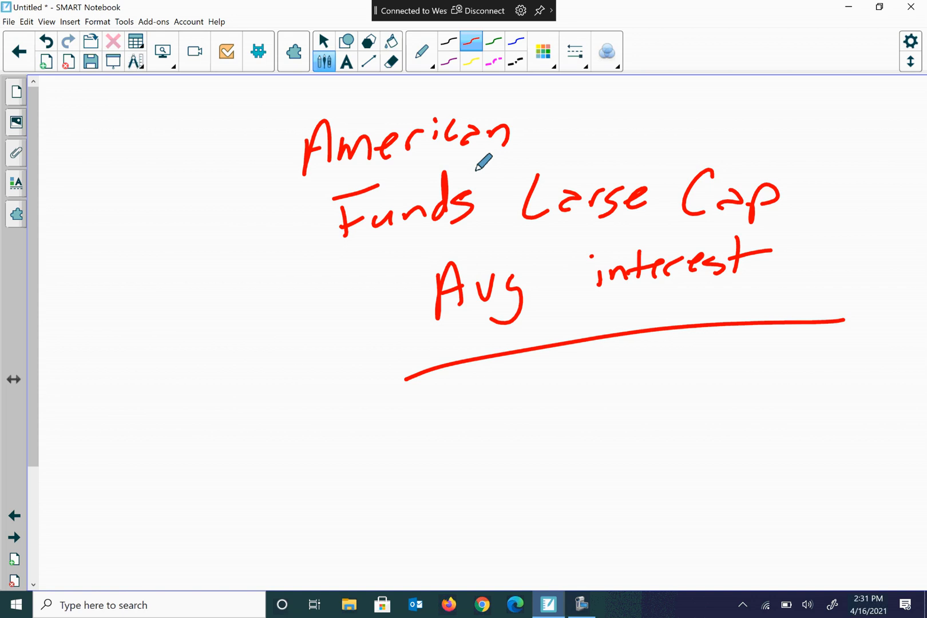
click(448, 60)
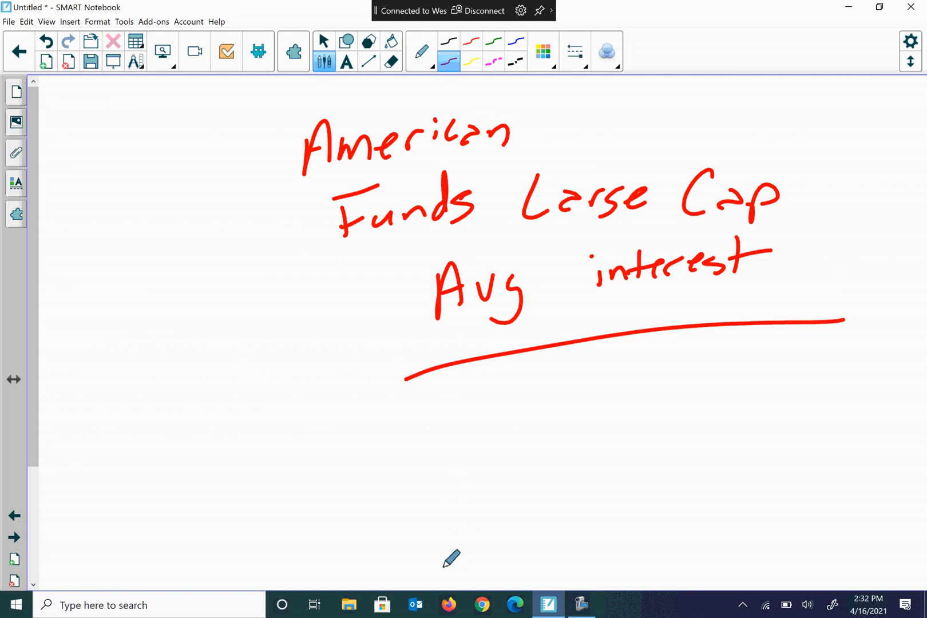
click(448, 604)
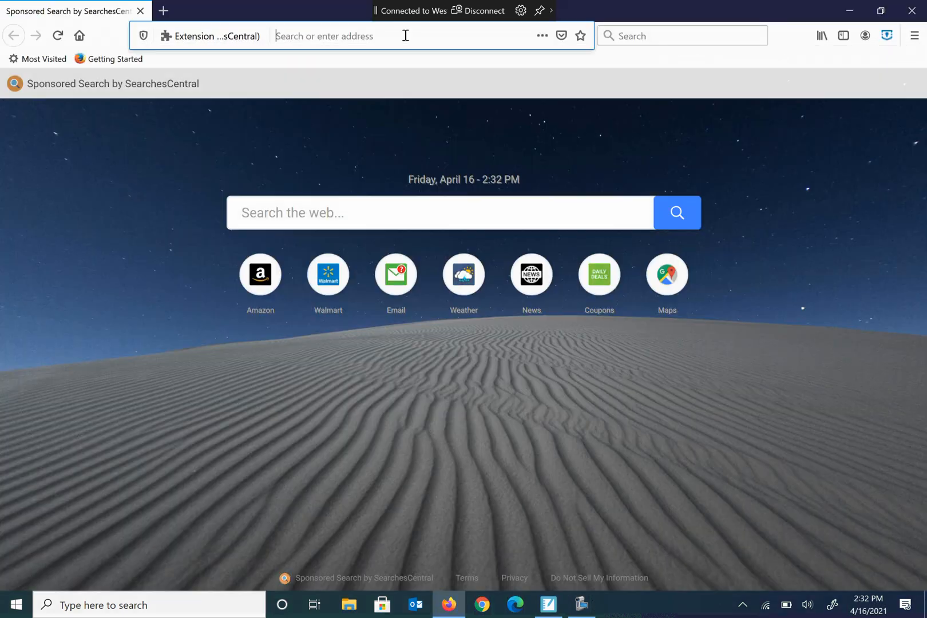
Enter google.com/ in the Firefox address bar and go to Google
text(google.com/)
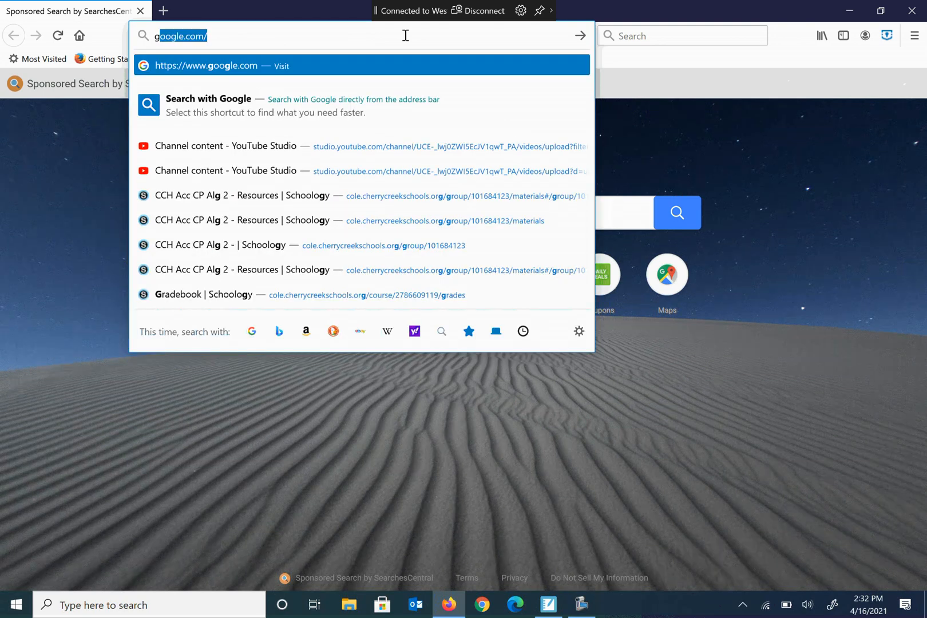
text(g)
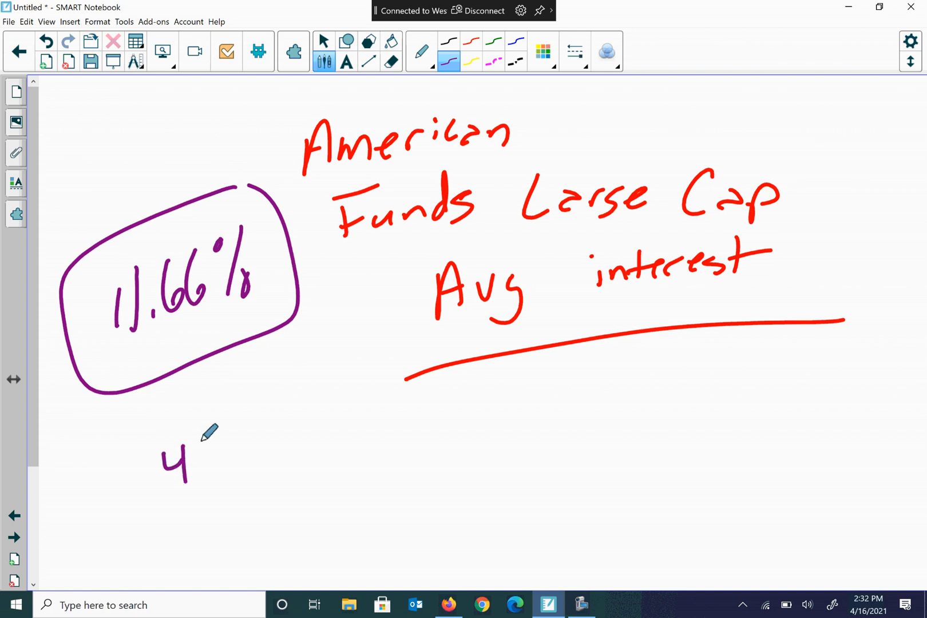
Finish the handwritten total below 11.66%, then go back to the $100/wk savings page
drag(195, 449, 289, 431)
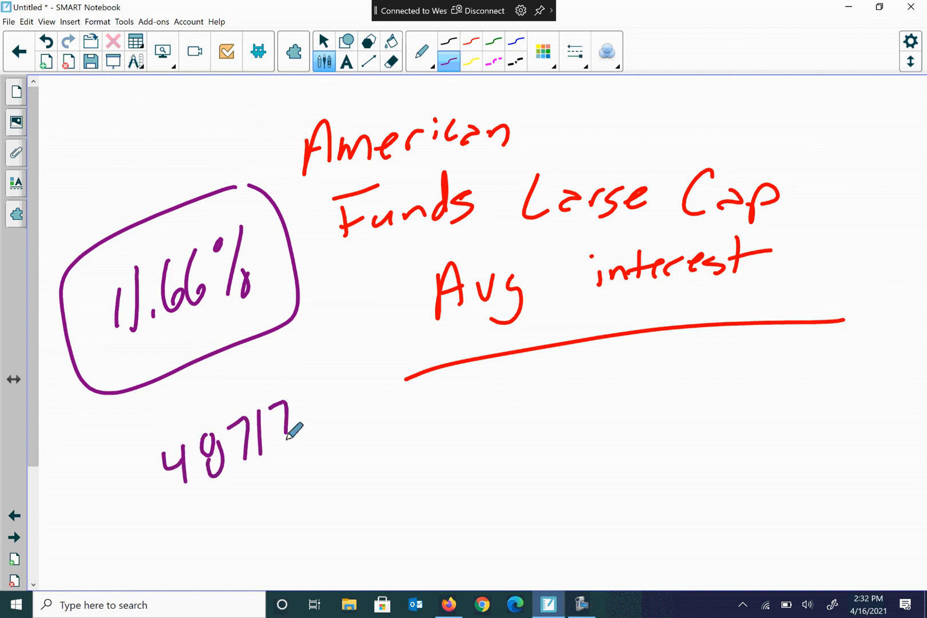
drag(304, 425, 387, 385)
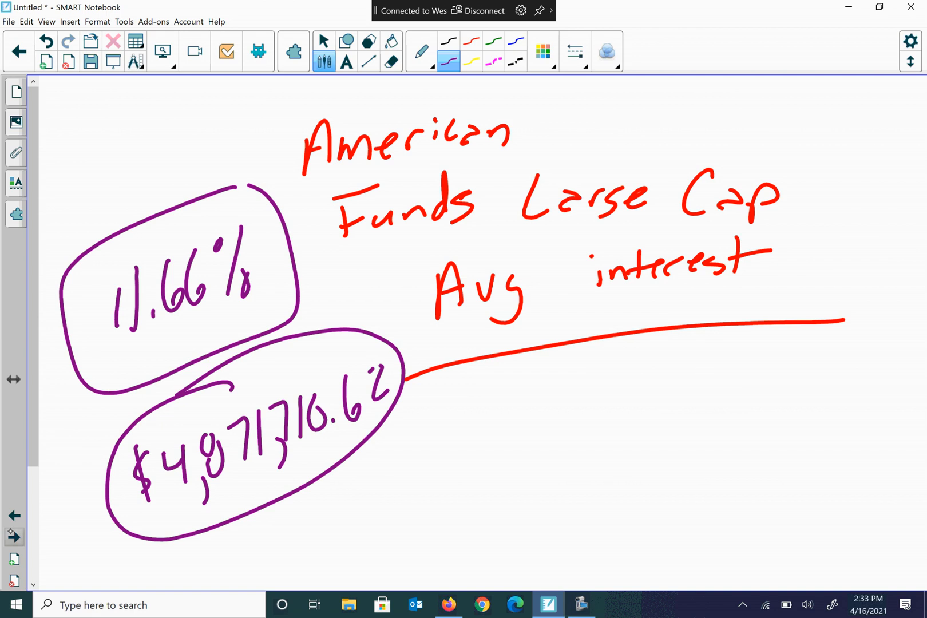
click(493, 42)
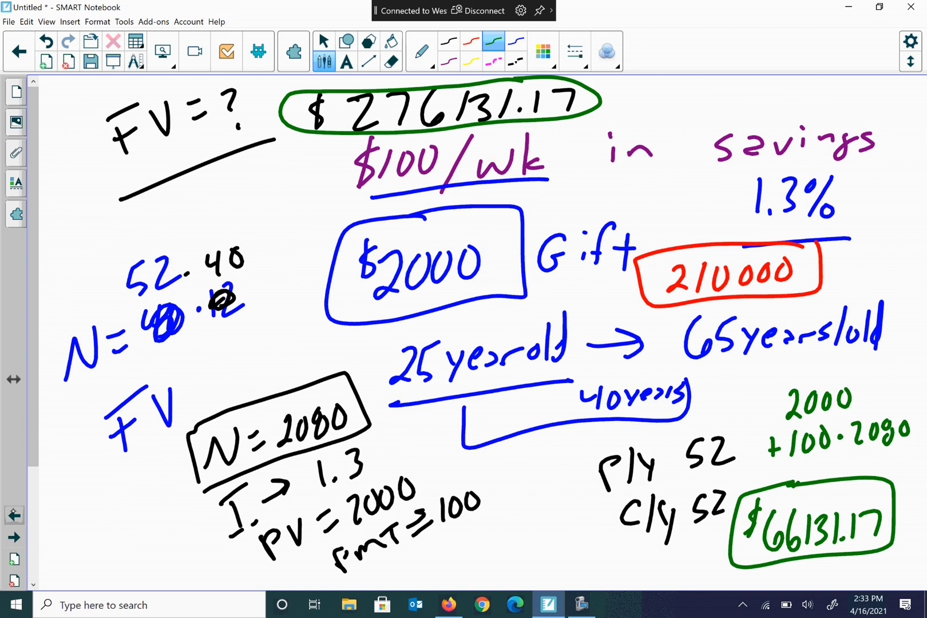
mouse_move(747, 331)
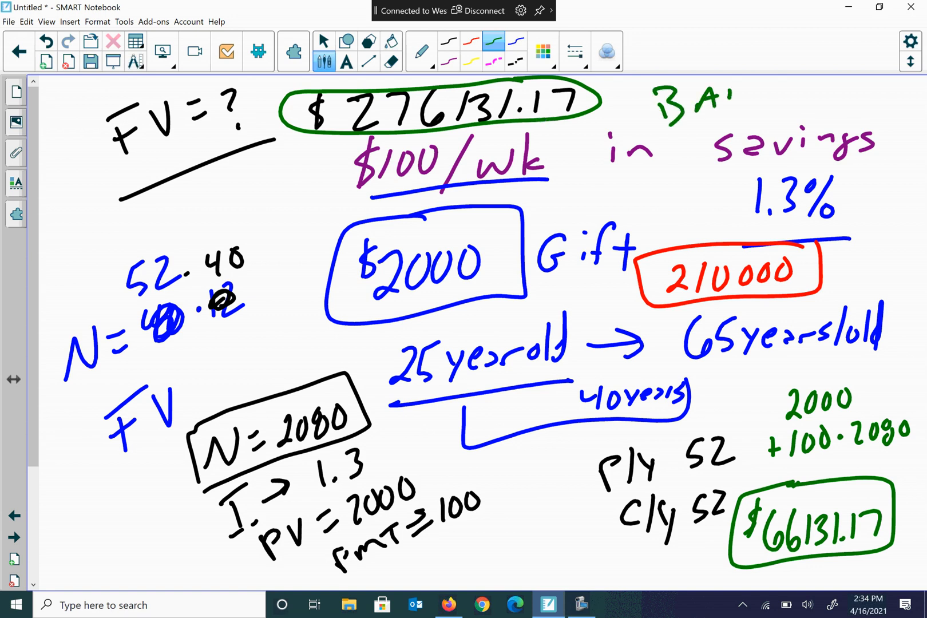
Write the green 'BANK 1' label and FDIC note above 'in savings' at top right
text(BANK 1)
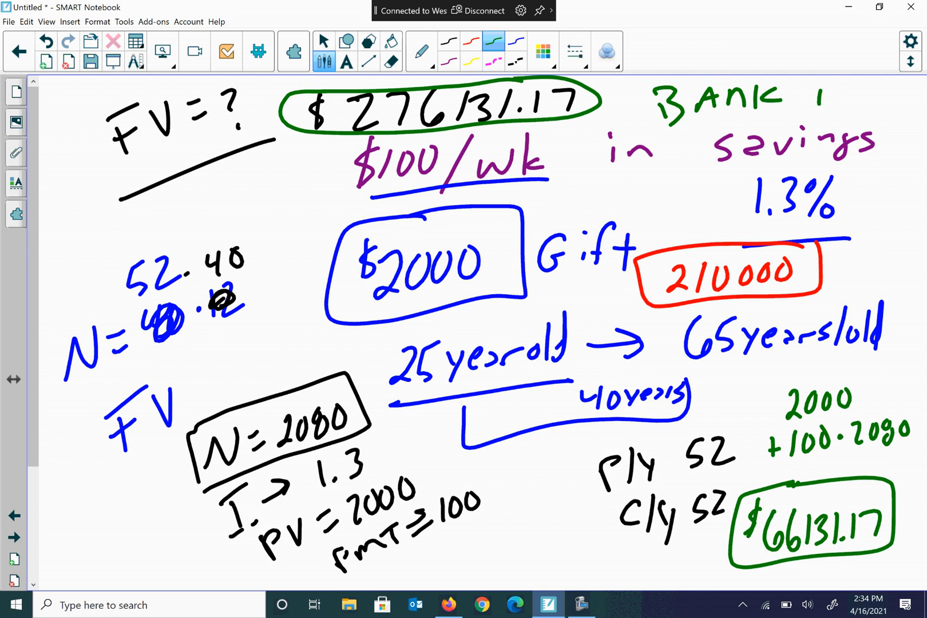
text(FDIC)
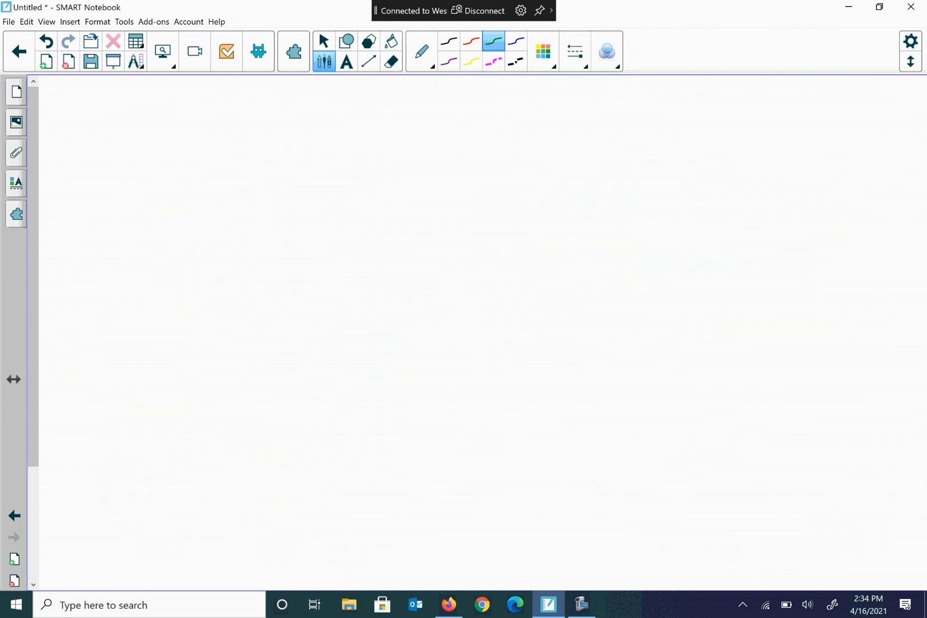
Draw a steep green curve labelled 'Mutual' and a flatter one labelled 'BANK'
drag(179, 402, 606, 146)
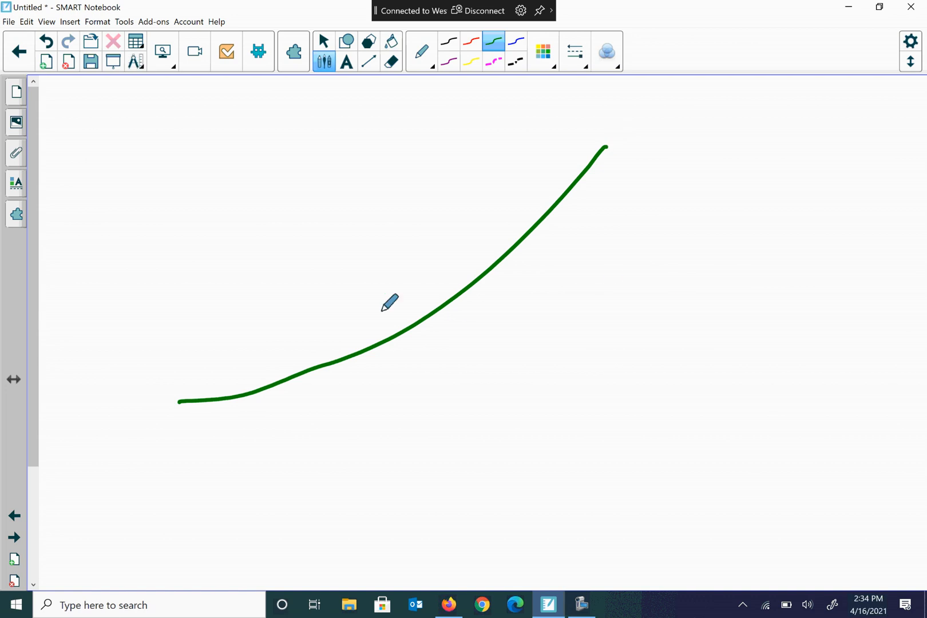
drag(210, 423, 225, 419)
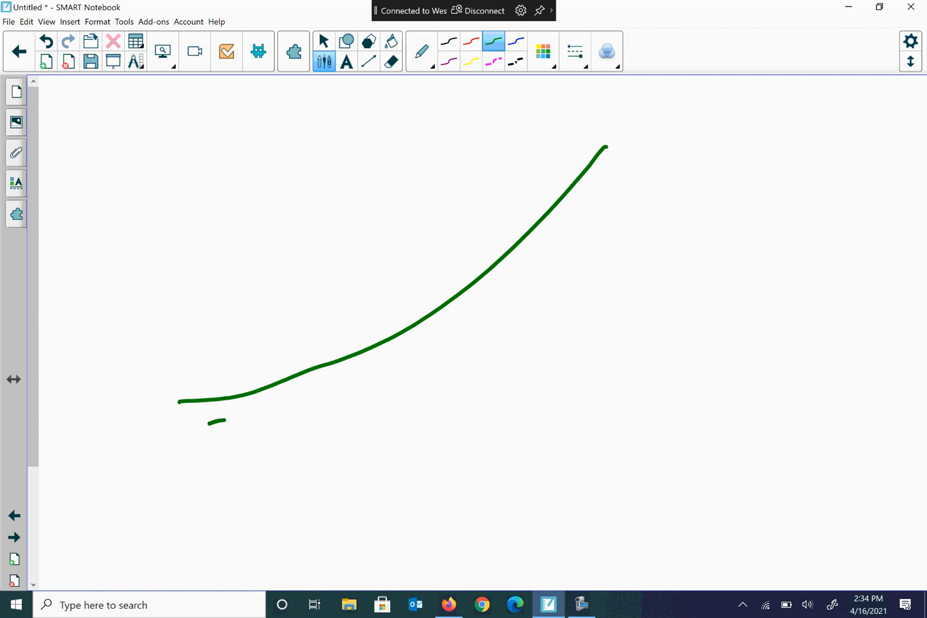
drag(221, 421, 432, 395)
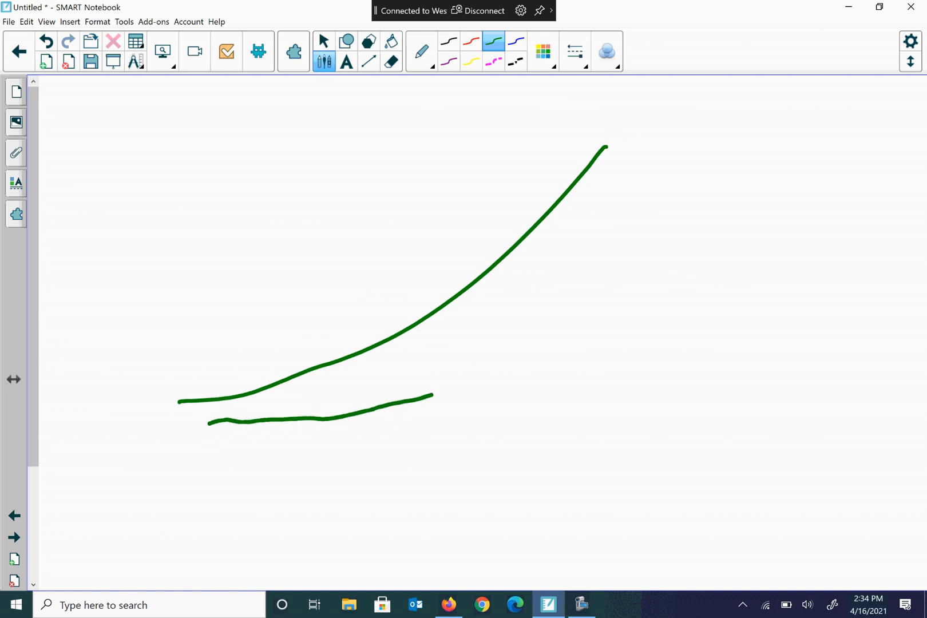
drag(432, 398, 570, 349)
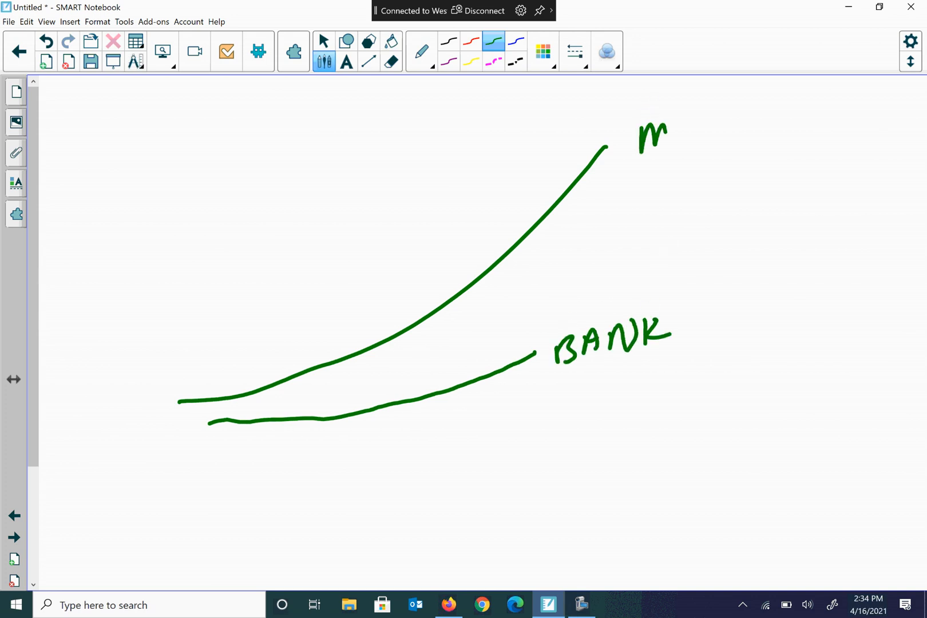
drag(638, 130, 774, 130)
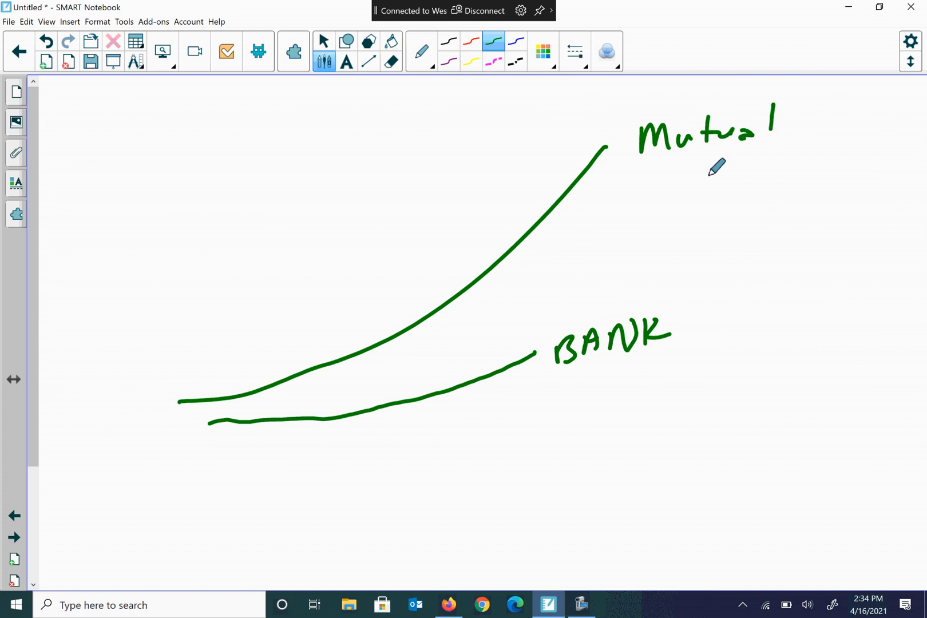
mouse_move(697, 159)
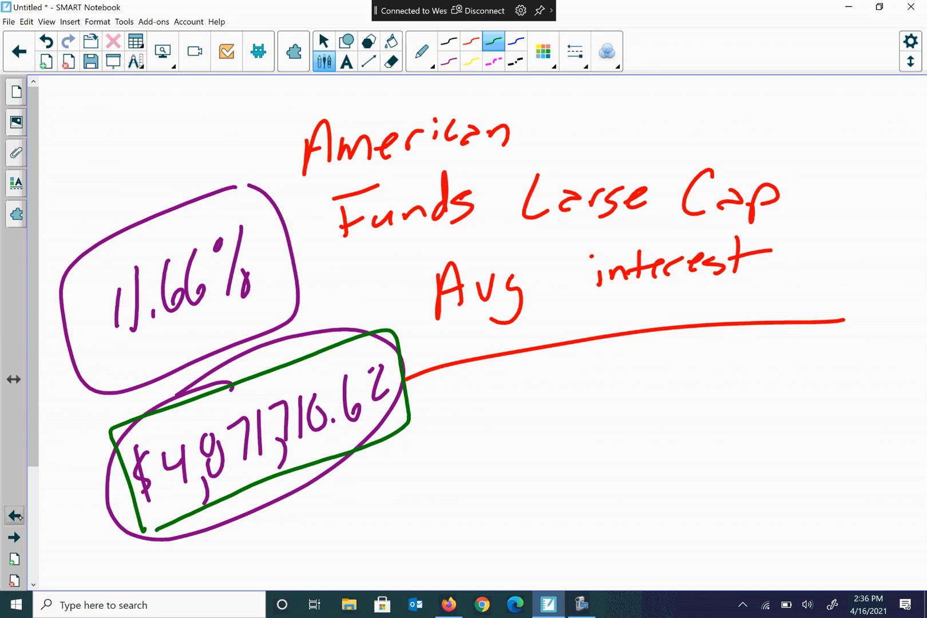
Write ages 65→85 below the red line, 240 payments, and the 52491.48 payout figure
drag(565, 391, 630, 437)
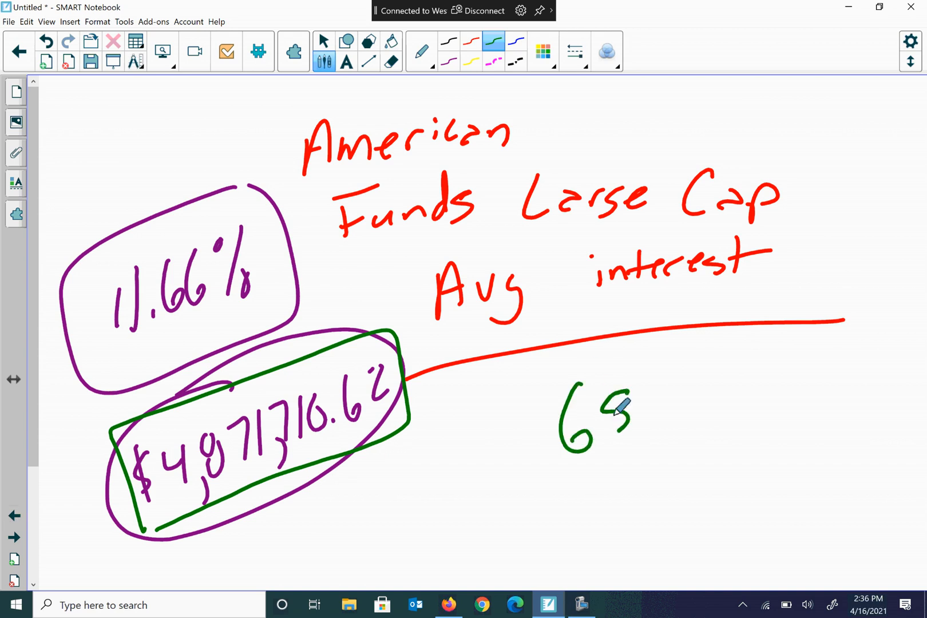
drag(626, 407, 715, 390)
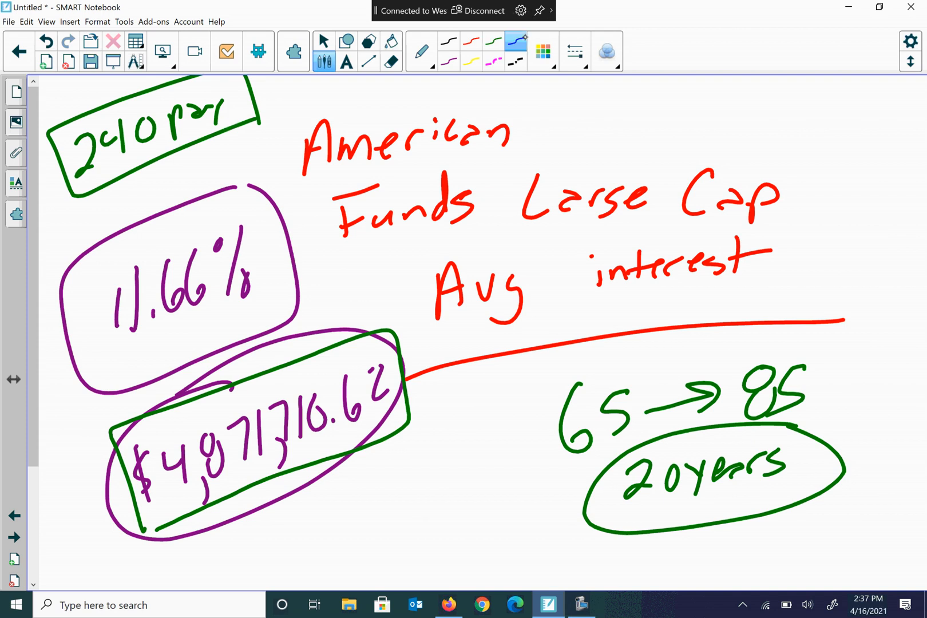
drag(680, 130, 697, 119)
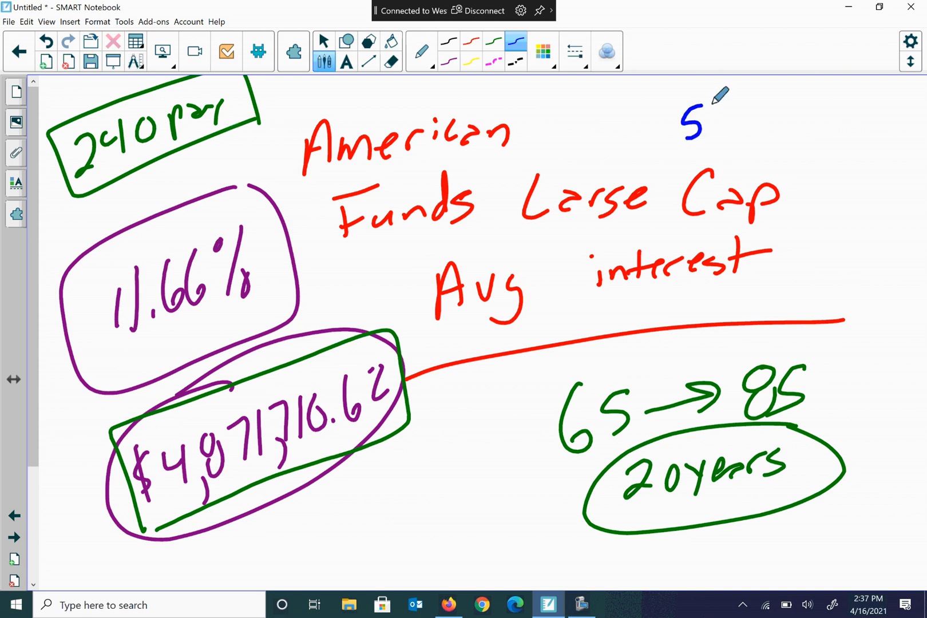
text(2491.48)
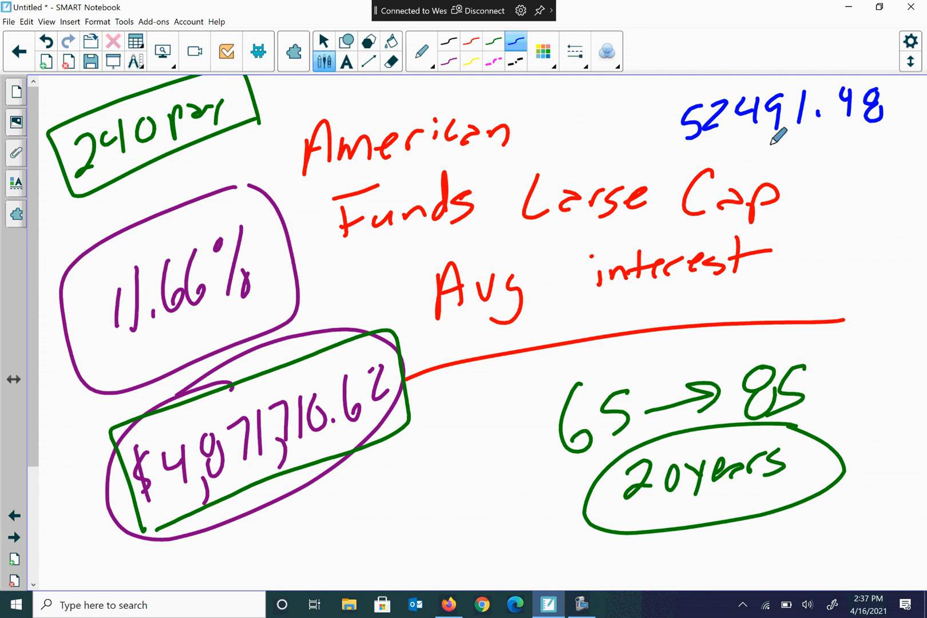
drag(665, 157, 913, 127)
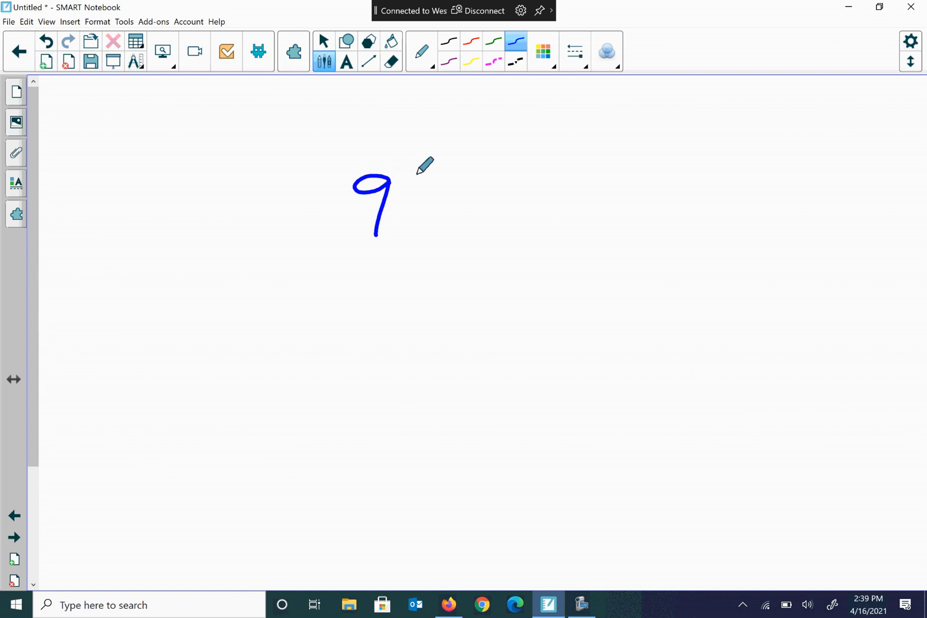
Write $96350 on the new page and the circled $9000/M payout near 60
drag(414, 183, 520, 201)
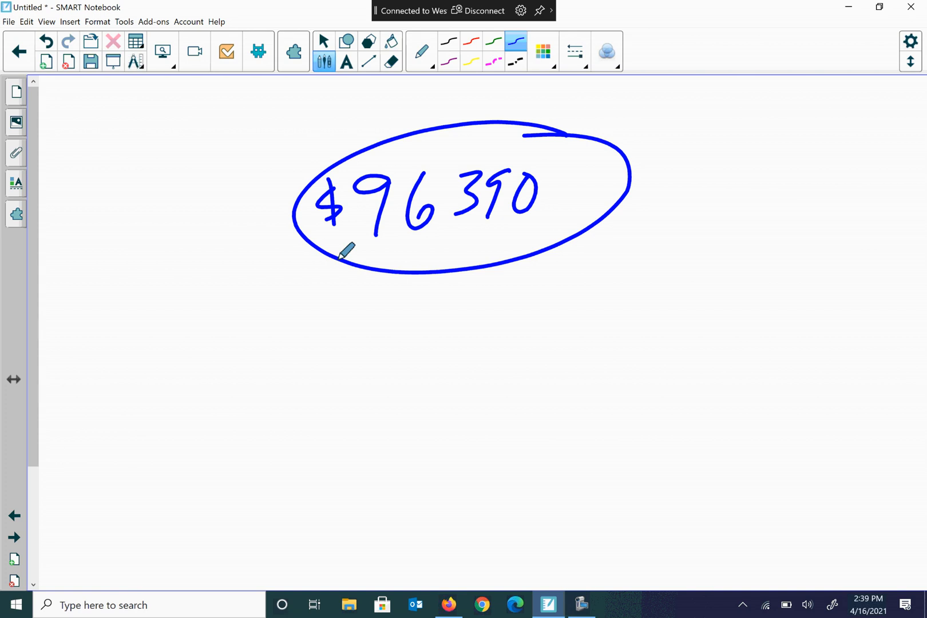
mouse_move(623, 202)
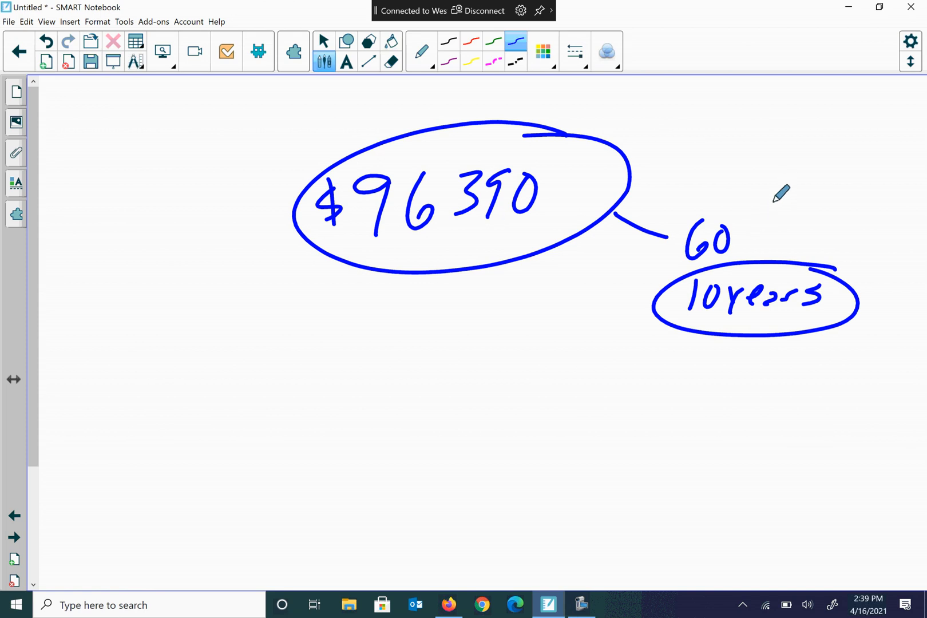
drag(742, 246, 788, 192)
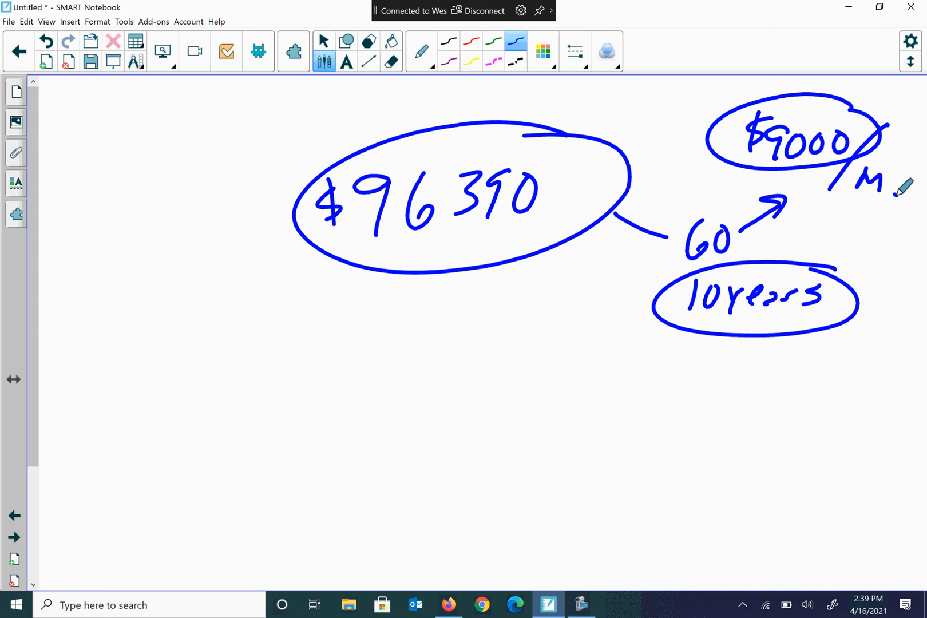
Write a circled M.F. at left, then 'Inv → you first (save)' below Time
drag(159, 337, 242, 372)
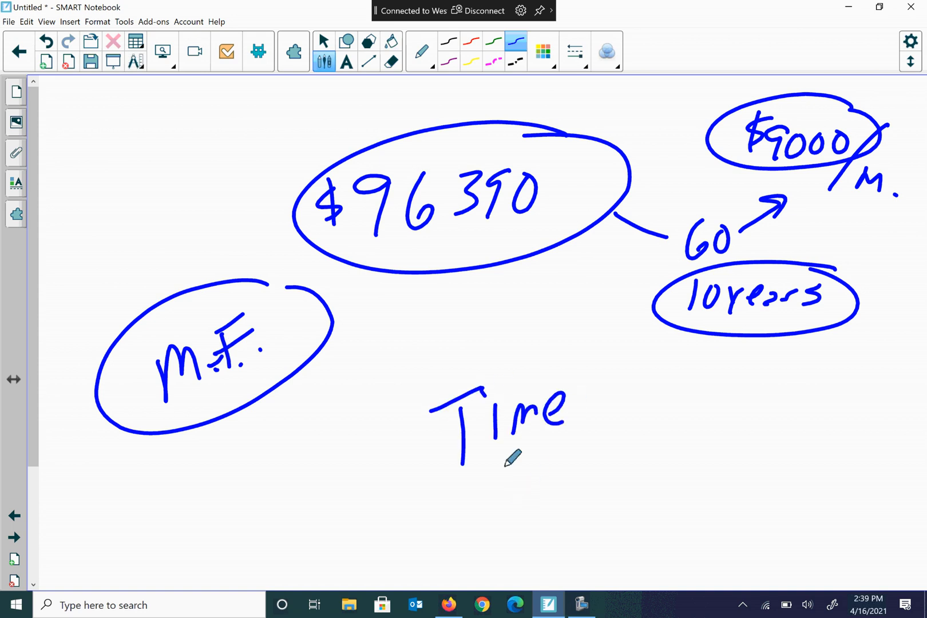
drag(484, 467, 558, 491)
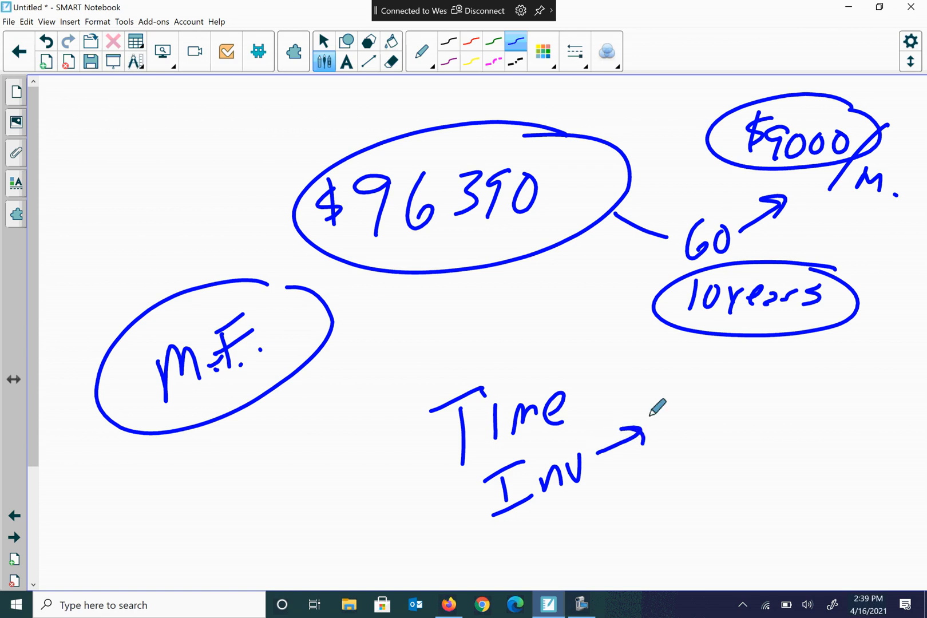
drag(650, 414, 780, 402)
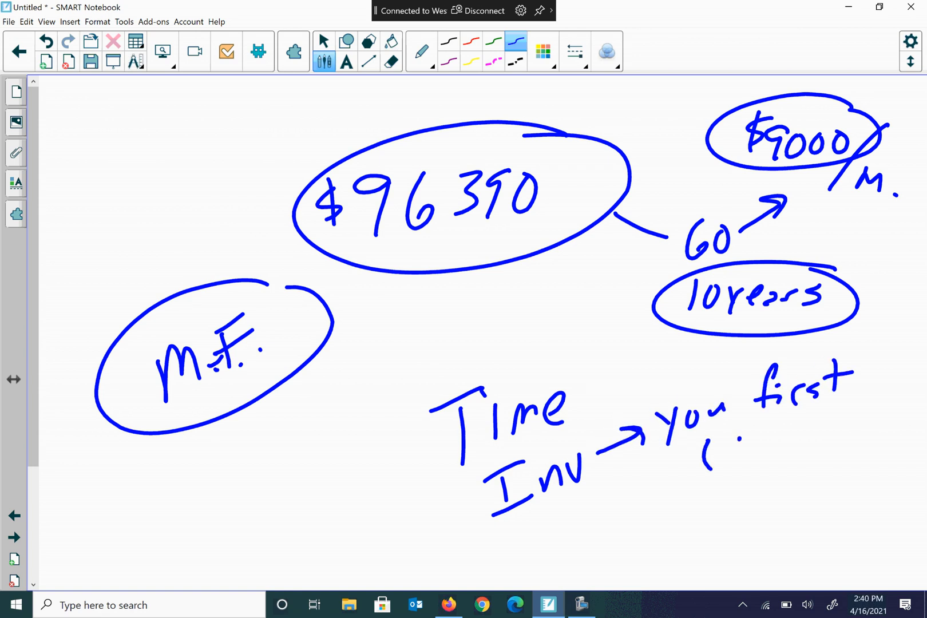
drag(703, 440, 821, 440)
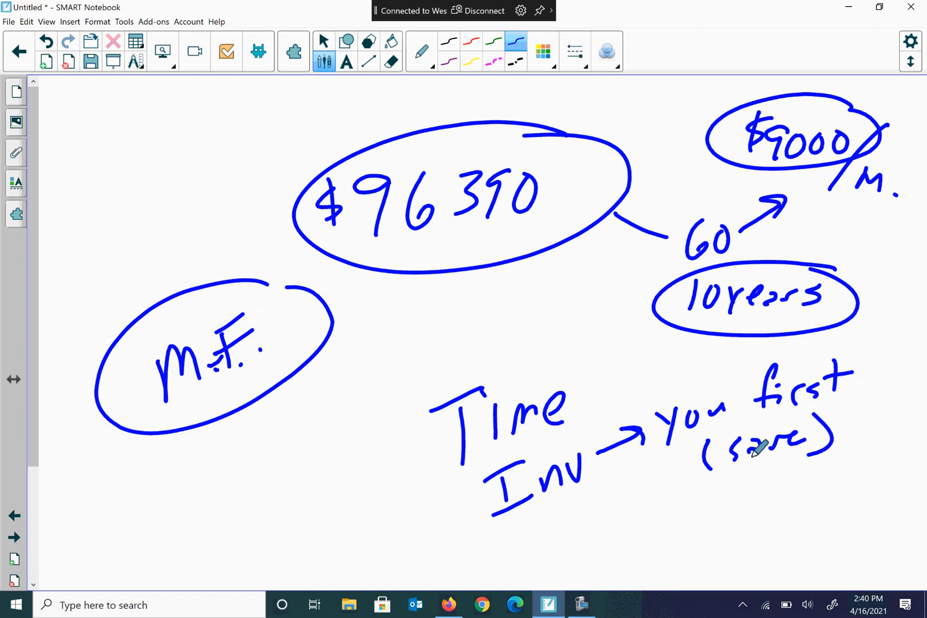